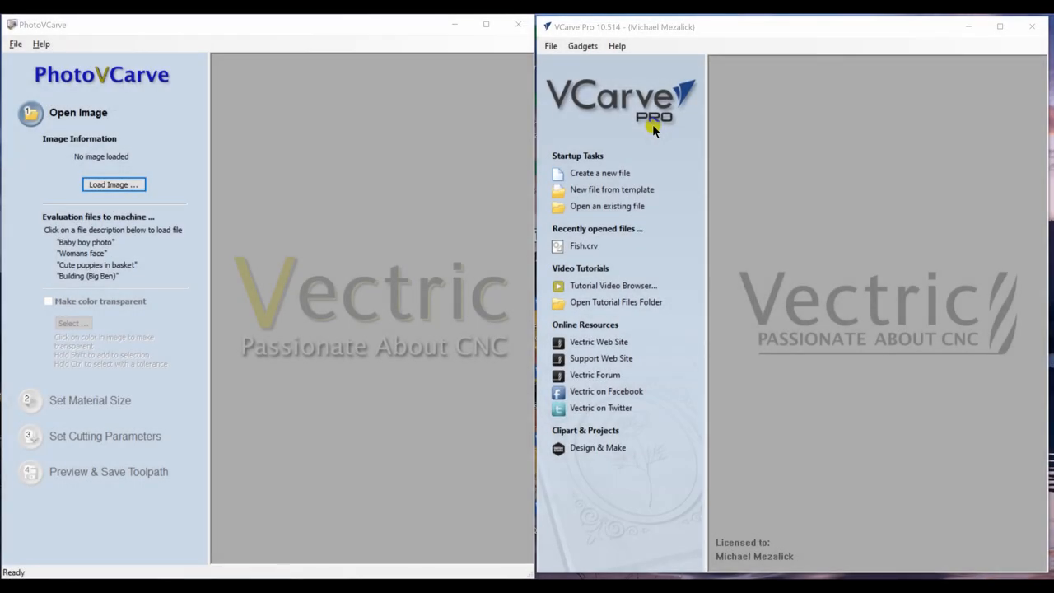
pyautogui.moveTo(173, 48)
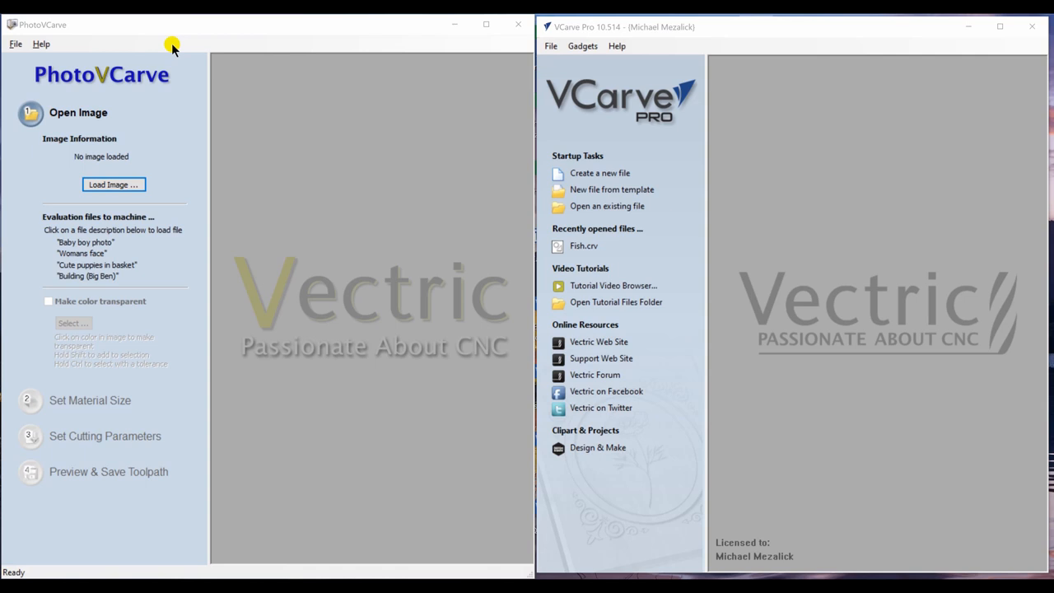
# Look over the File and Help menus in PhotoVCarve and VCarve Pro.
pyautogui.click(15, 44)
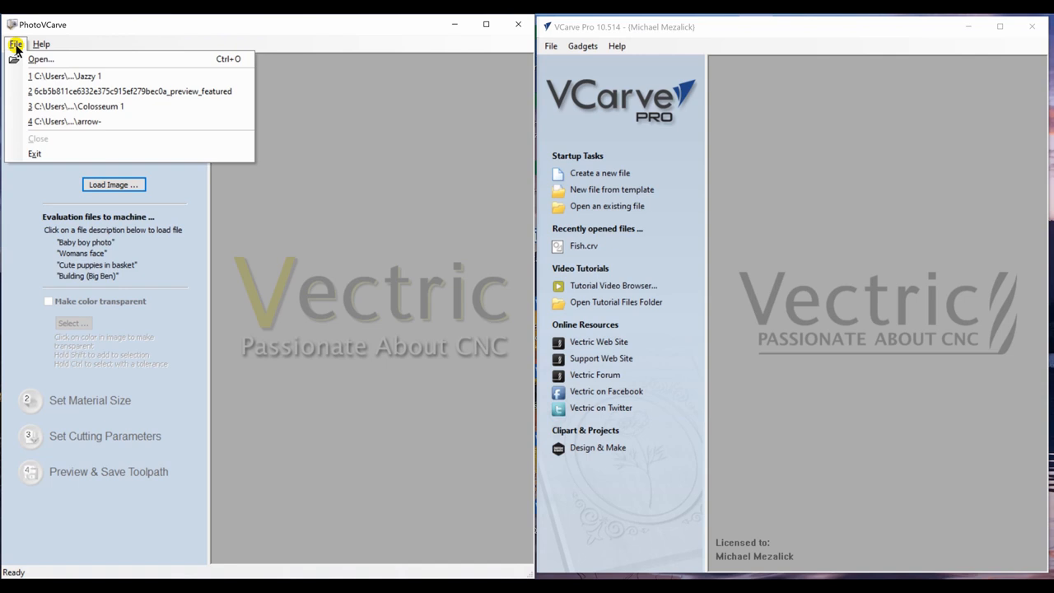
pyautogui.click(41, 43)
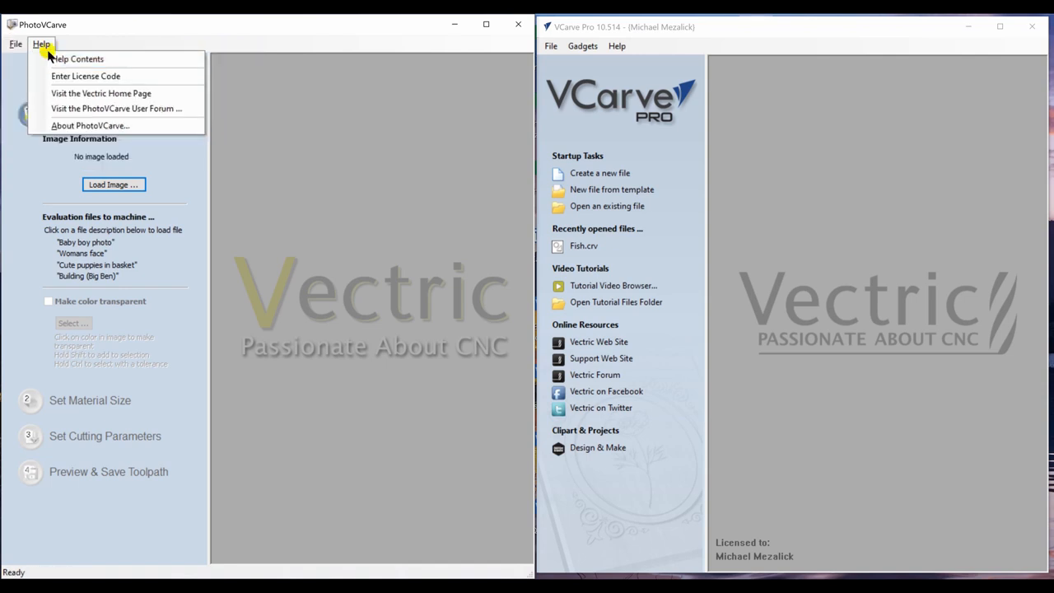
pyautogui.moveTo(195, 46)
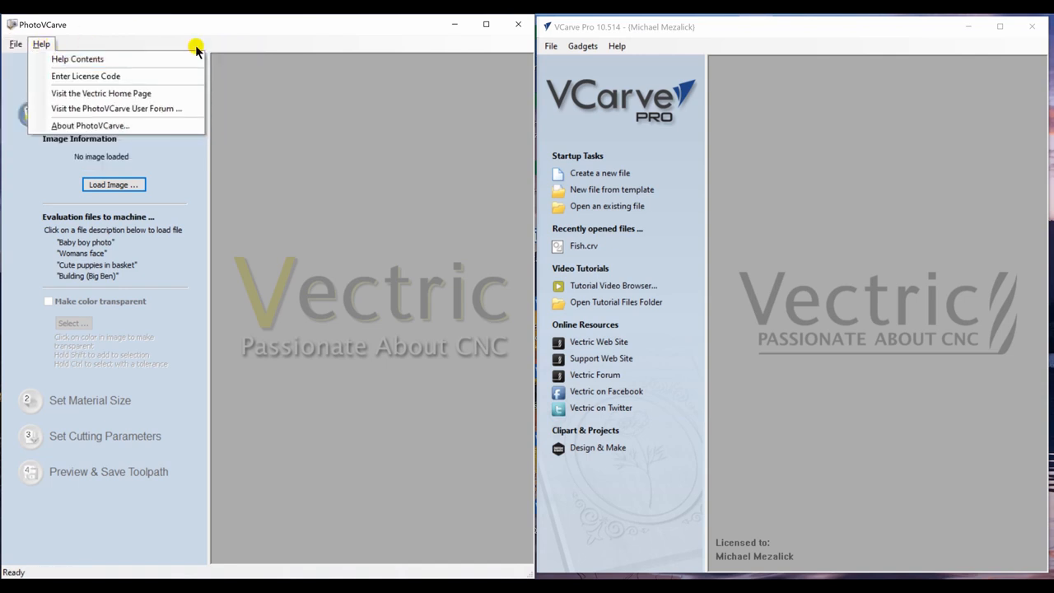
pyautogui.moveTo(609, 78)
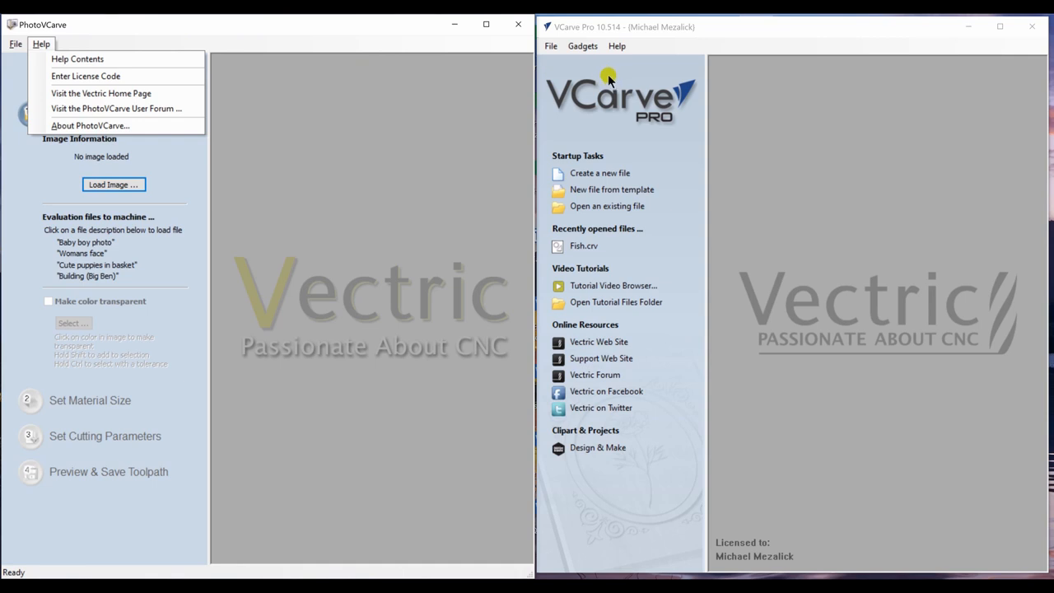
pyautogui.click(549, 45)
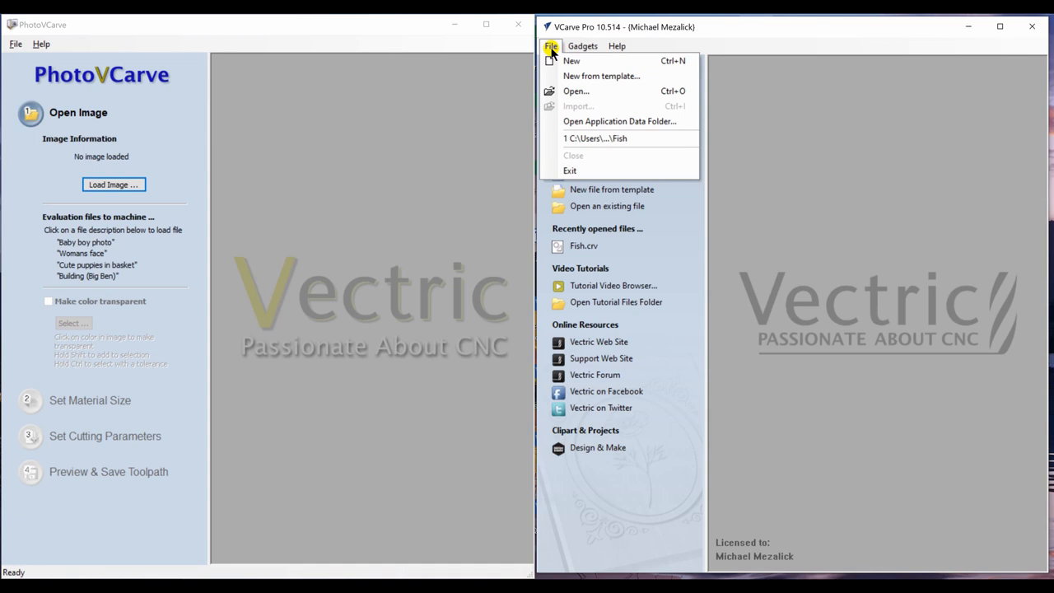
pyautogui.click(617, 46)
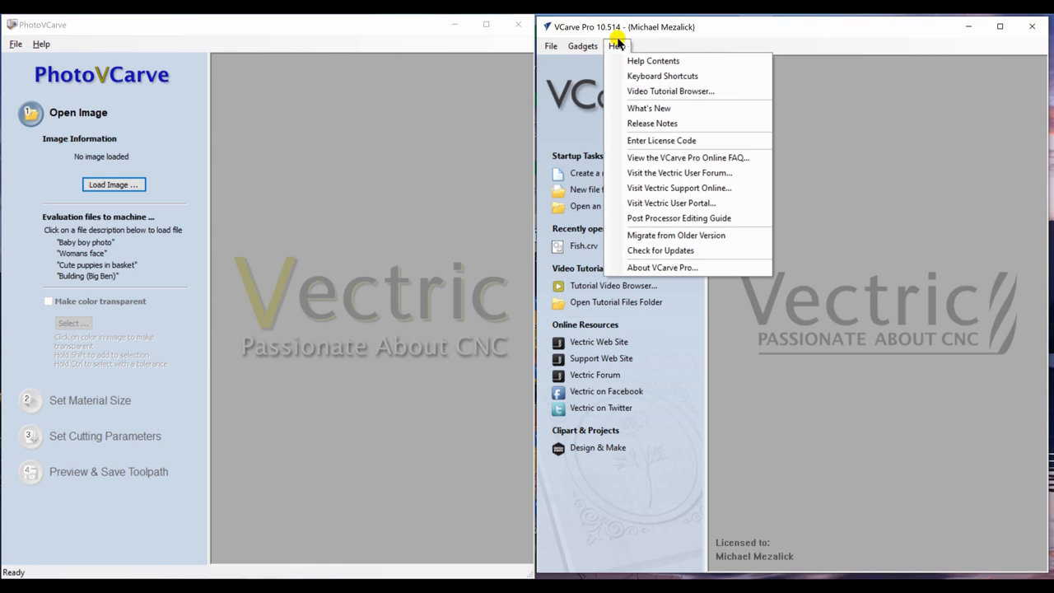
pyautogui.click(549, 45)
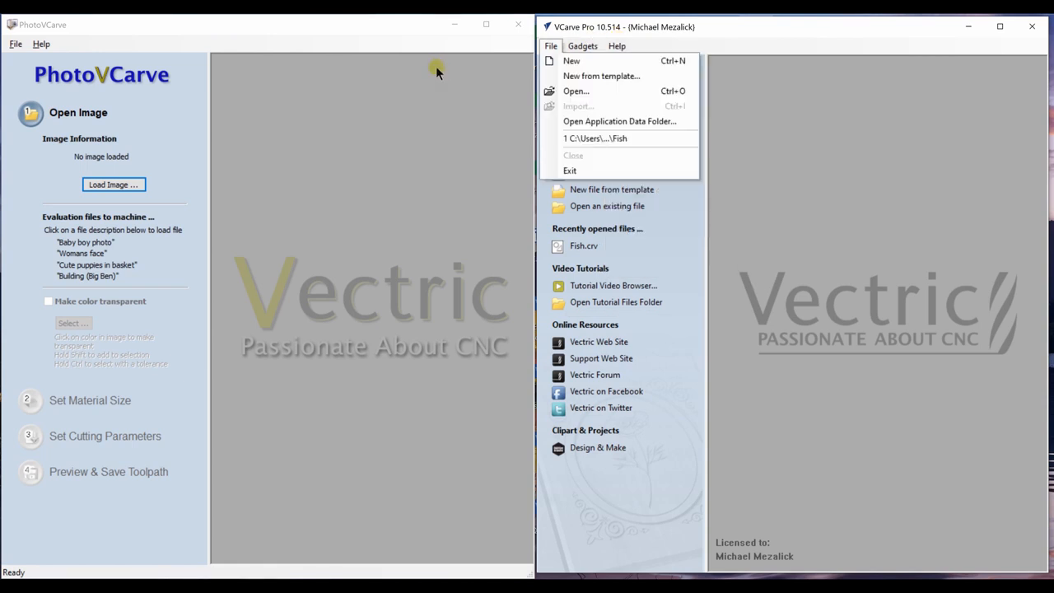
pyautogui.moveTo(144, 130)
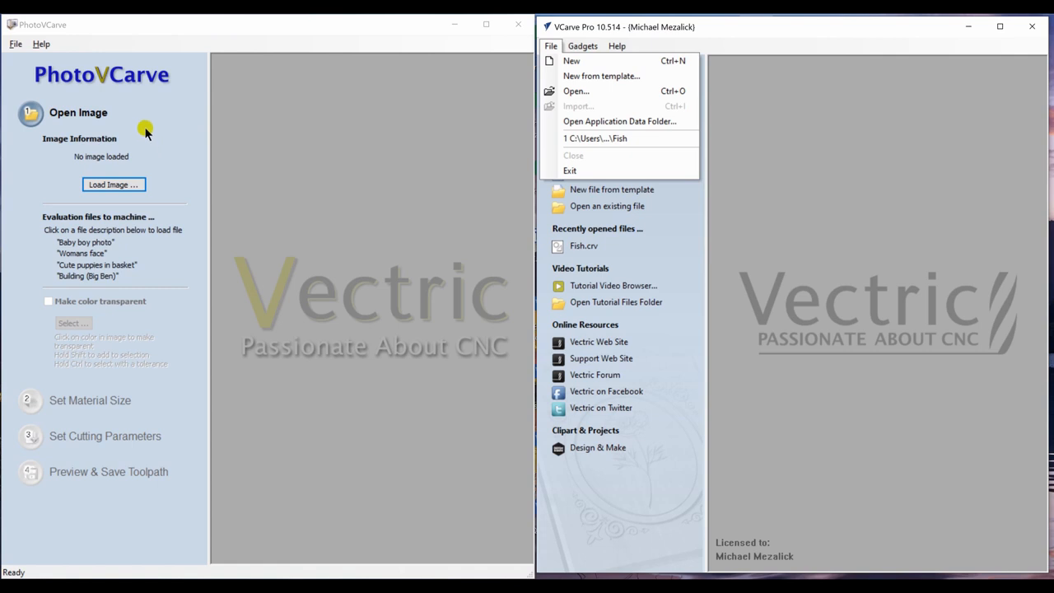
pyautogui.moveTo(144, 128)
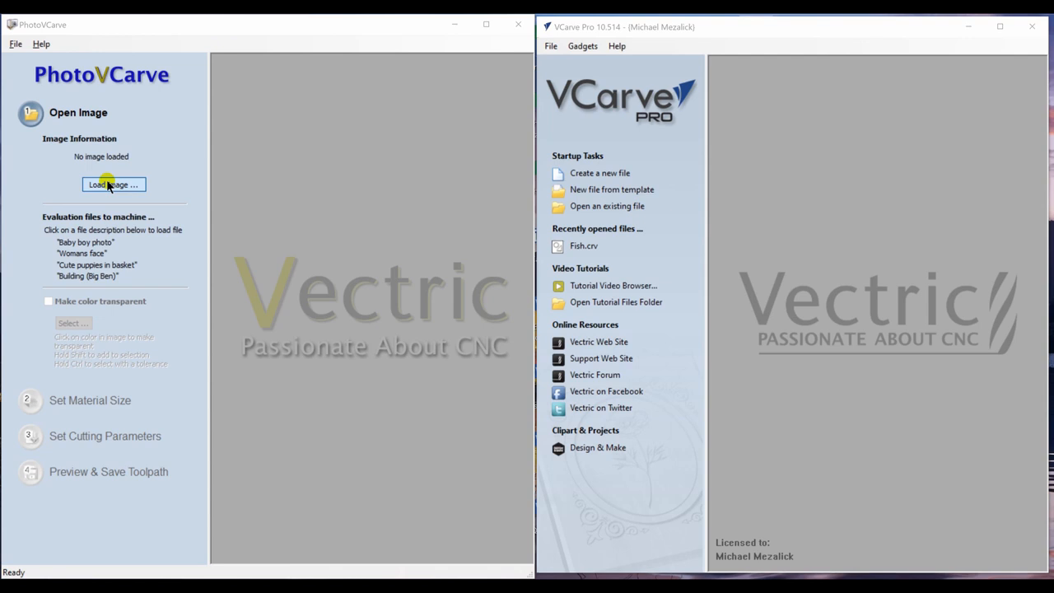
# Load the Jazzy 1 photo, then toggle Make color transparent on and back off.
pyautogui.click(112, 183)
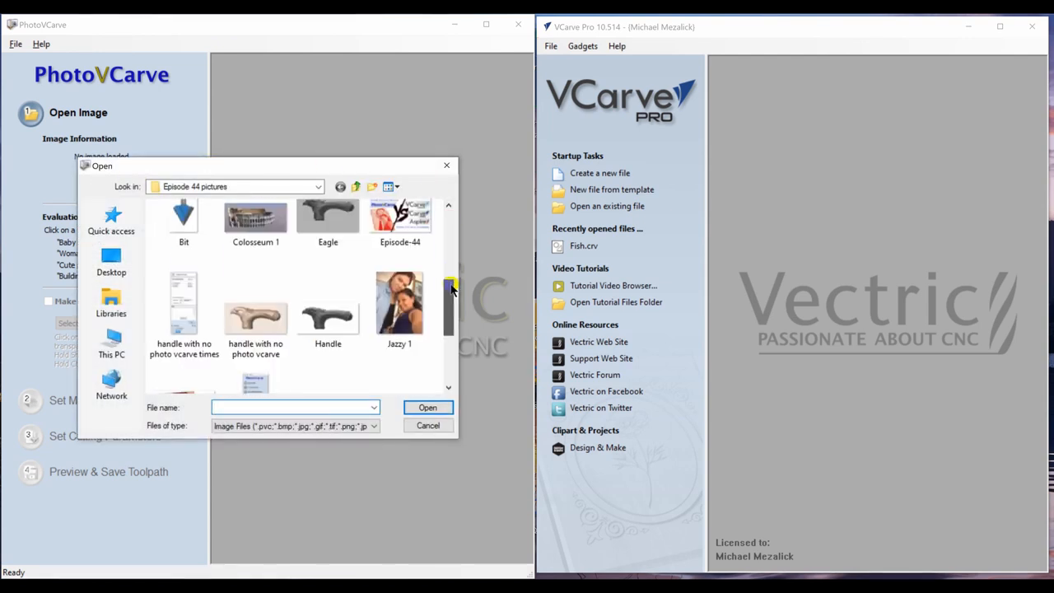
pyautogui.doubleClick(399, 302)
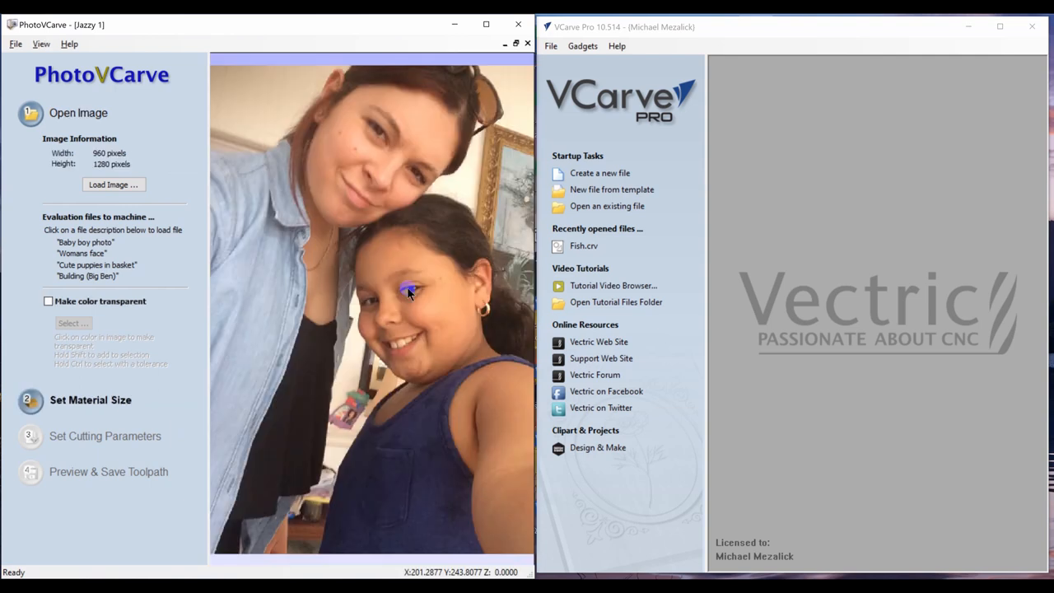
pyautogui.moveTo(123, 169)
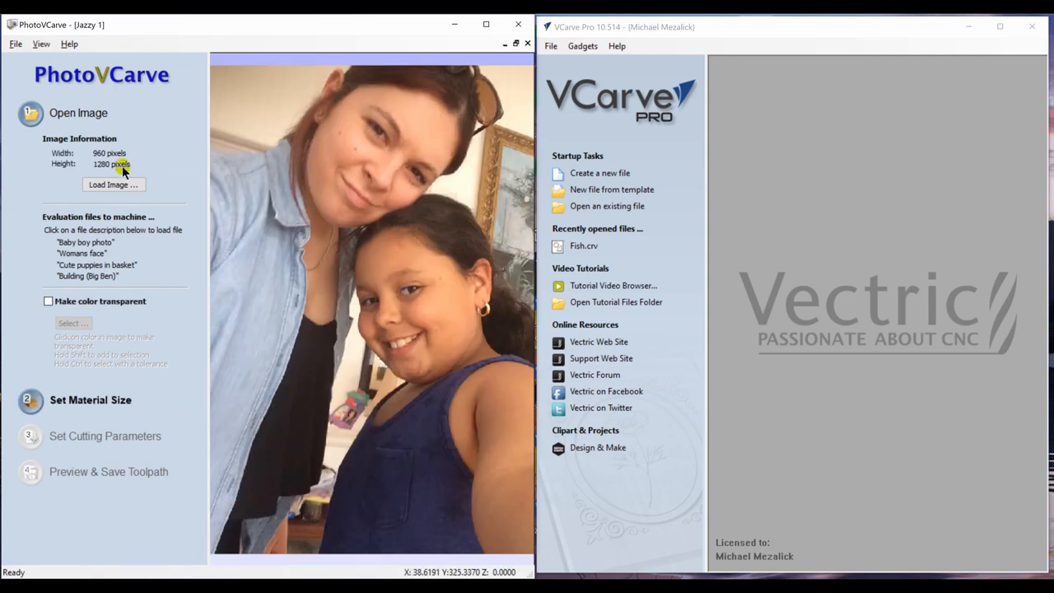
pyautogui.moveTo(142, 165)
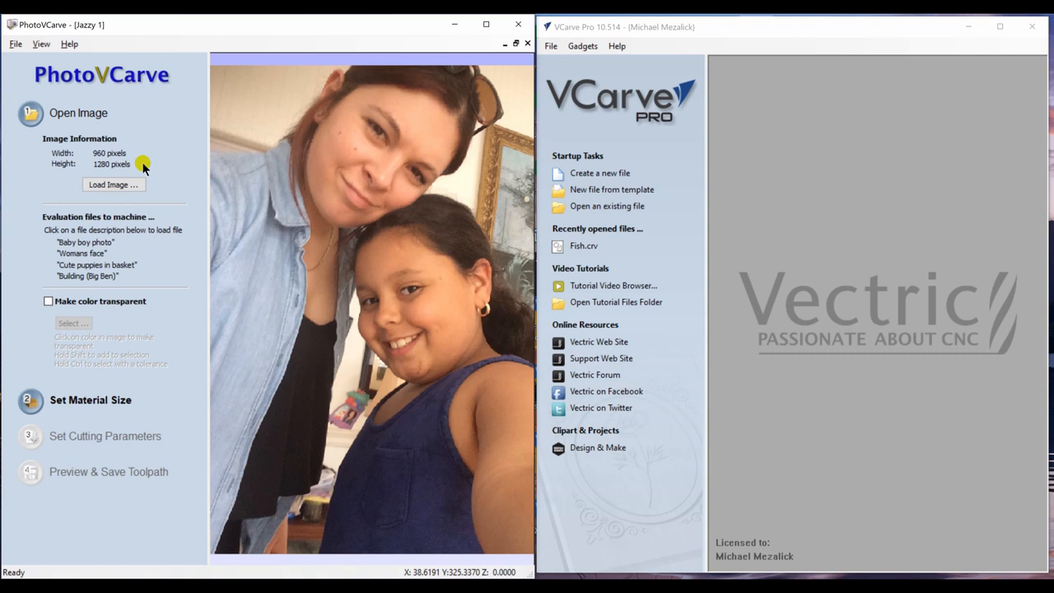
pyautogui.moveTo(67, 311)
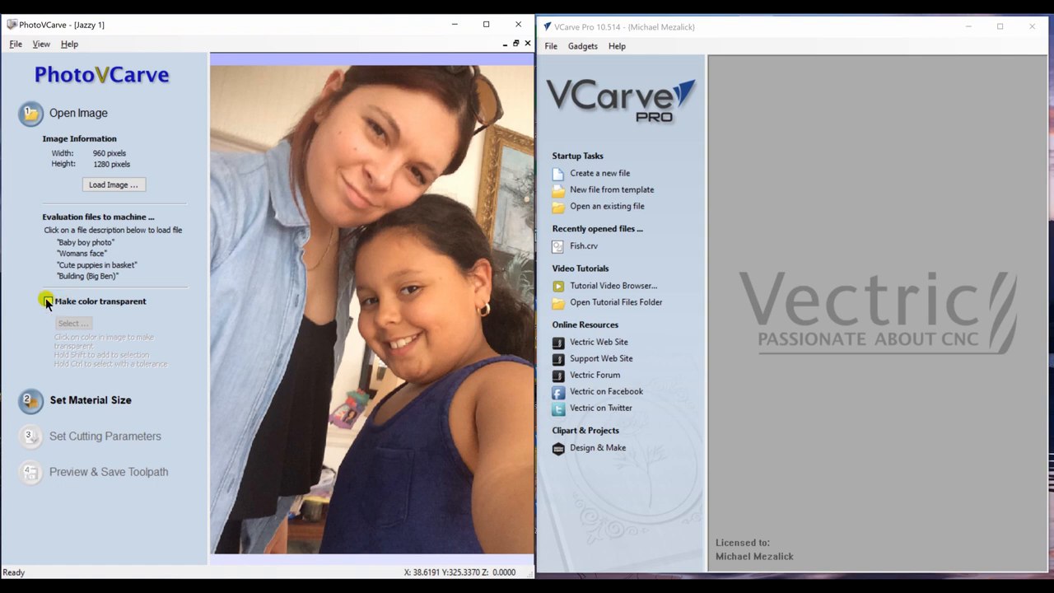
pyautogui.click(48, 300)
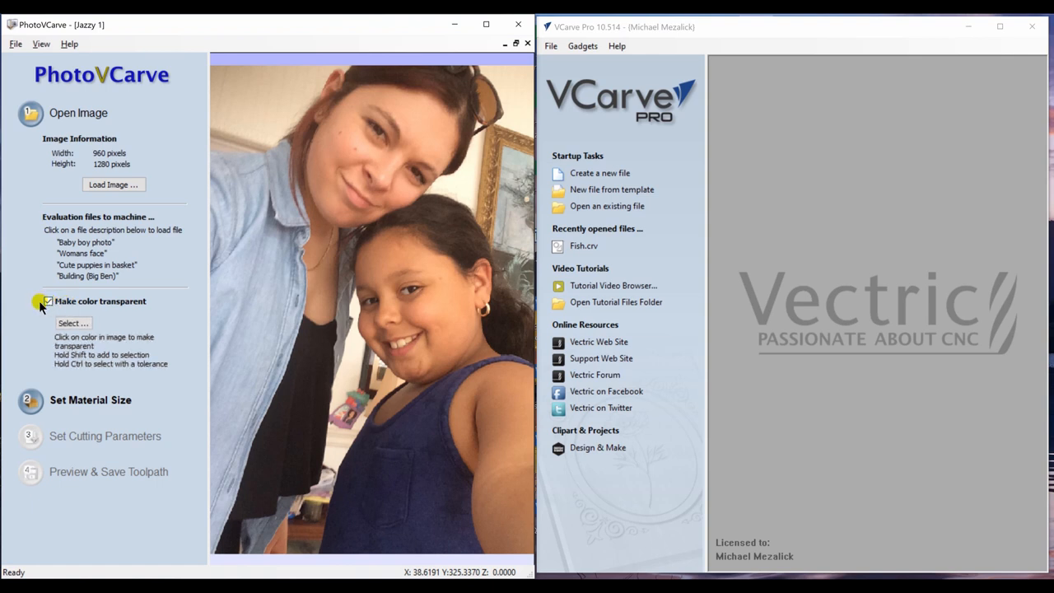
pyautogui.click(47, 300)
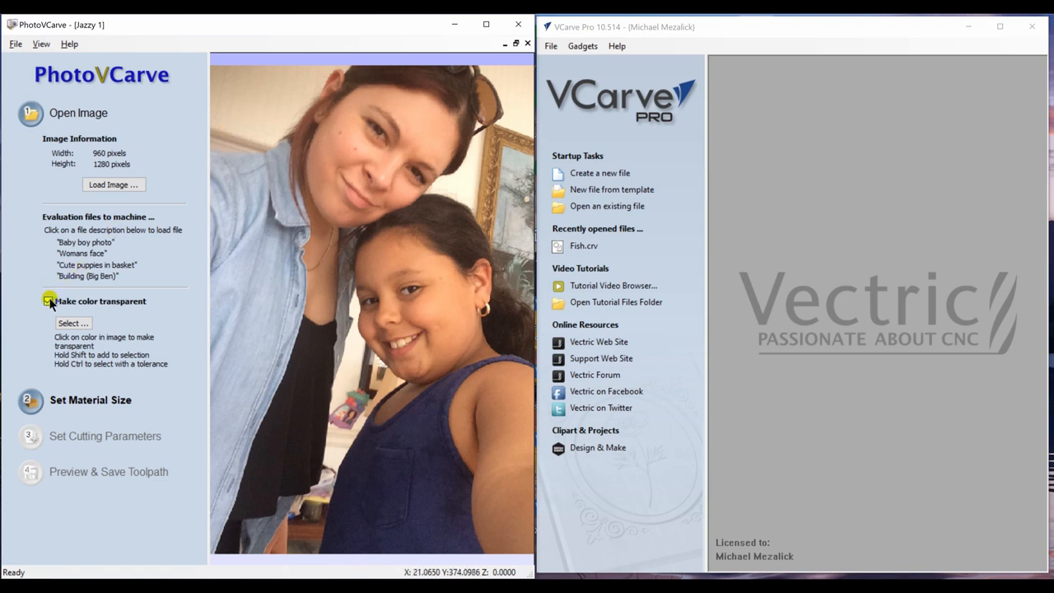
pyautogui.click(49, 301)
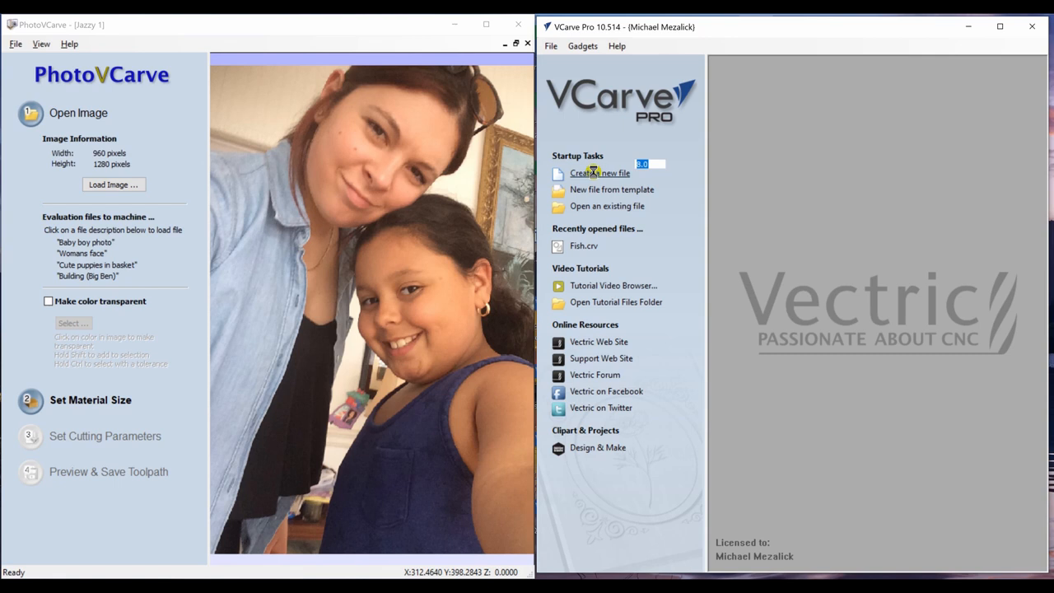
# Create a new 8 by 10 inch VCarve Pro job and import the Jazzy 1 photo.
pyautogui.click(599, 173)
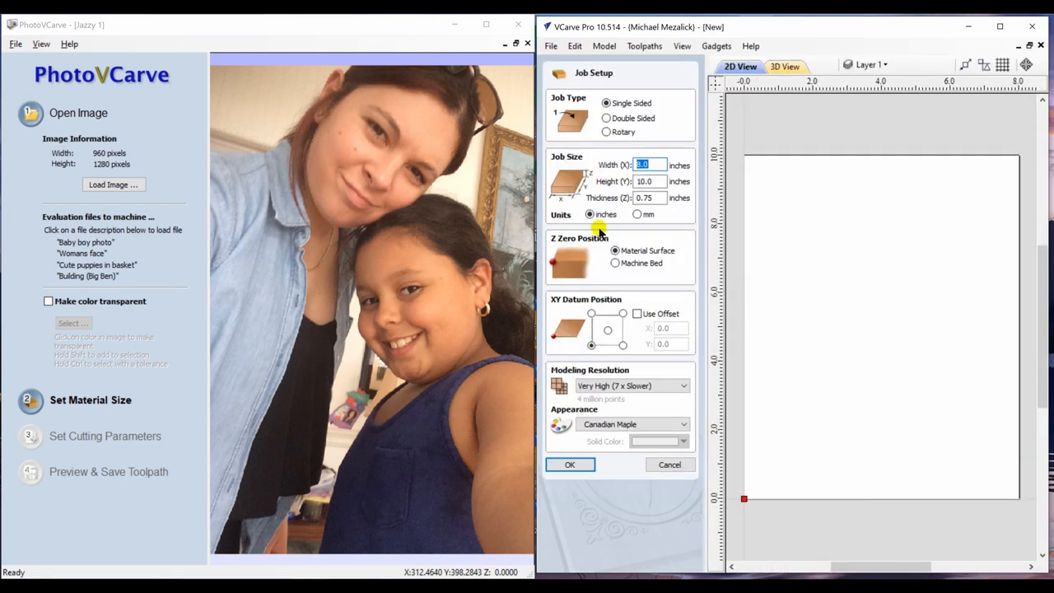
pyautogui.moveTo(610, 282)
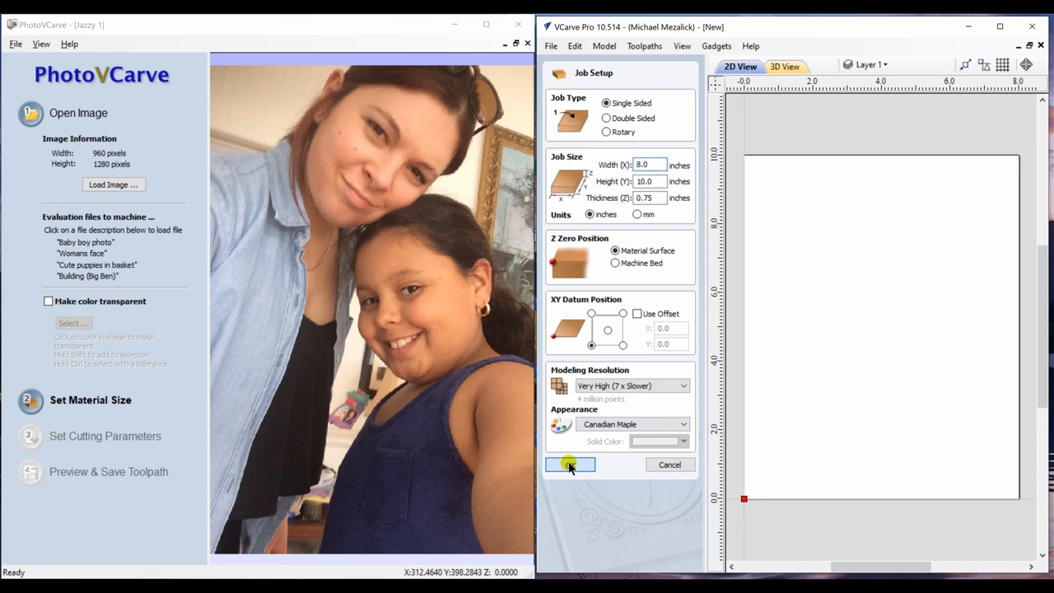
pyautogui.click(570, 464)
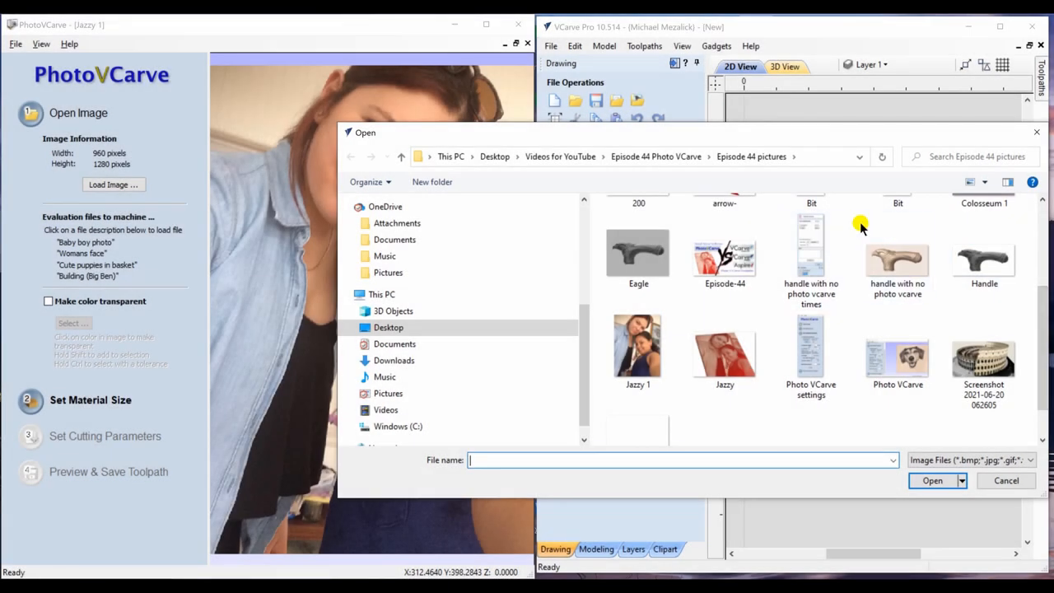
pyautogui.click(637, 346)
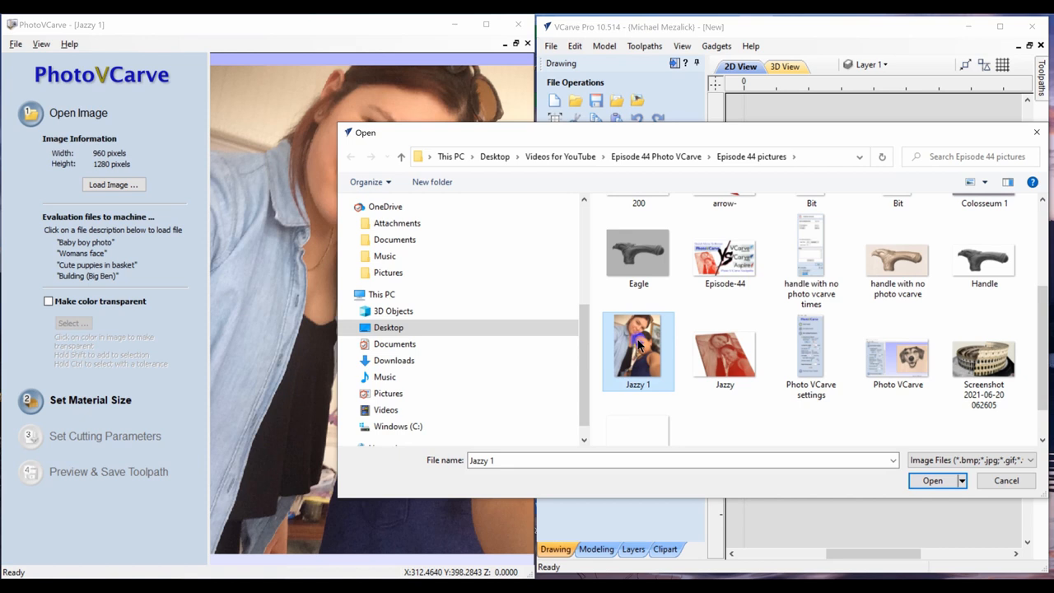
pyautogui.click(931, 480)
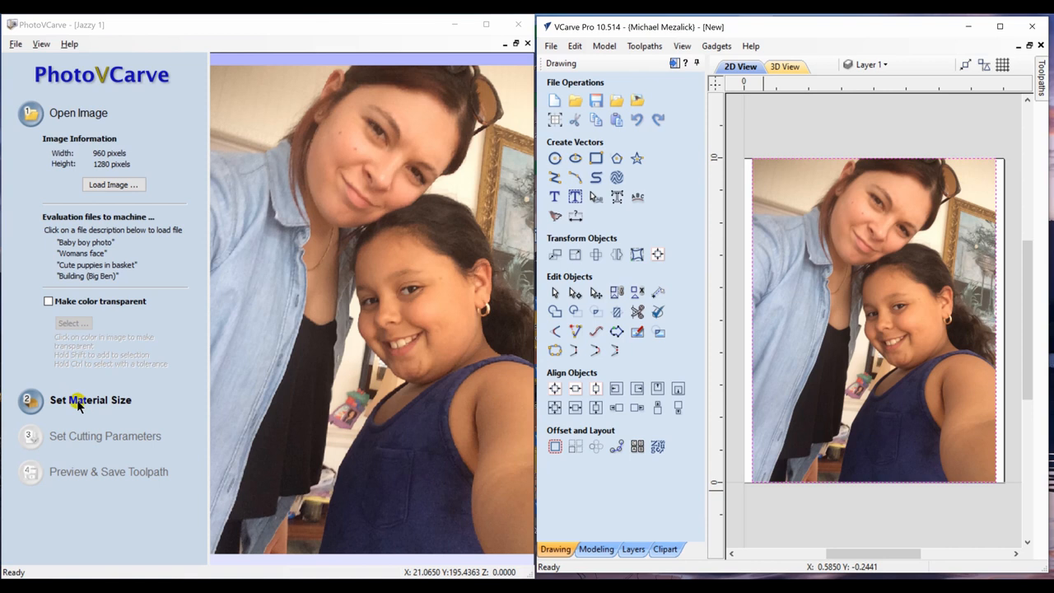
# Apply a 13.3 by 17.7231 inch, 1 inch thick material size in inches.
pyautogui.click(91, 399)
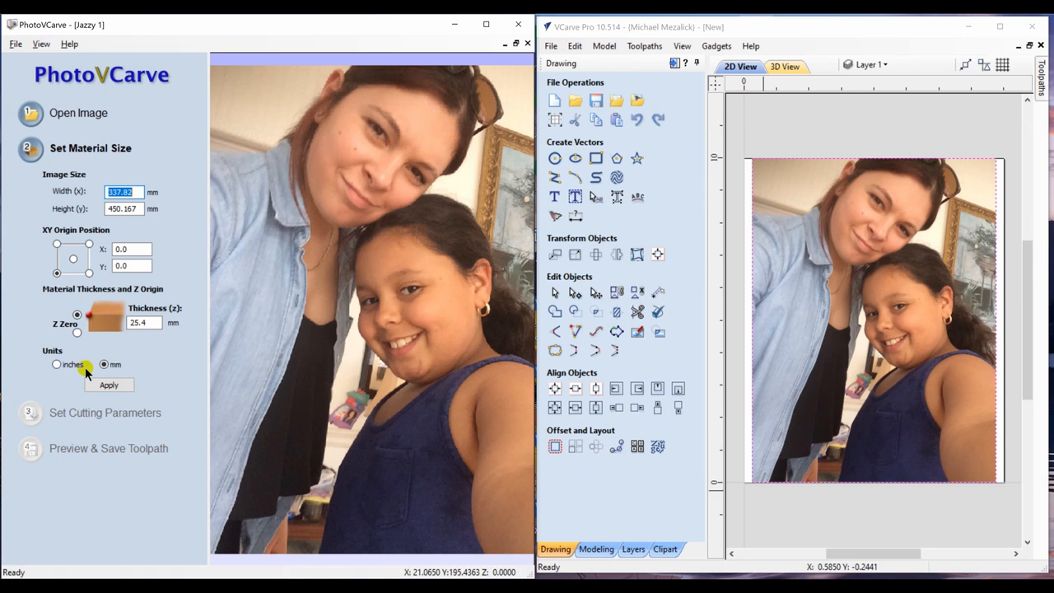
pyautogui.click(57, 364)
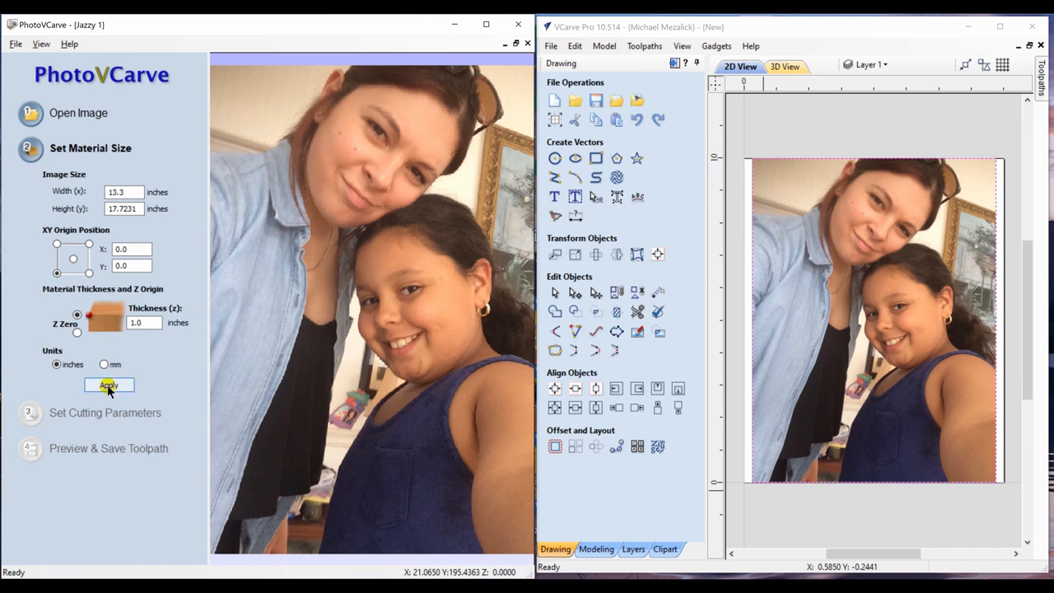
pyautogui.click(108, 385)
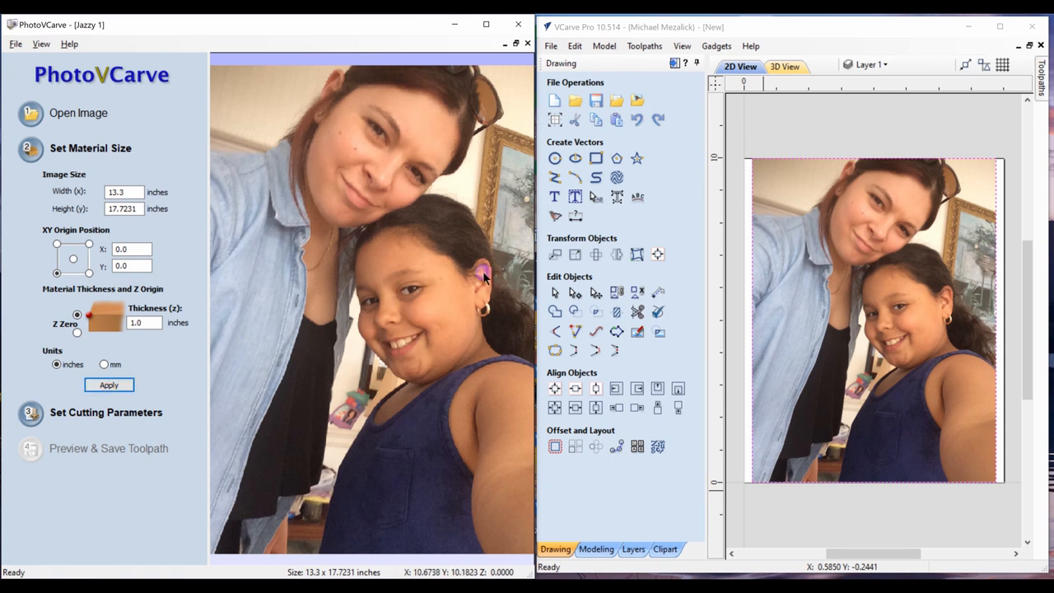
pyautogui.moveTo(678, 216)
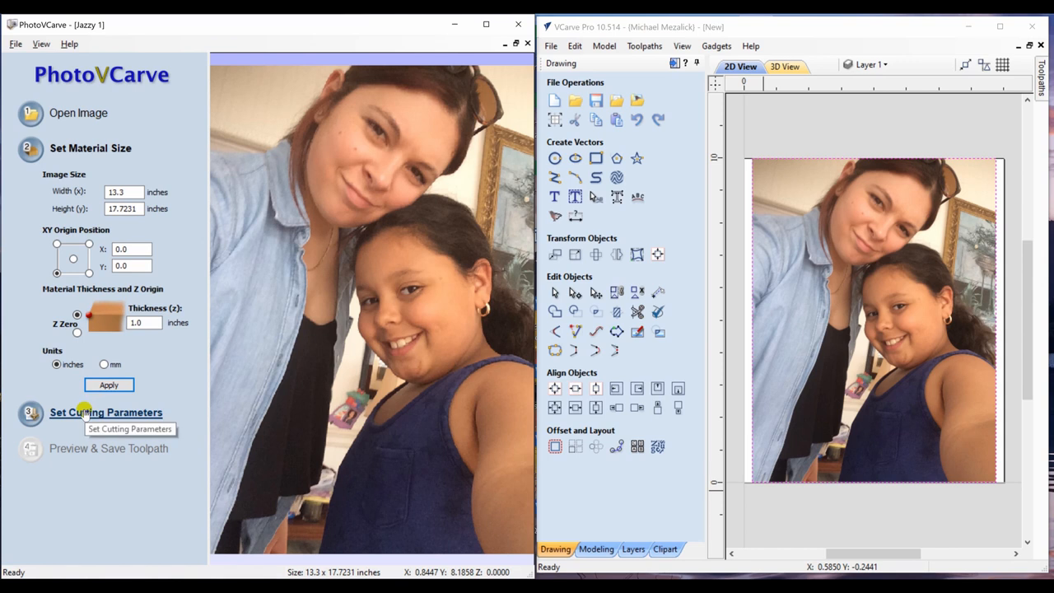
pyautogui.click(106, 411)
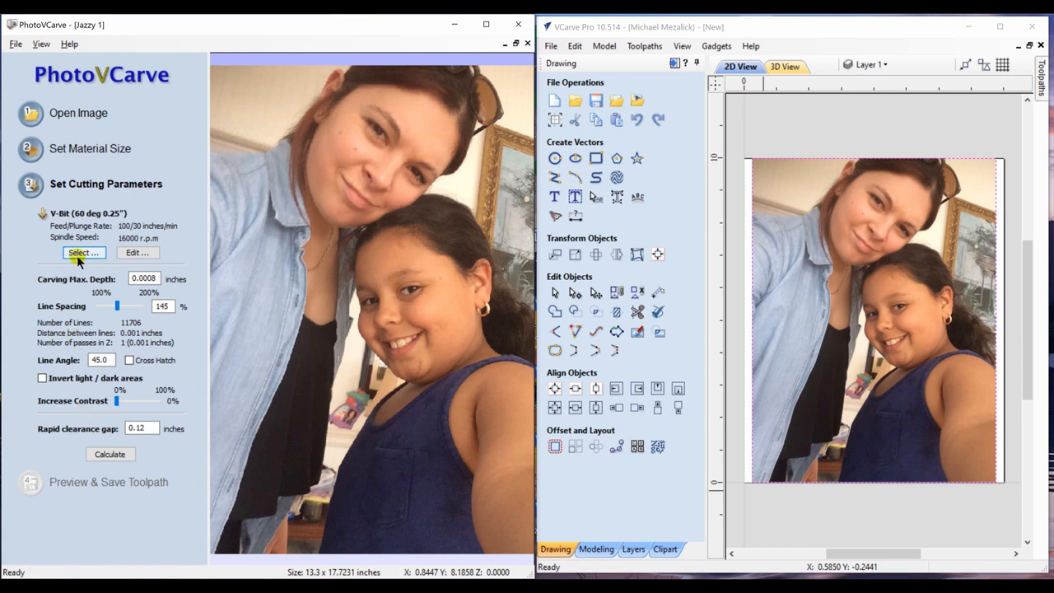
# Keep the 60° 0.25" V-bit, set 0.05" max depth, widen line spacing to about 145%.
pyautogui.click(83, 253)
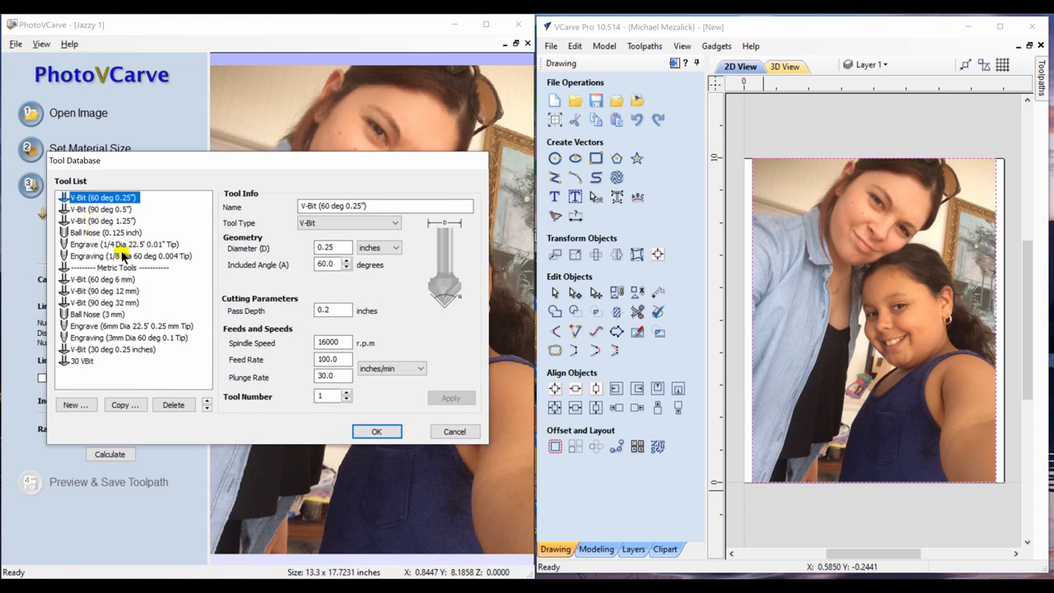
pyautogui.click(376, 430)
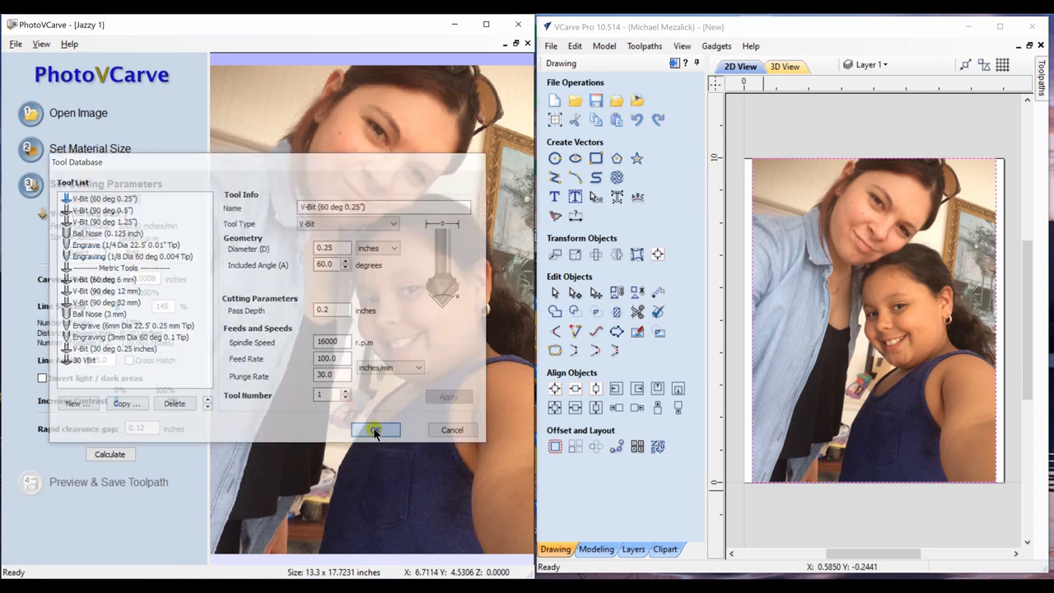
pyautogui.click(377, 429)
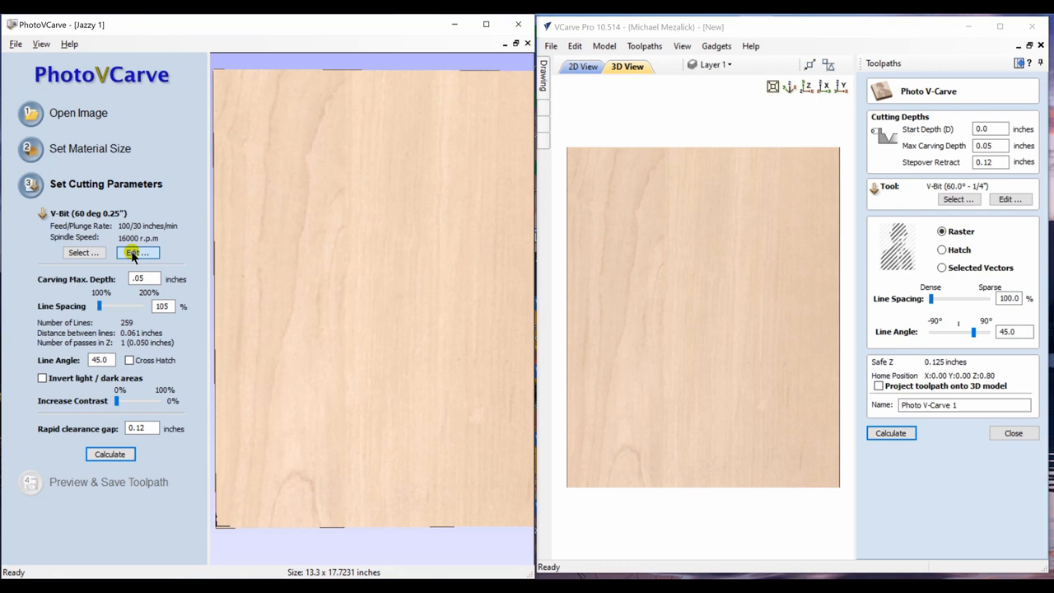
pyautogui.click(137, 253)
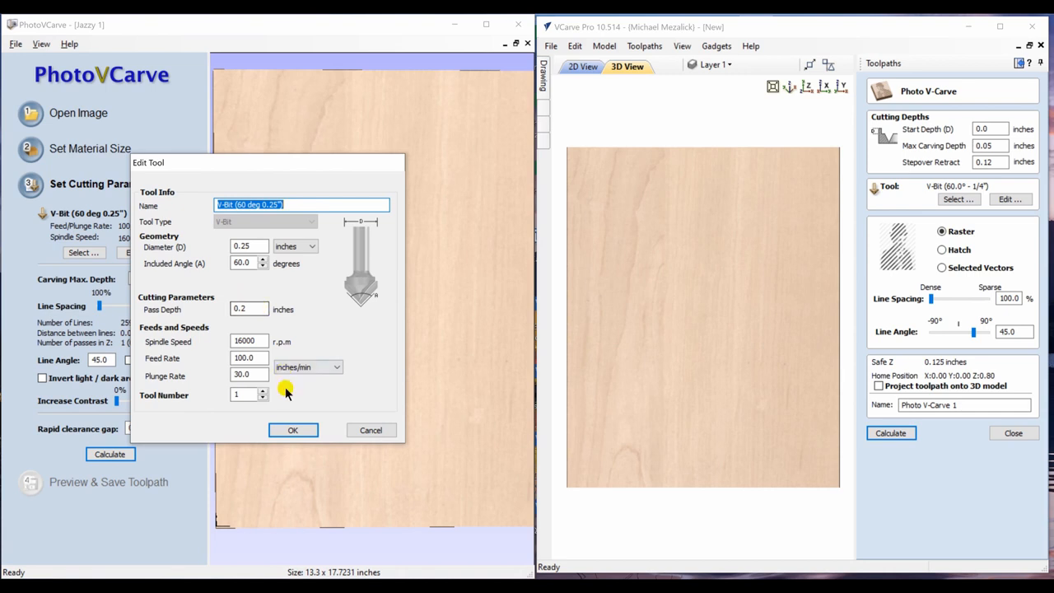
pyautogui.click(292, 430)
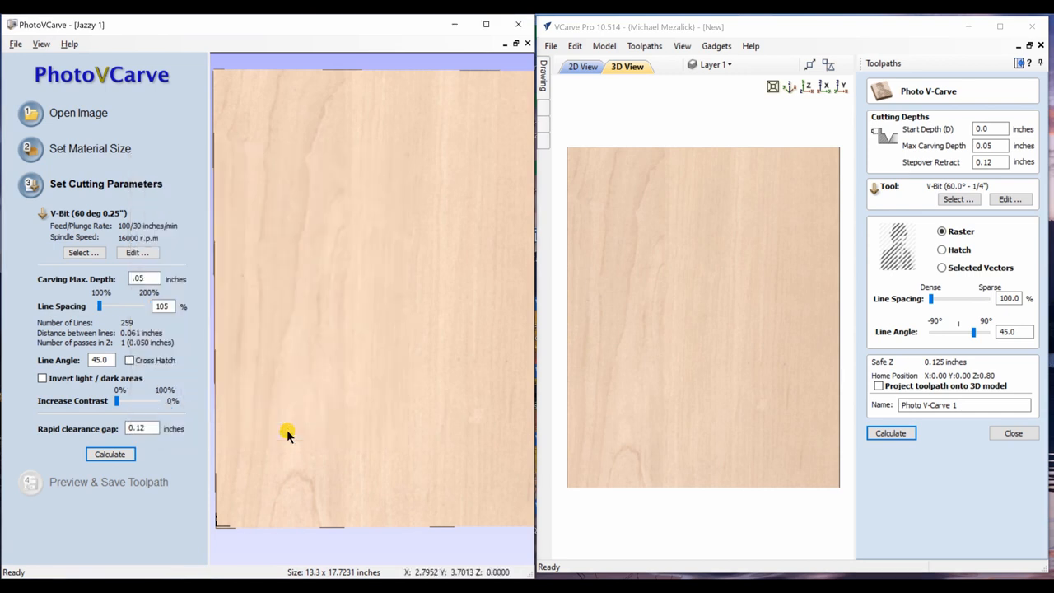
pyautogui.click(144, 278)
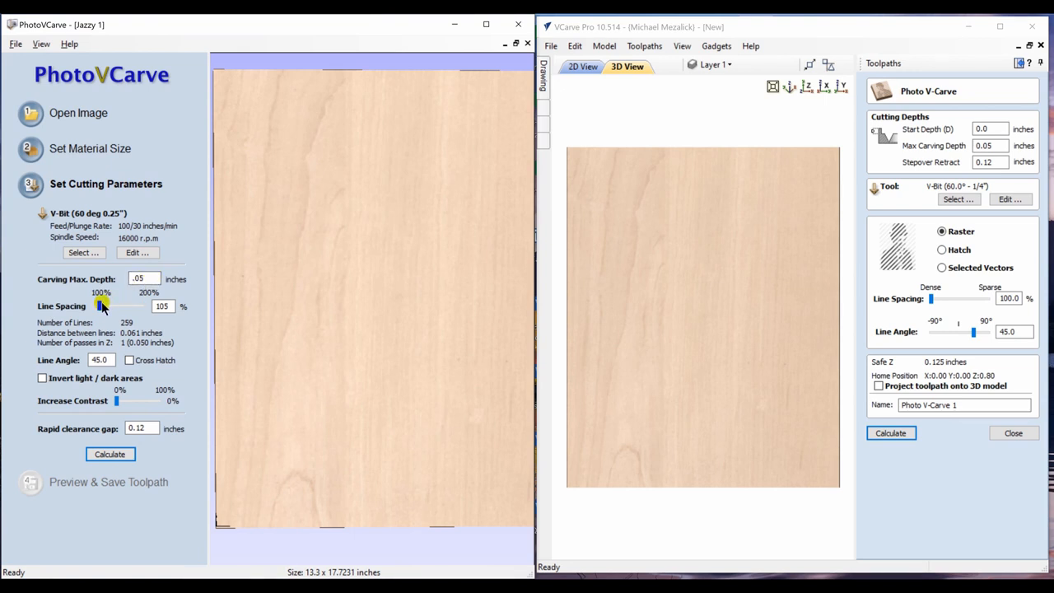
pyautogui.moveTo(100, 306); pyautogui.dragTo(121, 305)
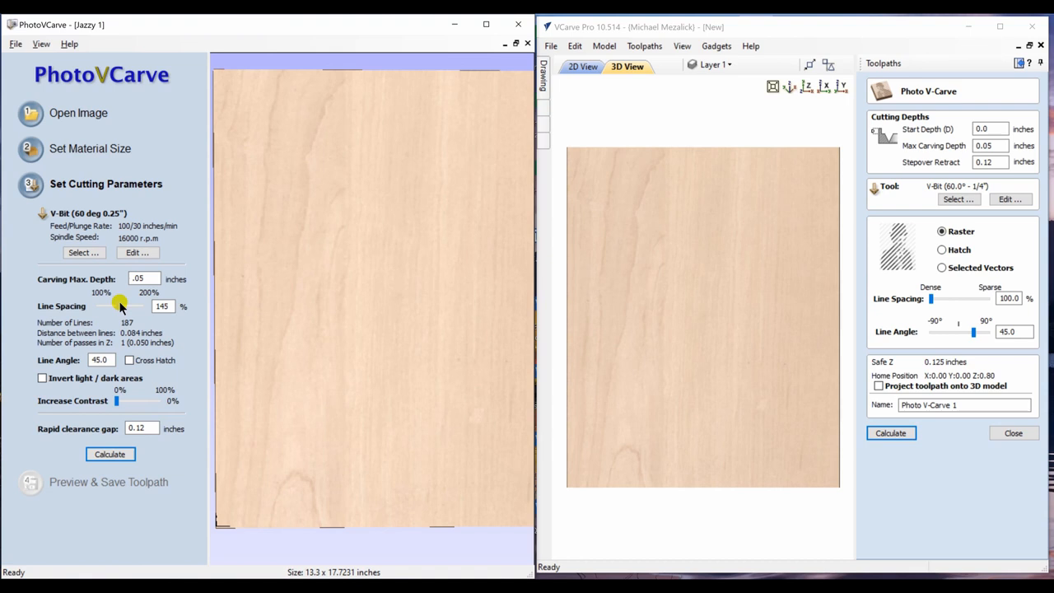
pyautogui.moveTo(121, 305); pyautogui.dragTo(122, 305)
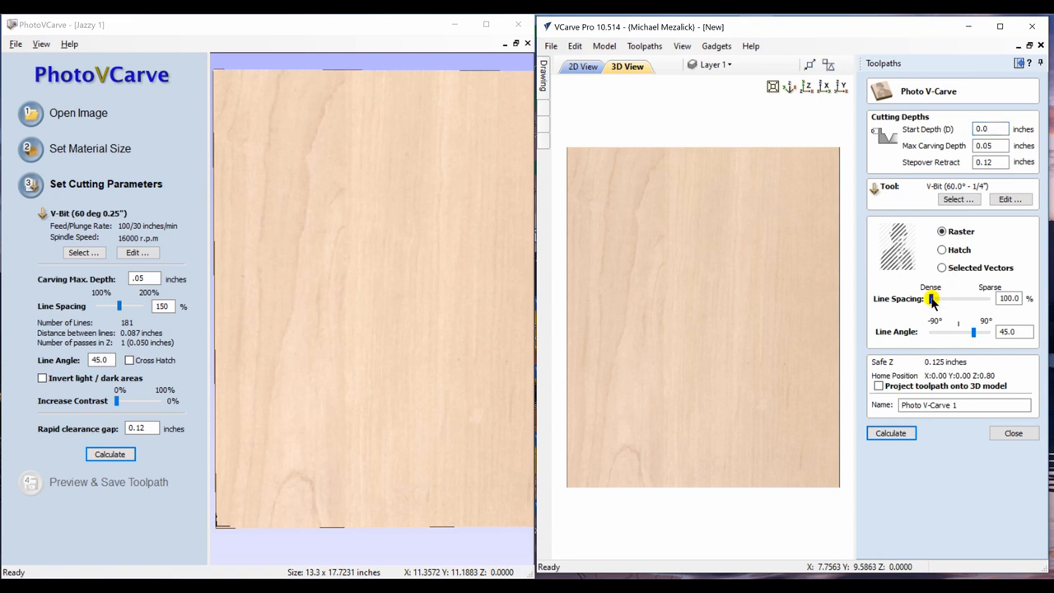
# Widen the Photo V-Carve line spacing in stages, past 138%, to about 153%.
pyautogui.moveTo(932, 298); pyautogui.dragTo(941, 298)
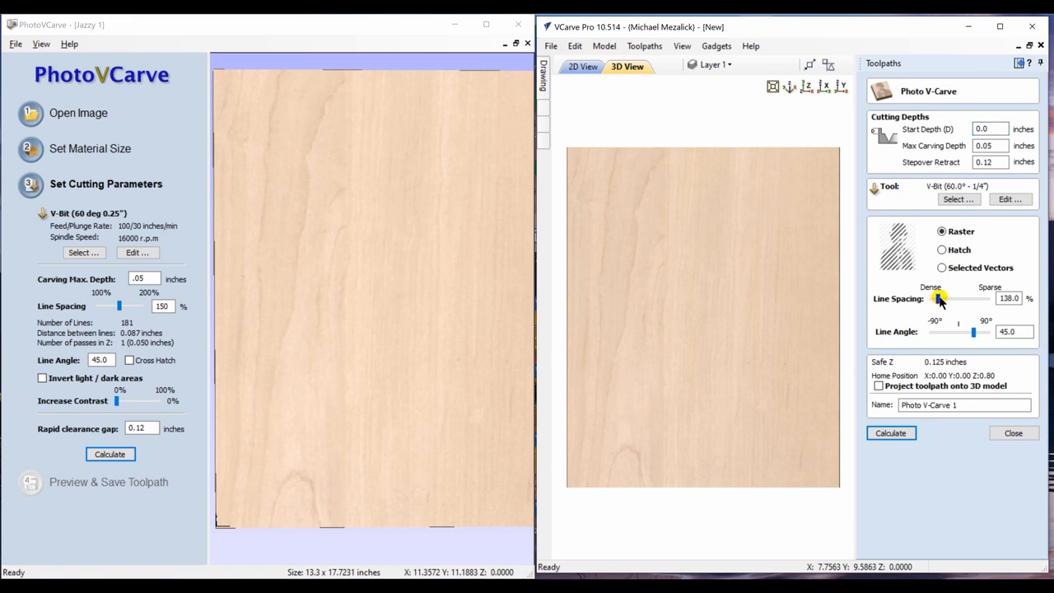
pyautogui.moveTo(937, 298); pyautogui.dragTo(943, 298)
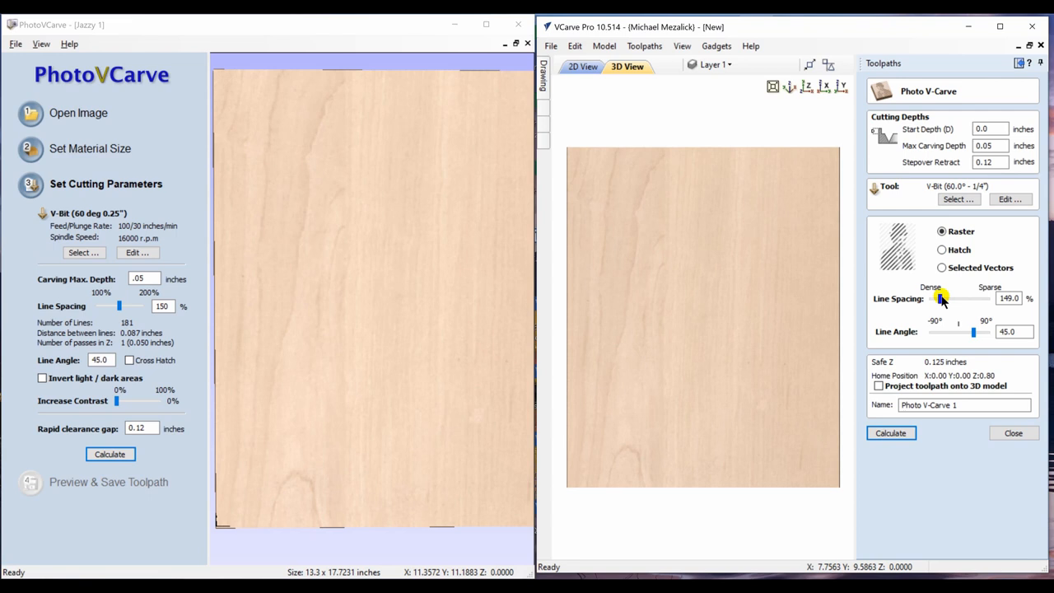
pyautogui.moveTo(941, 298); pyautogui.dragTo(946, 298)
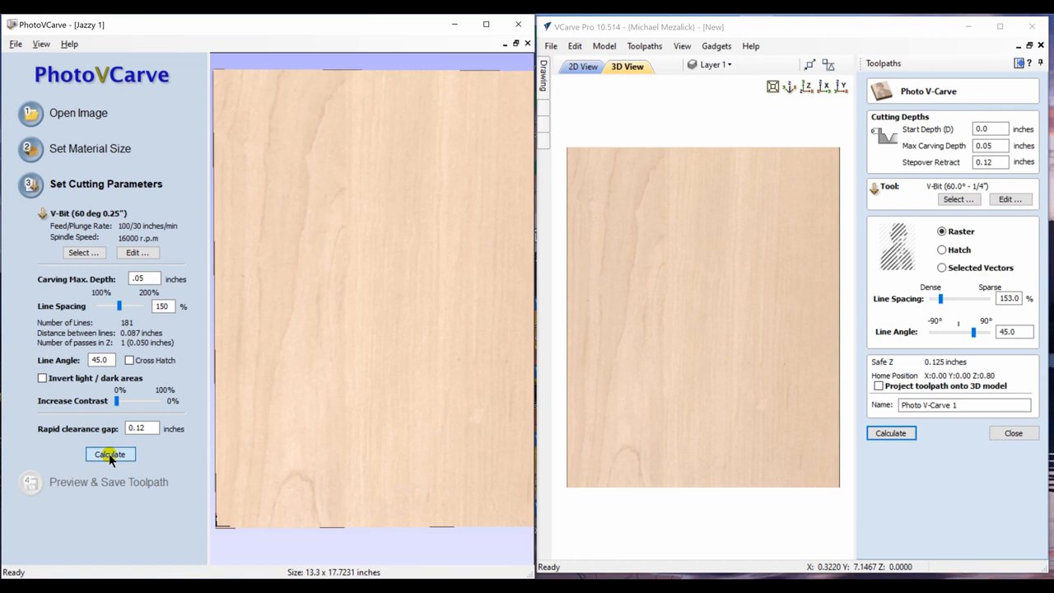
# Calculate the hatched photo carve toolpaths and simulate them on the maple block.
pyautogui.click(890, 433)
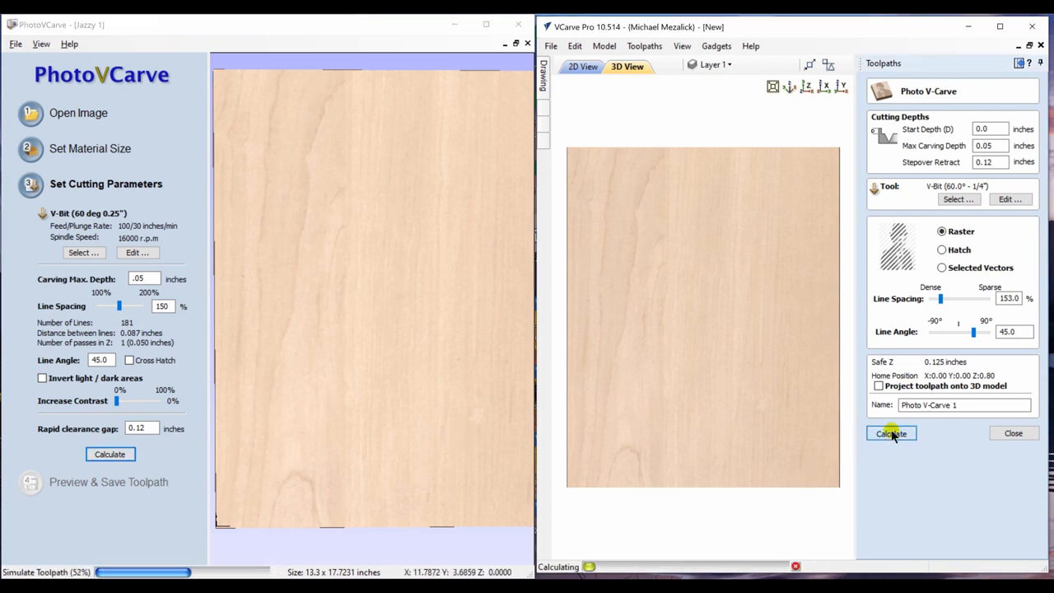
pyautogui.click(890, 433)
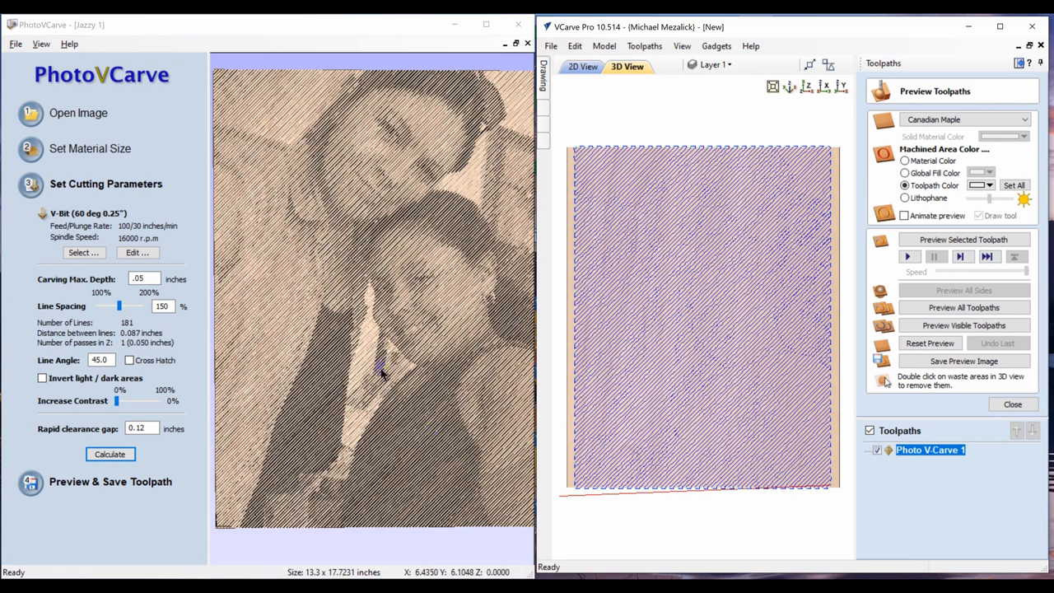
pyautogui.moveTo(387, 400)
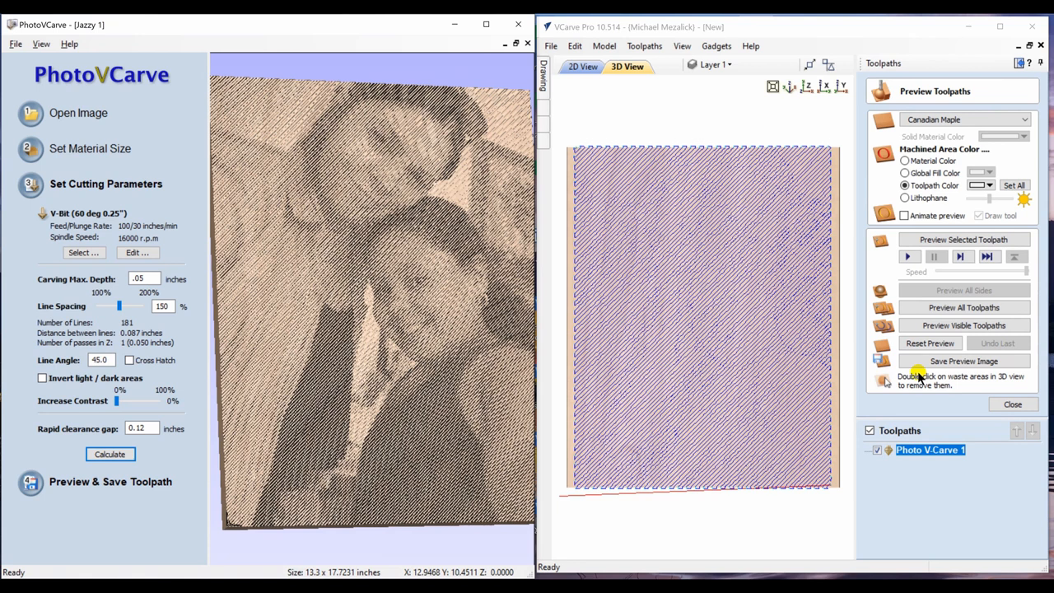
pyautogui.moveTo(978, 324)
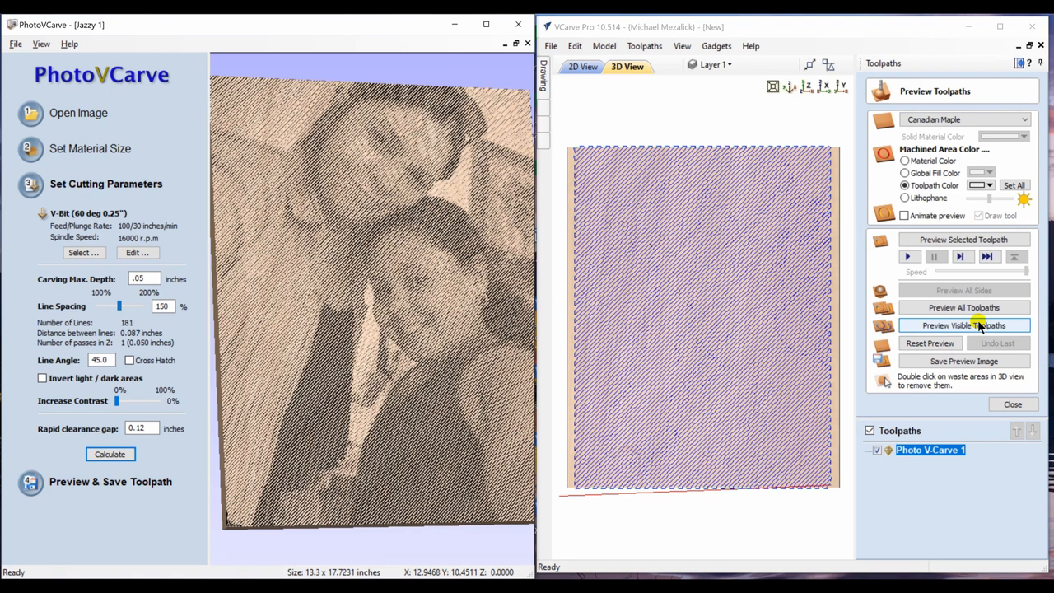
pyautogui.click(963, 307)
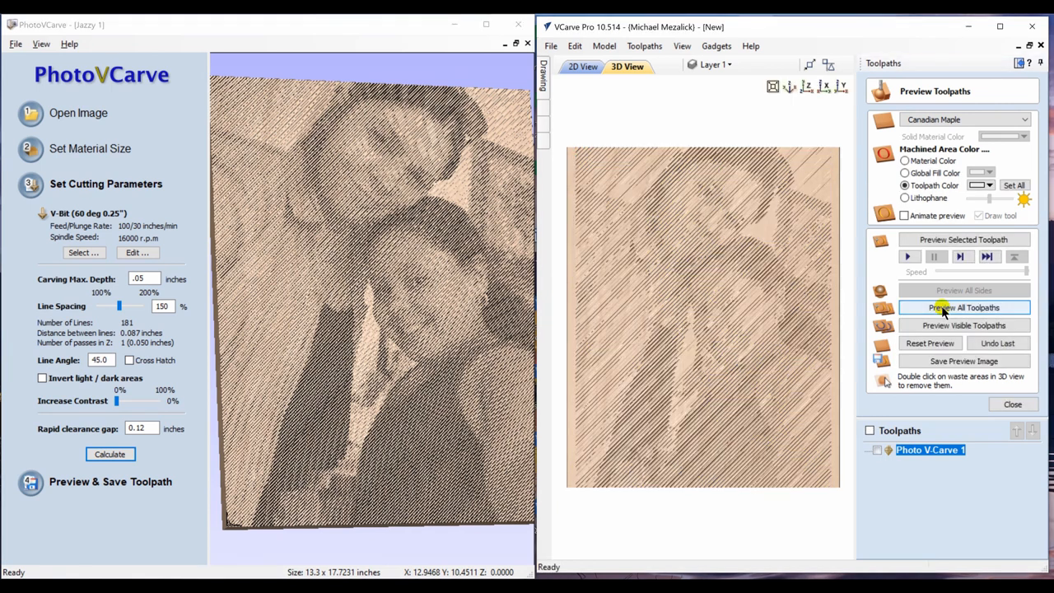
pyautogui.click(963, 307)
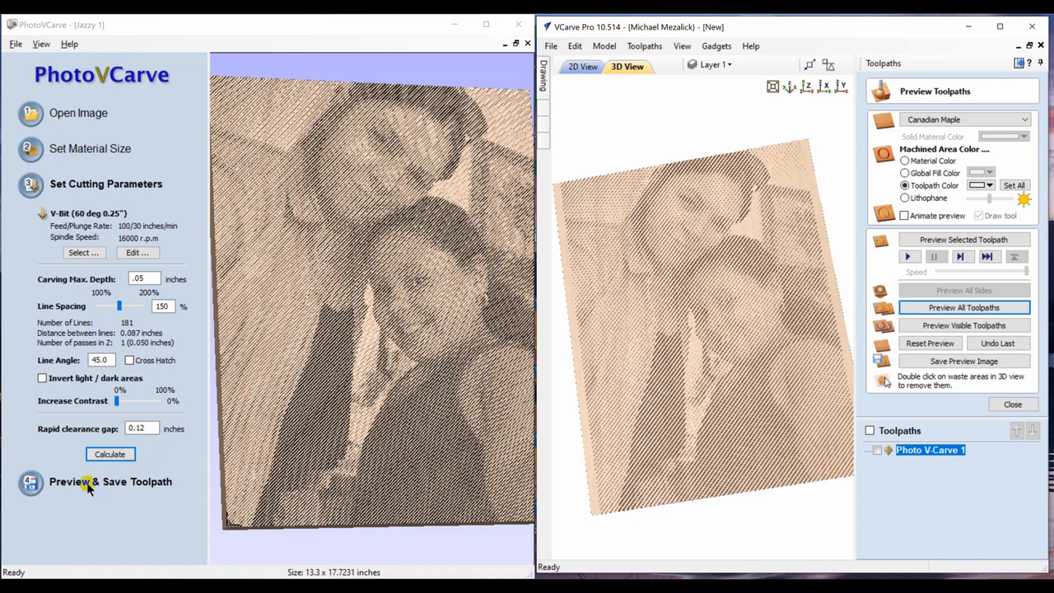
# Set a dark toolpath colour in Preview & Save Toolpath, then close the preview.
pyautogui.click(111, 481)
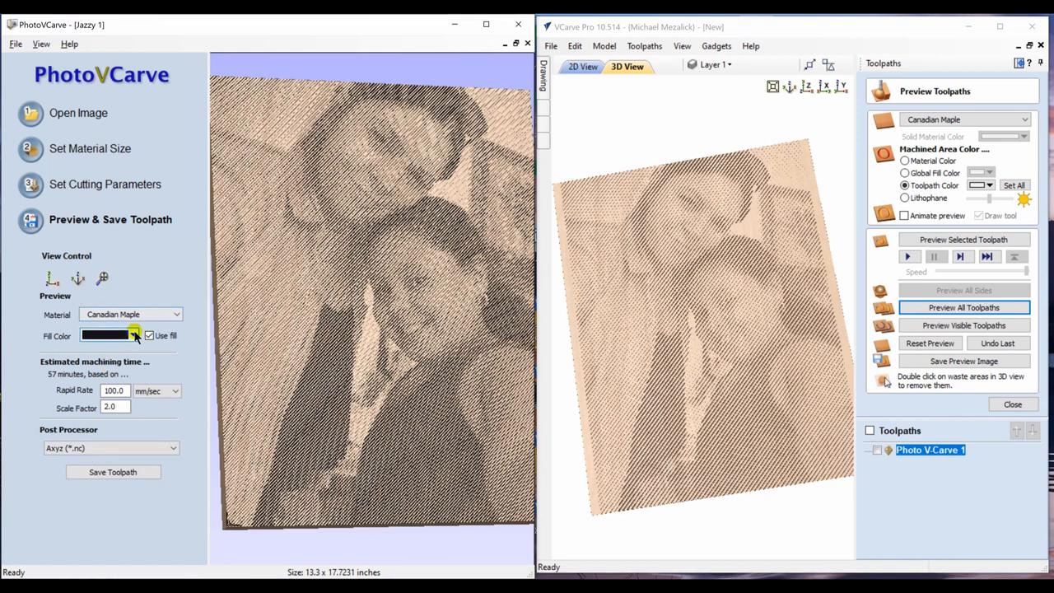
pyautogui.click(133, 335)
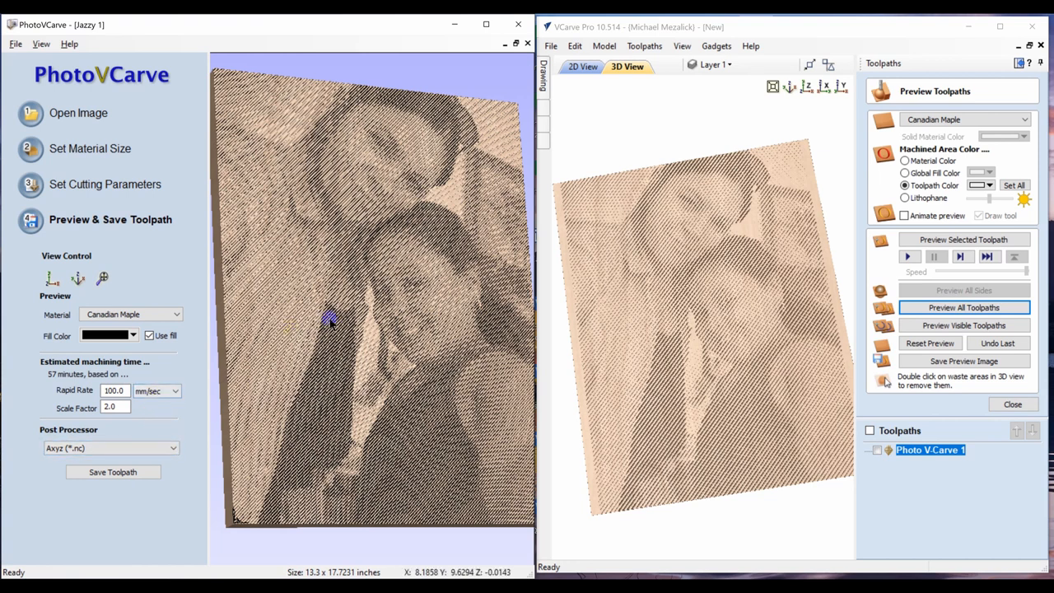
pyautogui.moveTo(770, 286)
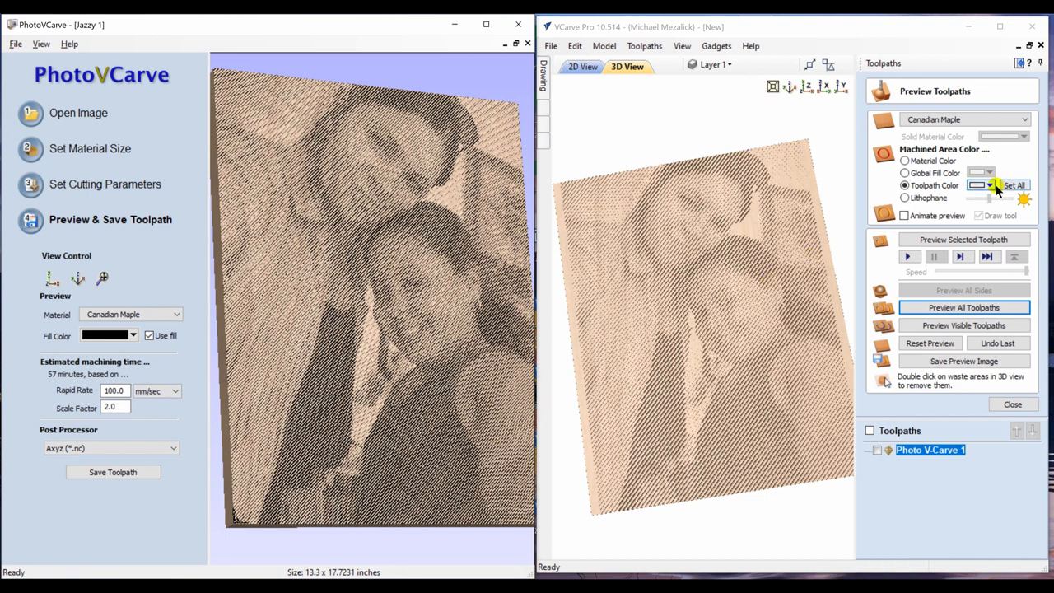
pyautogui.click(990, 185)
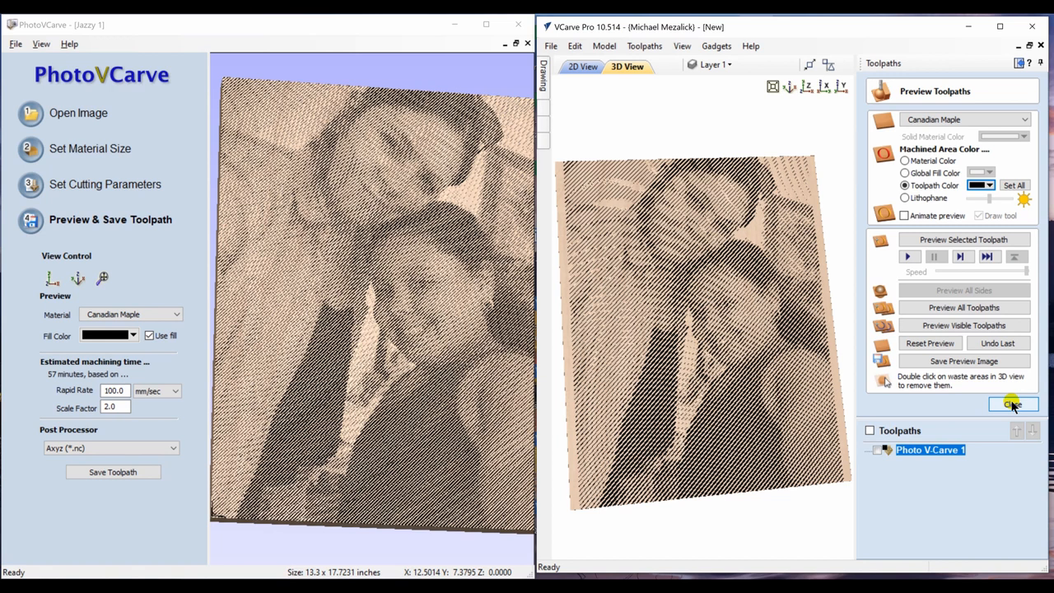
pyautogui.click(1012, 404)
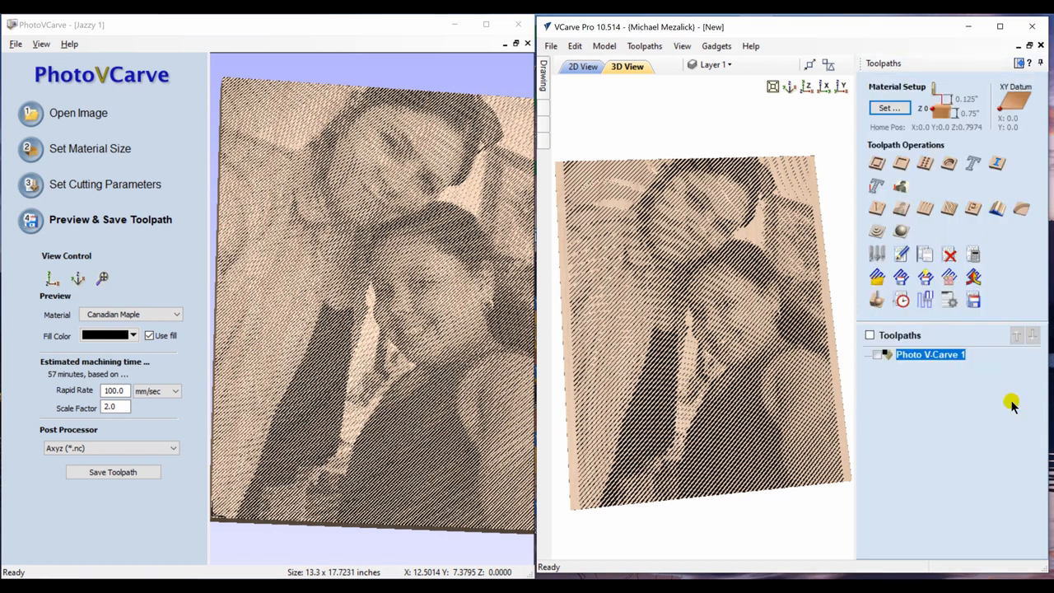
pyautogui.moveTo(949, 399)
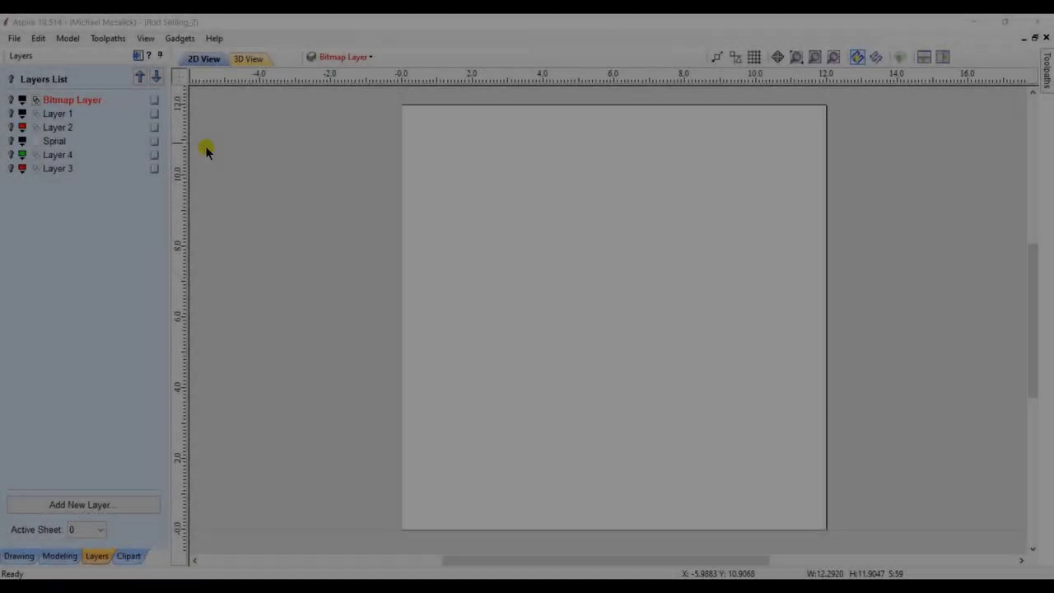
# Hide the portrait bitmap and copy Layer 2's spiral onto the Sprial layer, hiding the original.
pyautogui.click(11, 99)
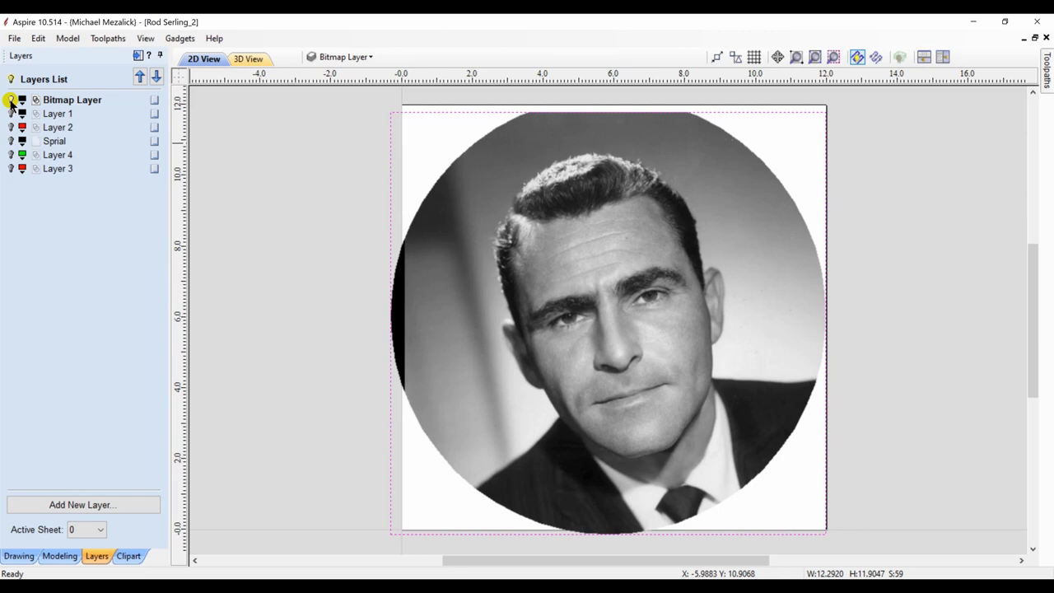
pyautogui.click(11, 100)
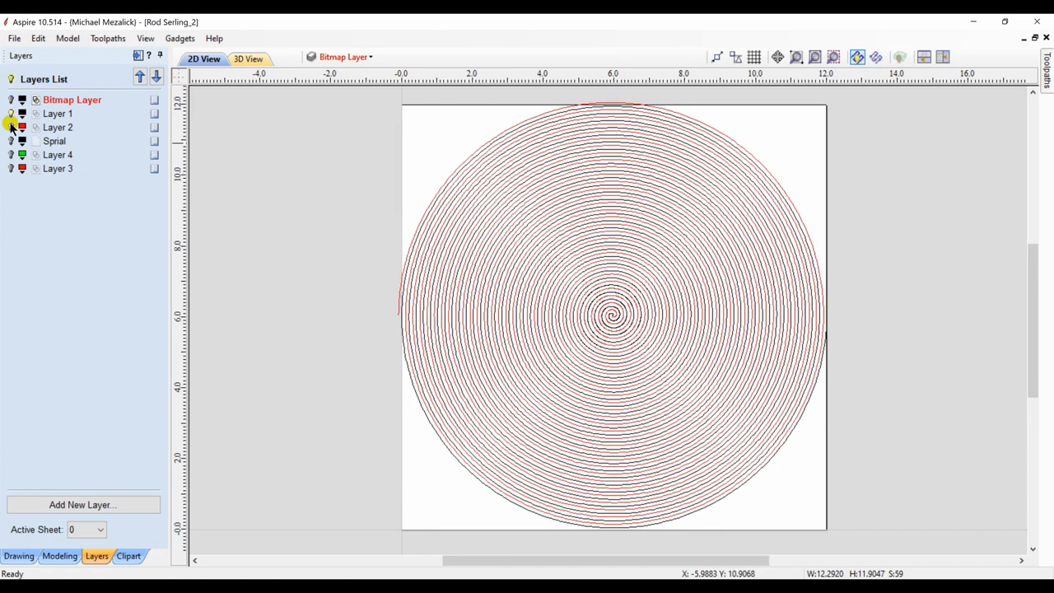
pyautogui.click(58, 126)
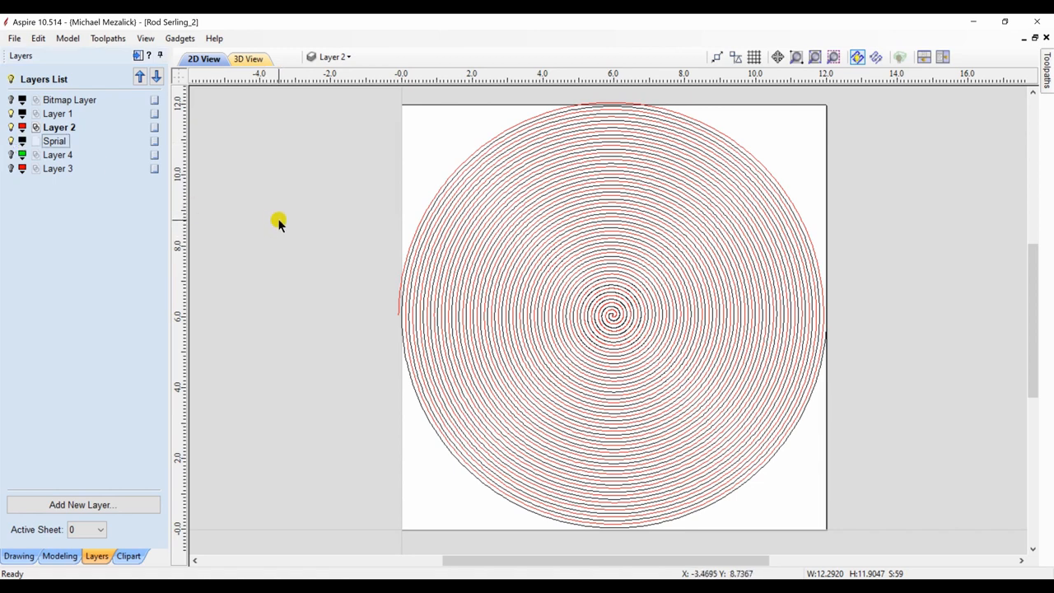
pyautogui.moveTo(428, 218)
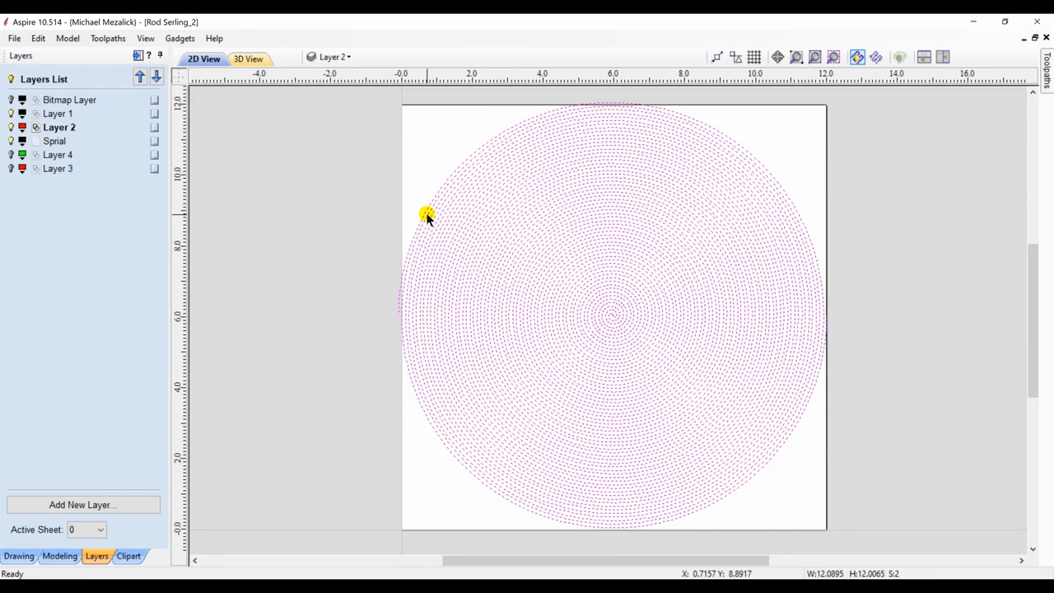
pyautogui.rightClick(427, 216)
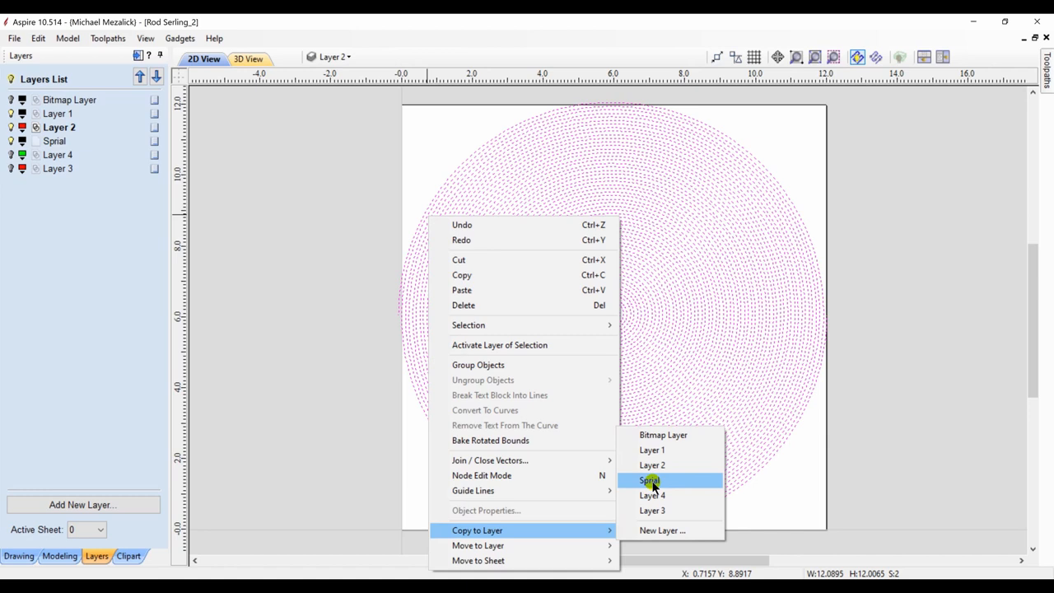
pyautogui.click(650, 480)
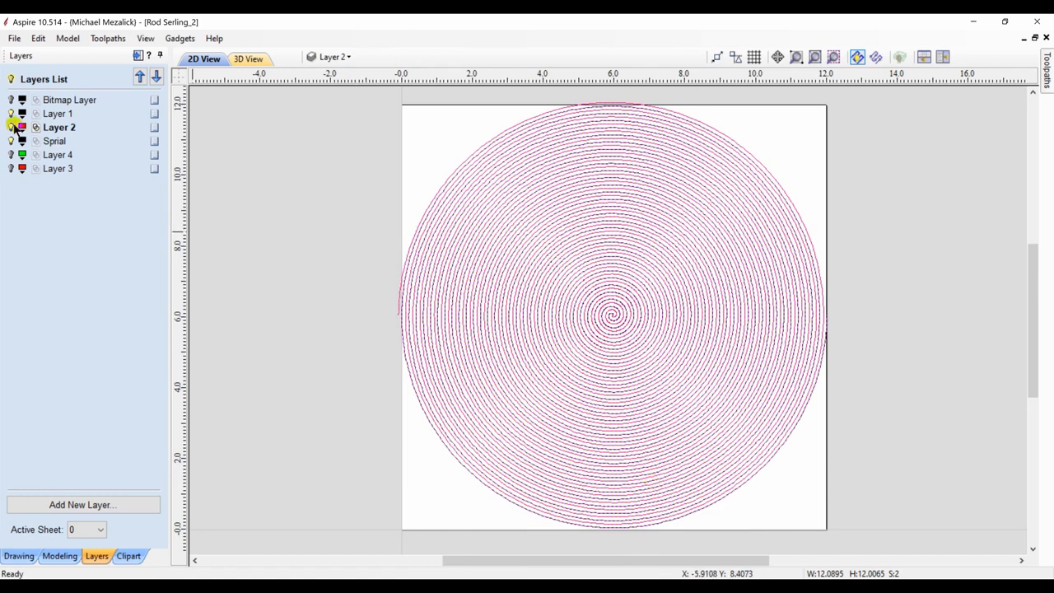
pyautogui.click(12, 127)
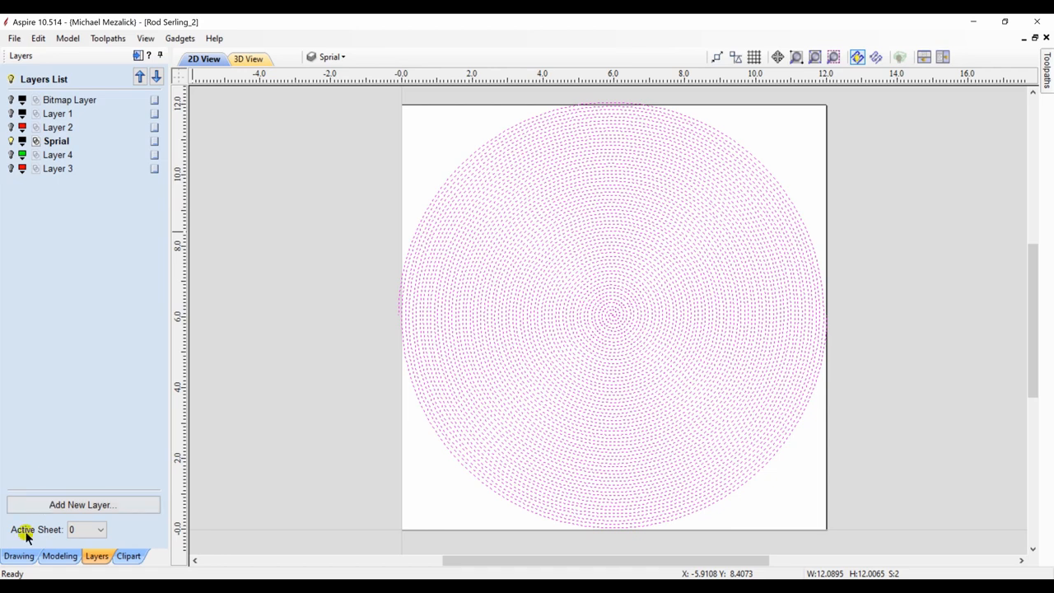
# Browse the Drawing and Modeling tool tabs.
pyautogui.click(19, 555)
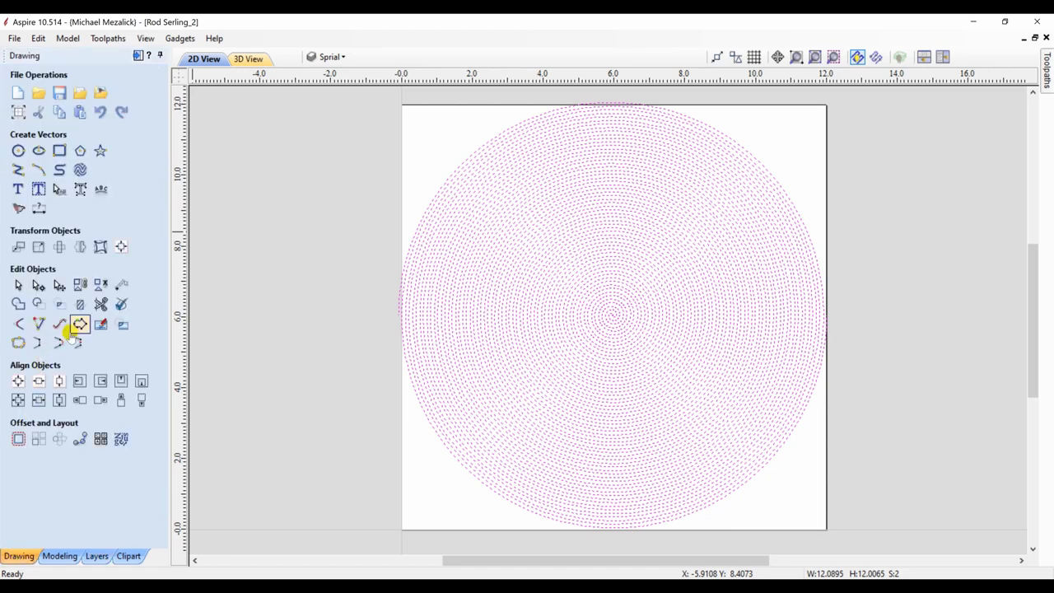
pyautogui.click(80, 344)
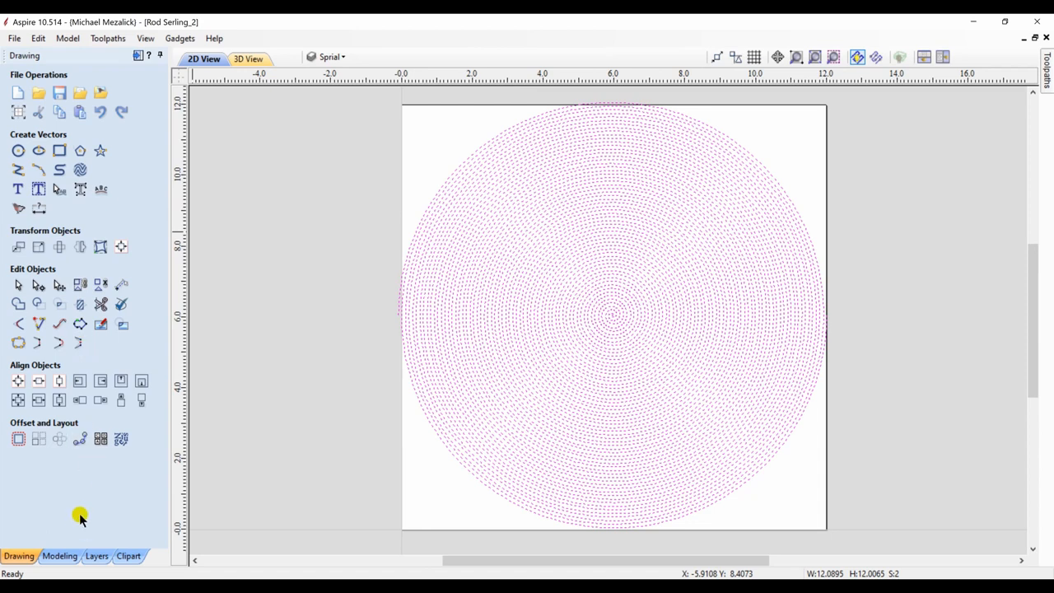
pyautogui.click(60, 555)
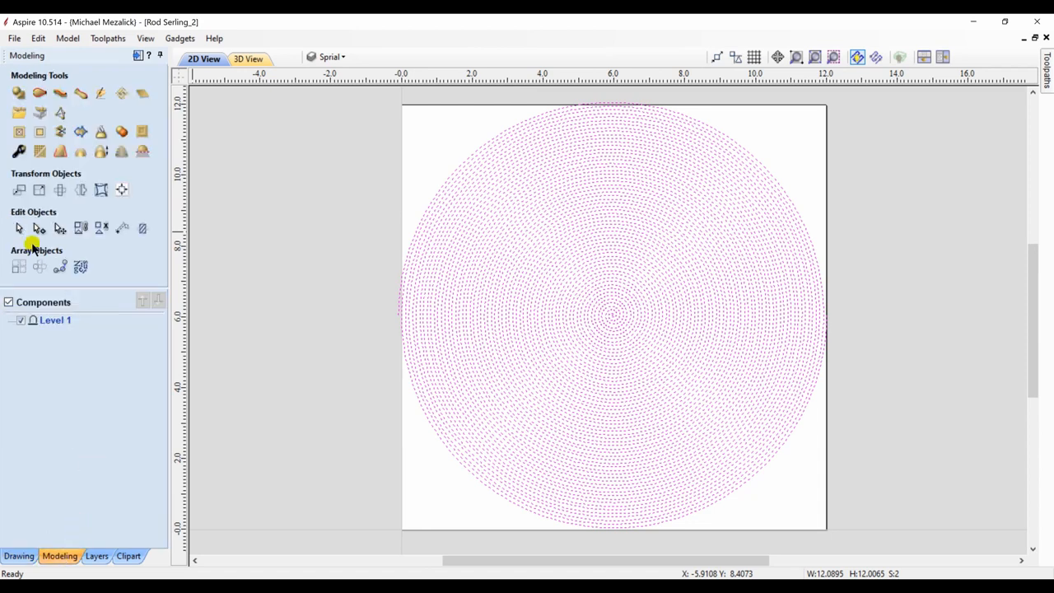
pyautogui.click(96, 556)
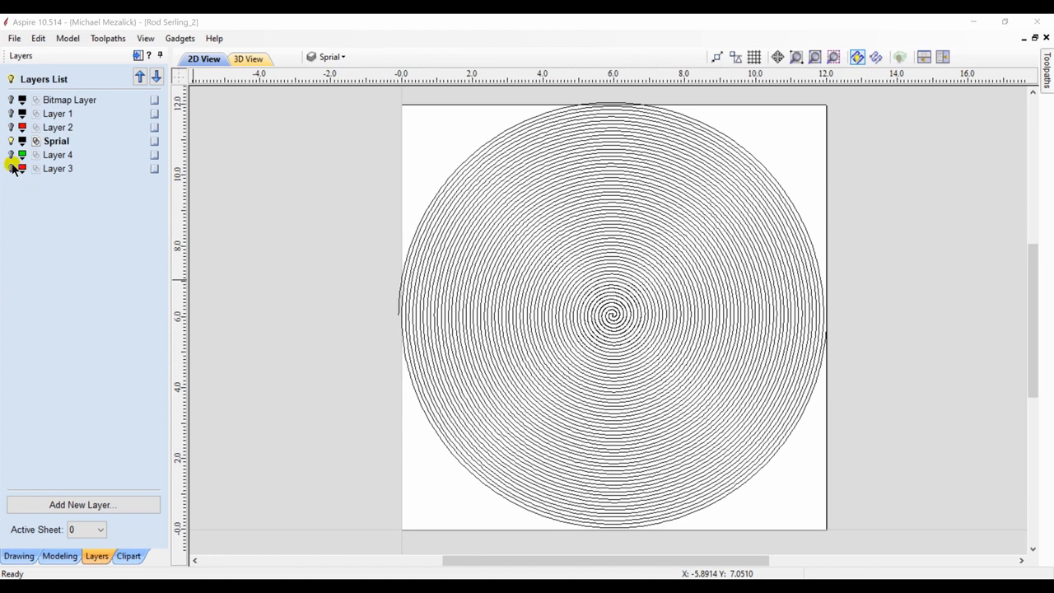
# Show the Layer 3 head outline and trim away the spiral outside it.
pyautogui.click(10, 168)
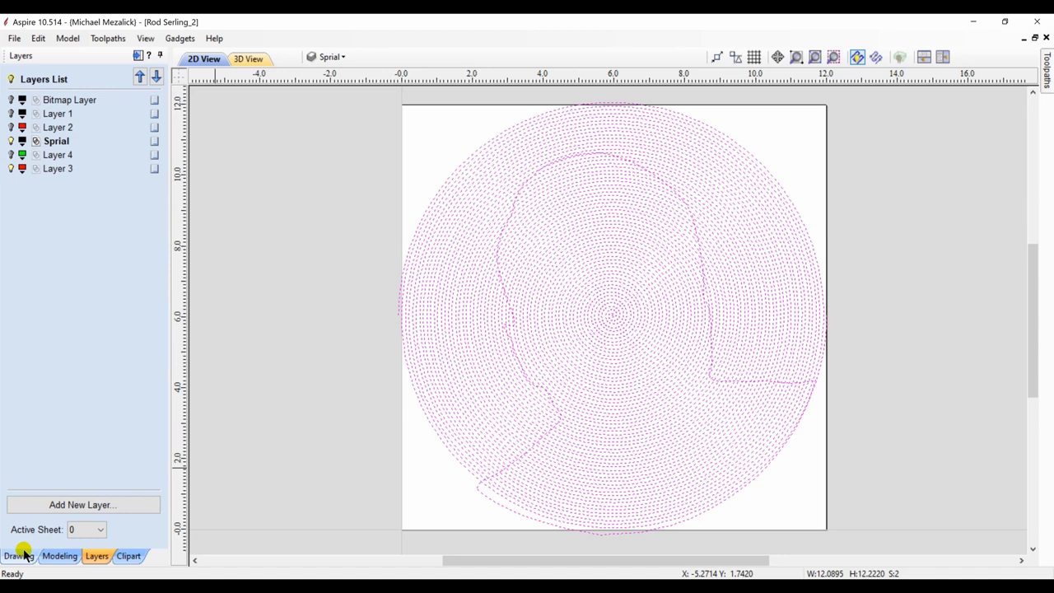
pyautogui.click(18, 555)
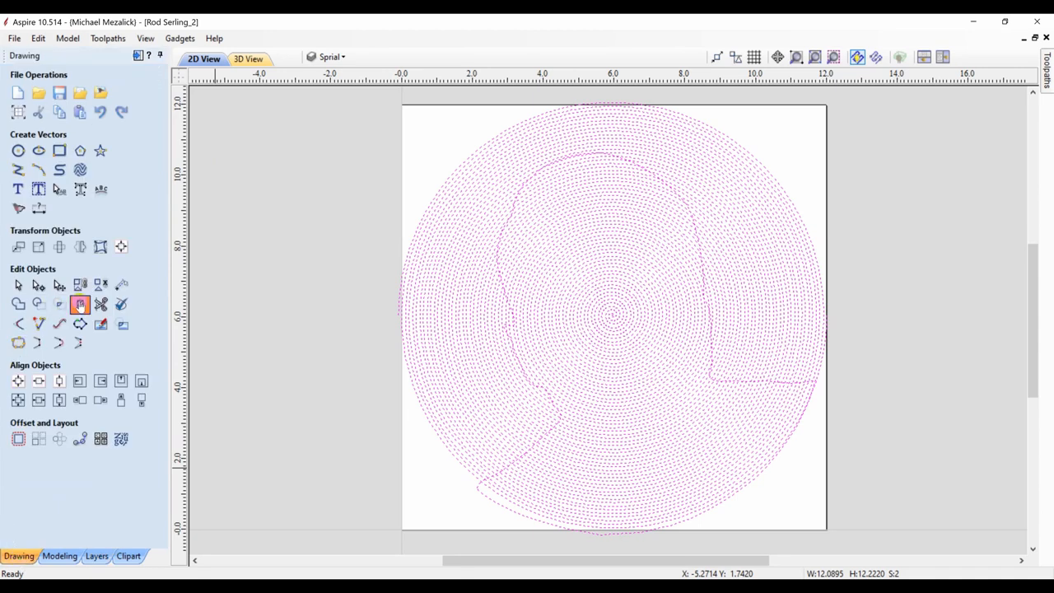
pyautogui.click(80, 304)
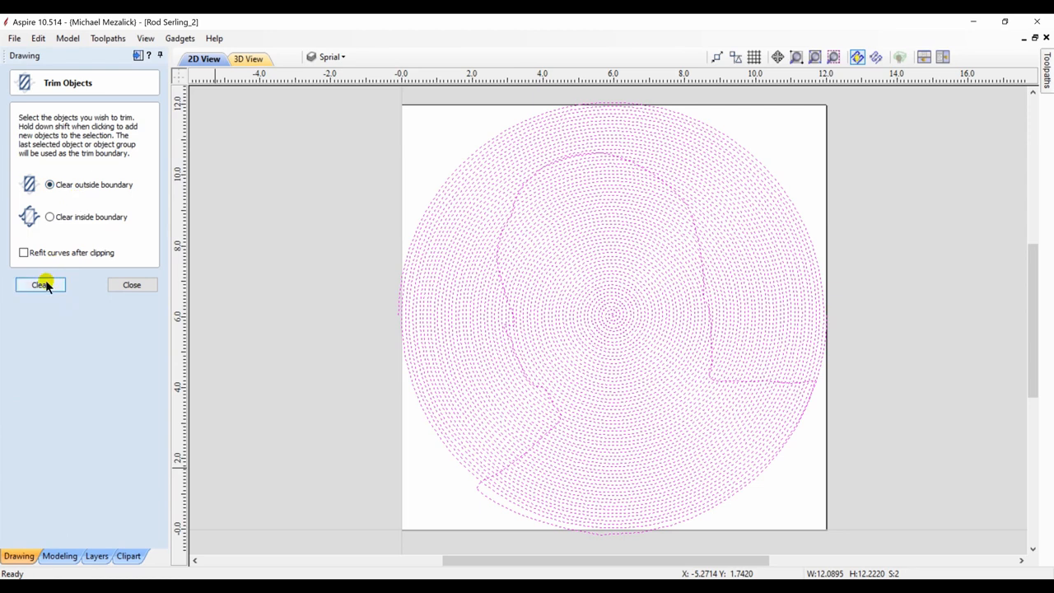
pyautogui.click(40, 284)
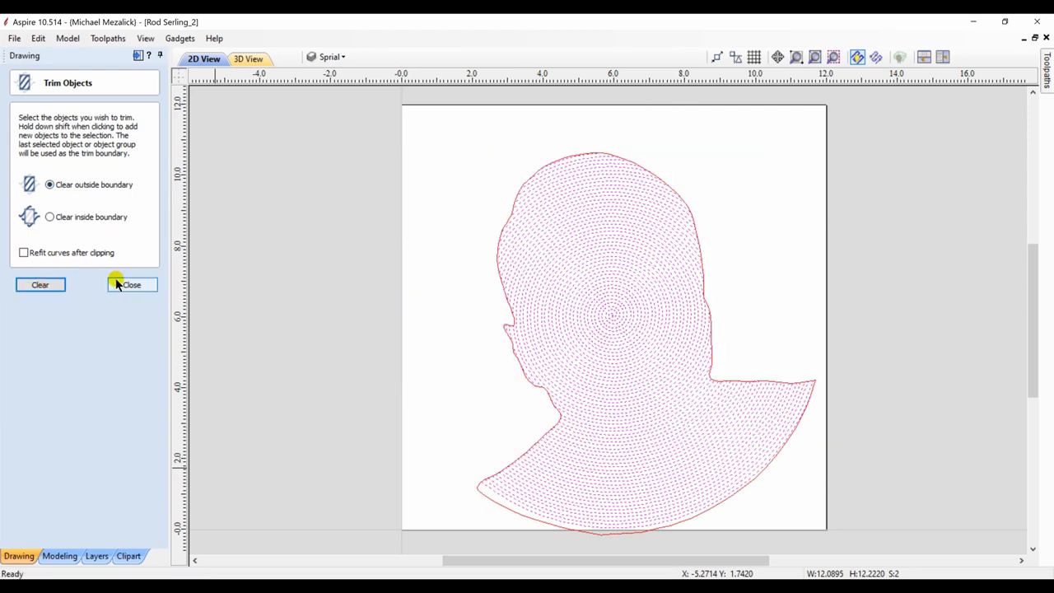
pyautogui.click(130, 284)
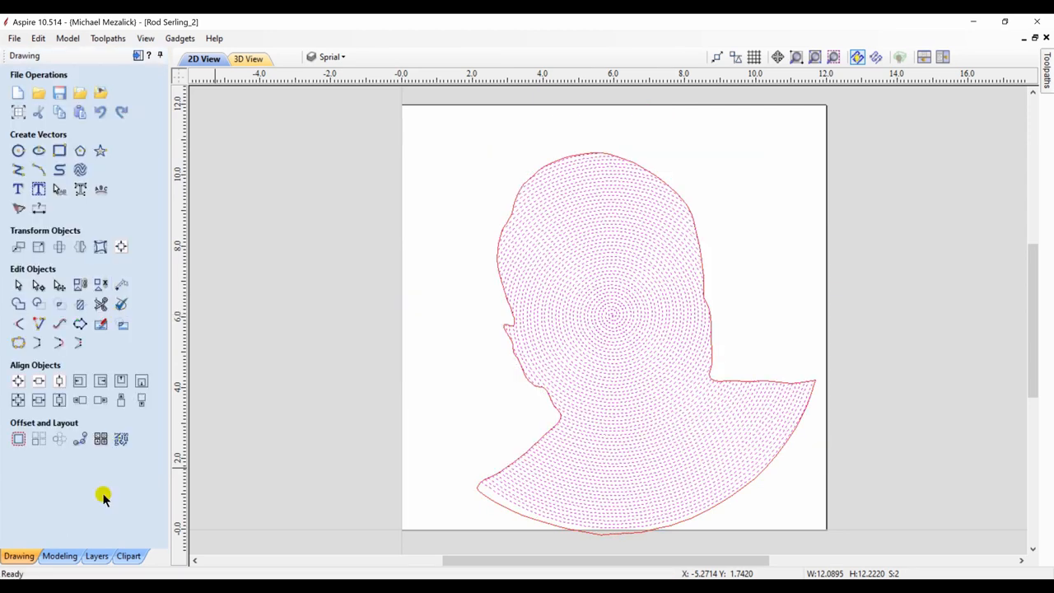
# Toggle the Twilight Zone title off and hide the head outline layer.
pyautogui.click(96, 555)
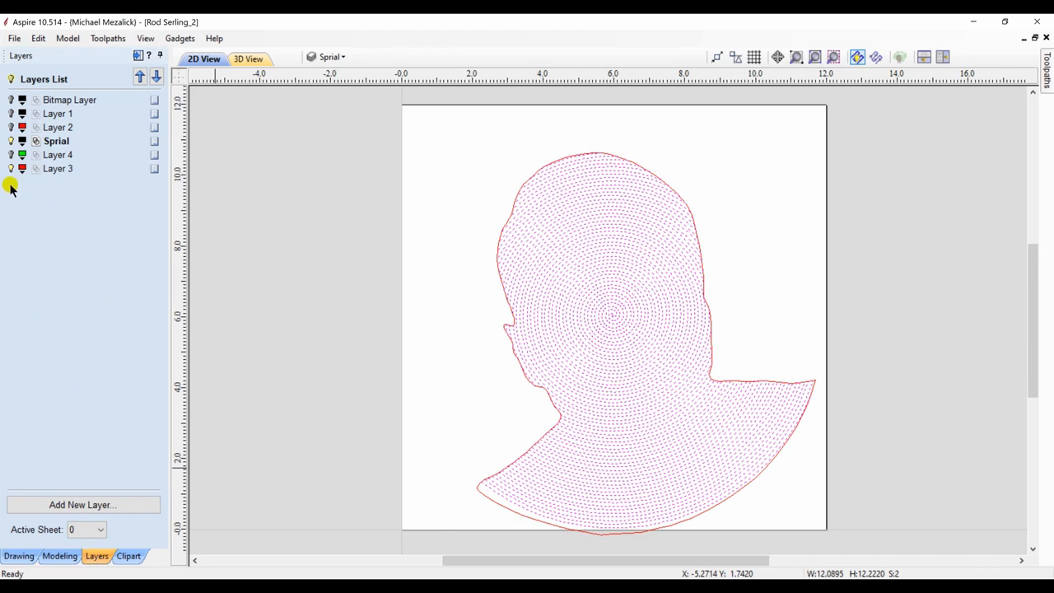
pyautogui.click(11, 154)
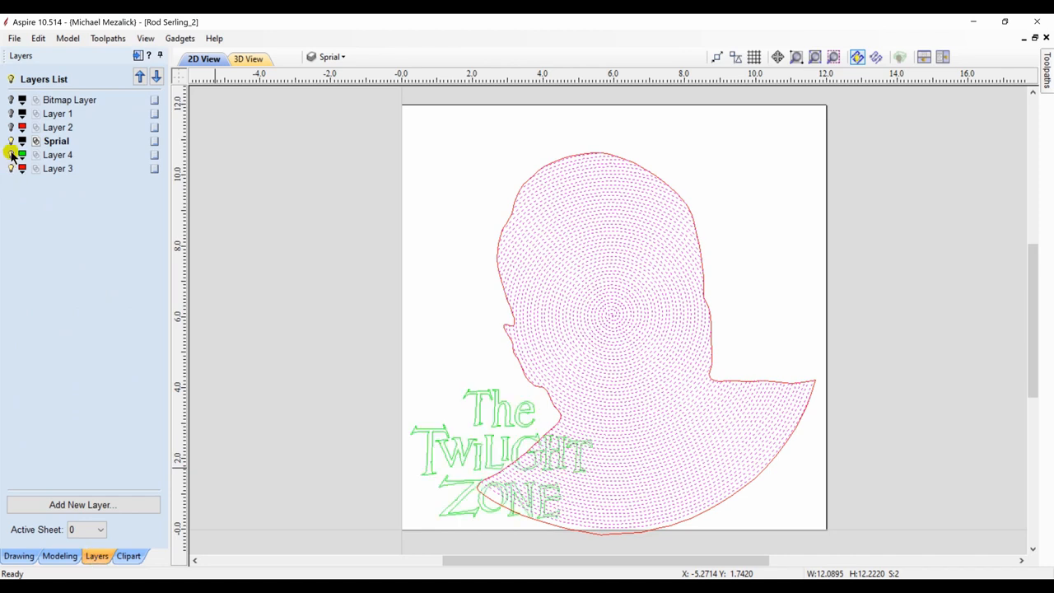
pyautogui.click(12, 155)
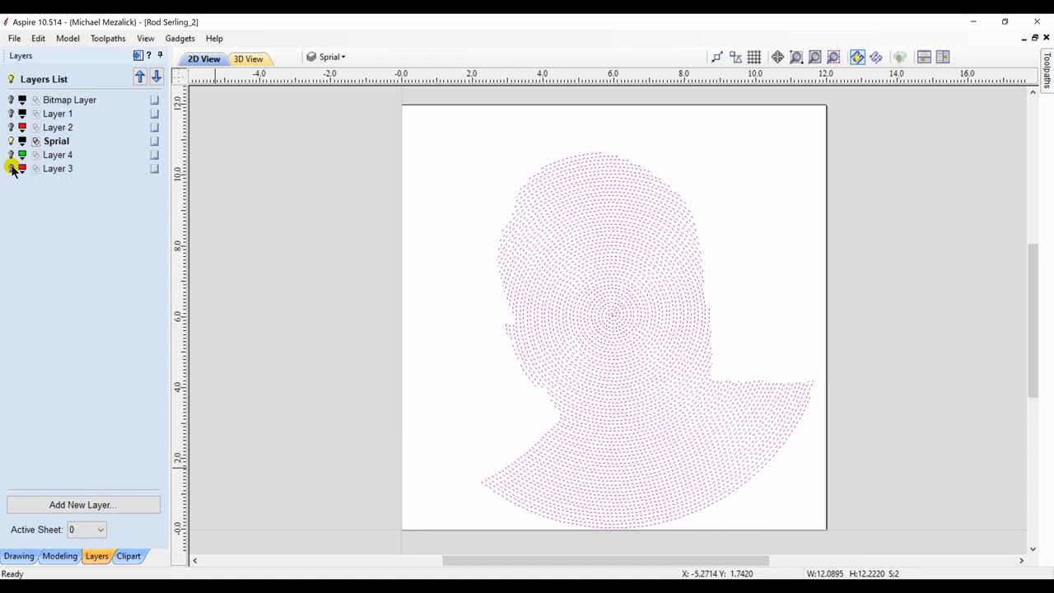
pyautogui.click(11, 100)
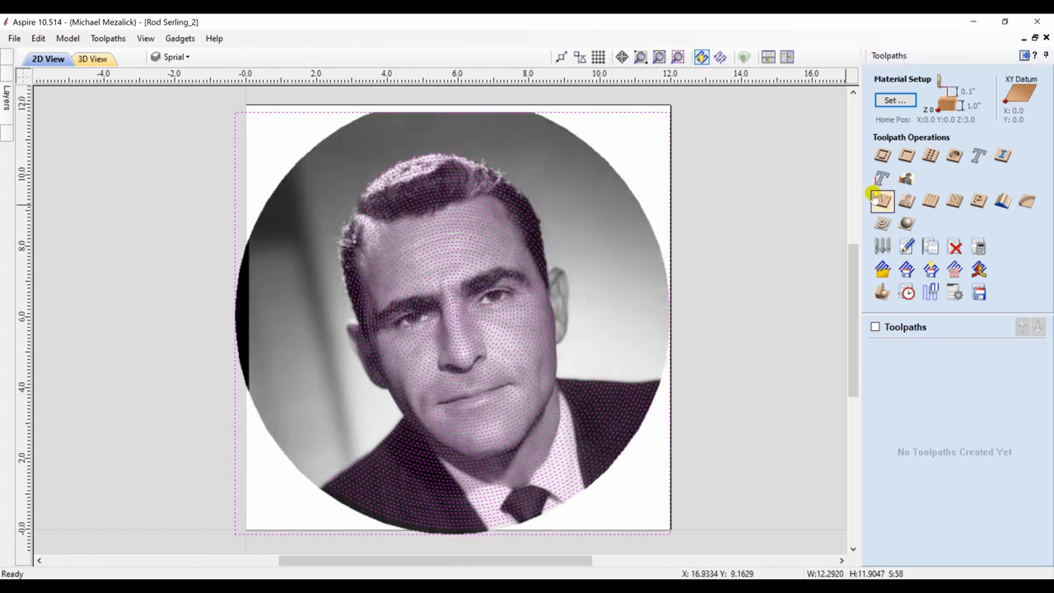
# Calculate a Photo V-Carve toolpath on the selected spiral vectors and preview it.
pyautogui.click(881, 201)
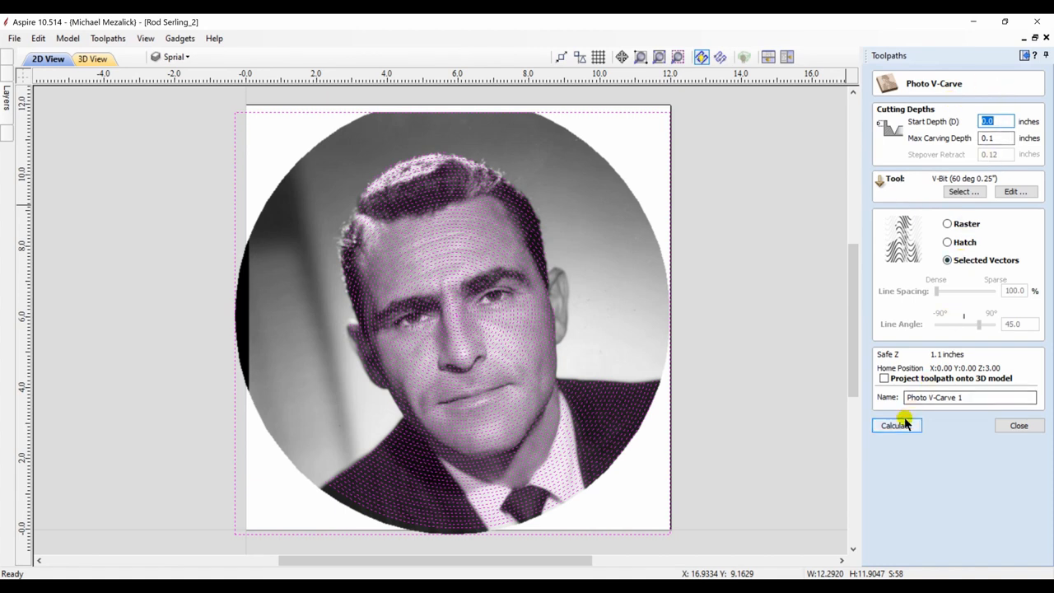
pyautogui.click(895, 424)
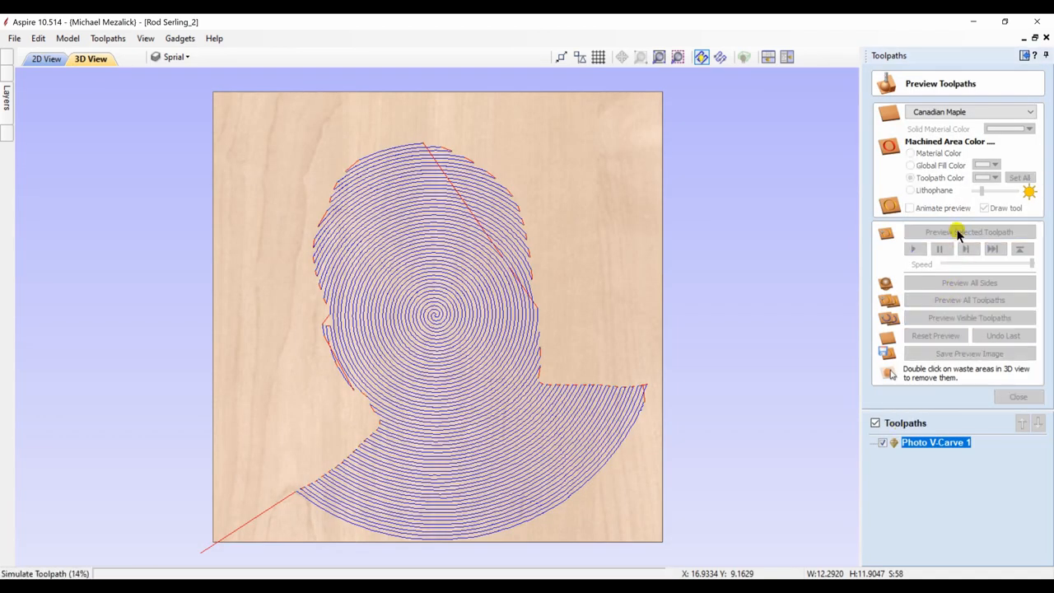
pyautogui.click(969, 231)
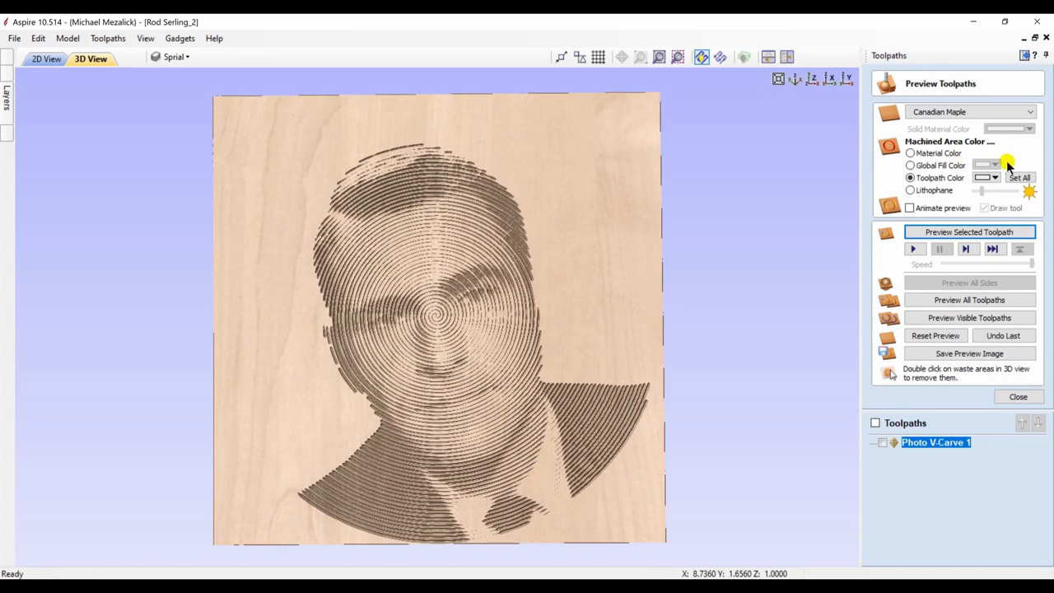
# Set the preview toolpath colour to dark blue, then close the preview.
pyautogui.click(996, 177)
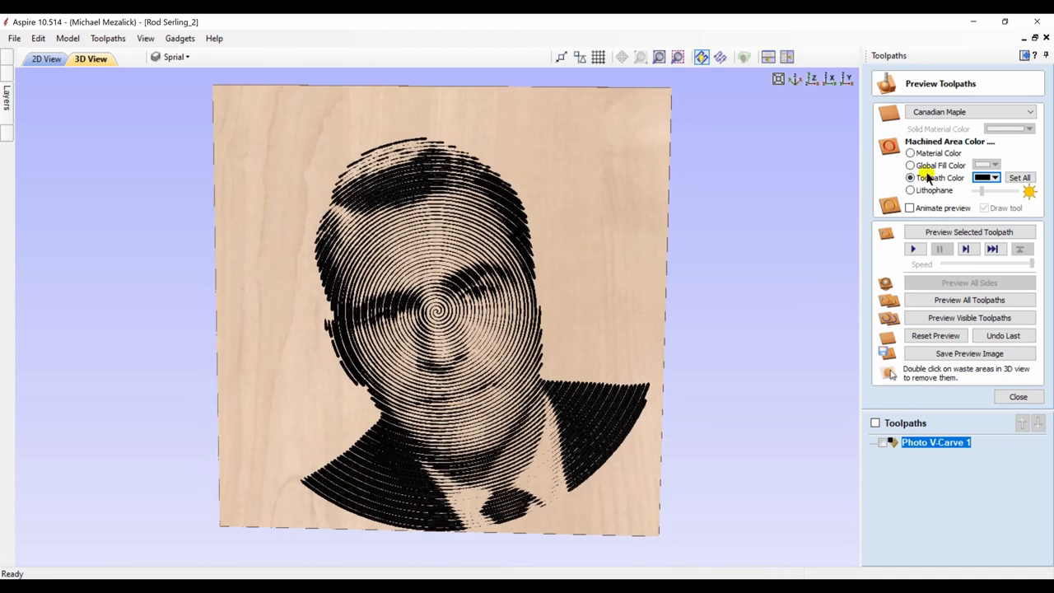
pyautogui.click(995, 177)
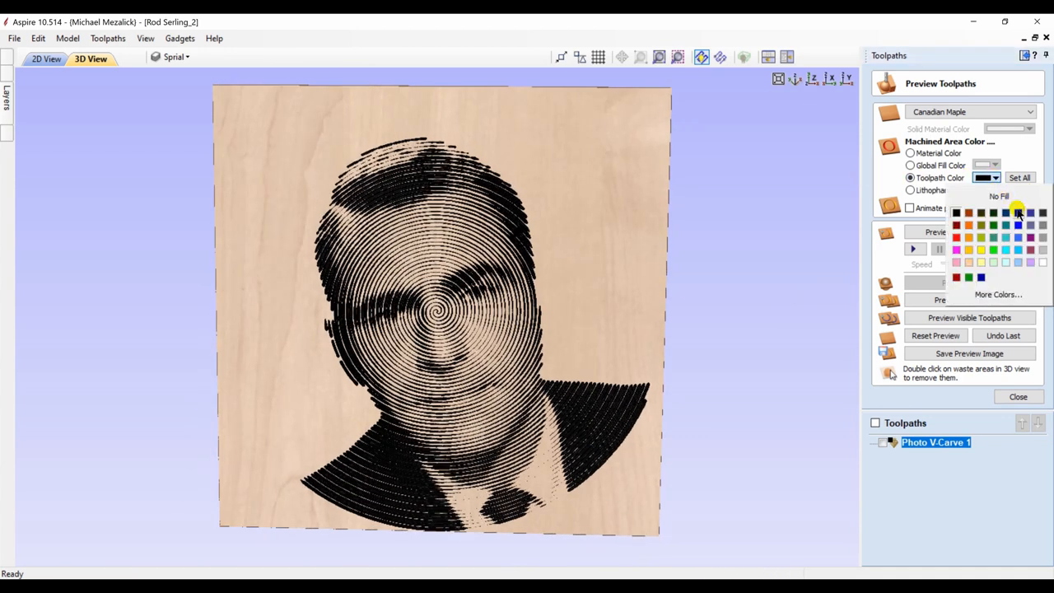
pyautogui.click(1018, 212)
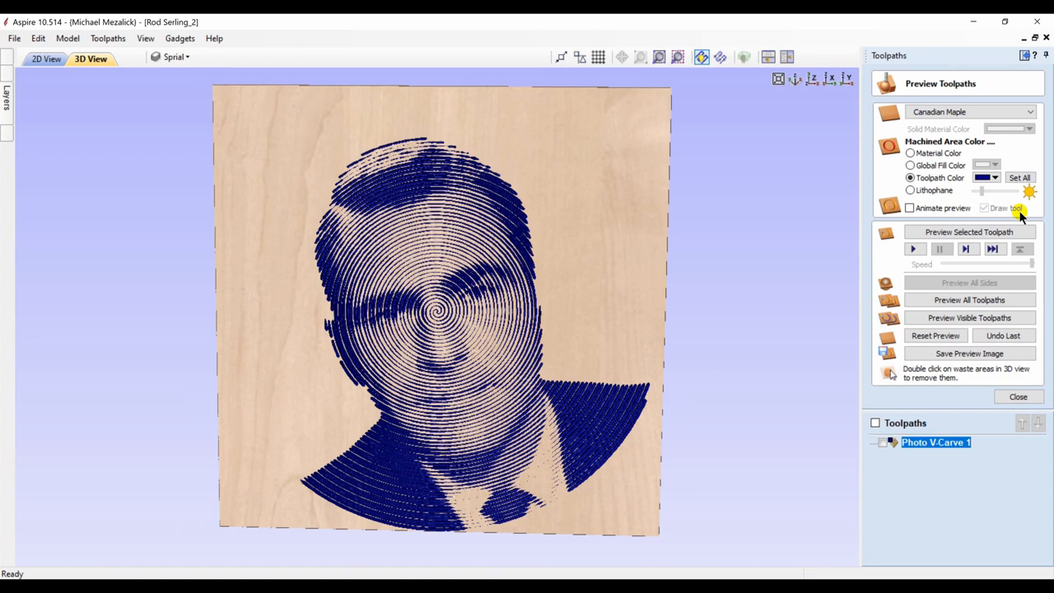
pyautogui.moveTo(798, 376)
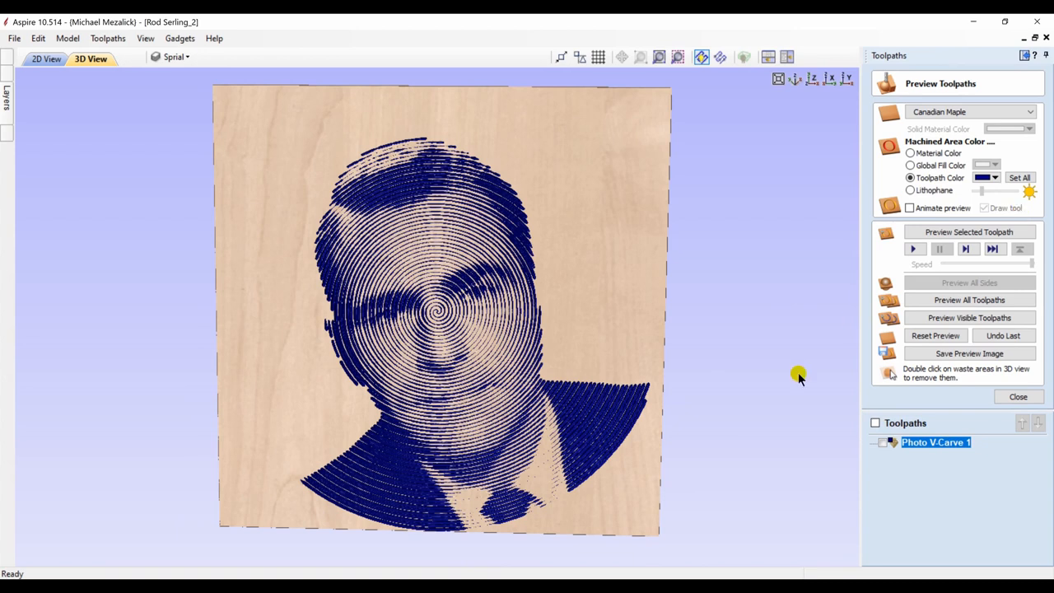
pyautogui.moveTo(645, 277)
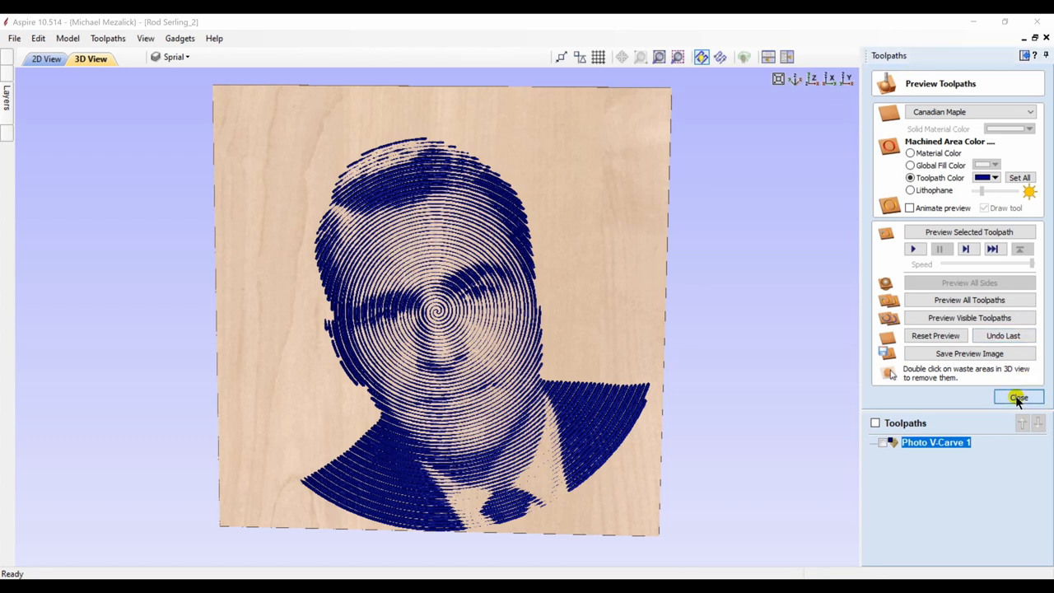
pyautogui.click(1018, 398)
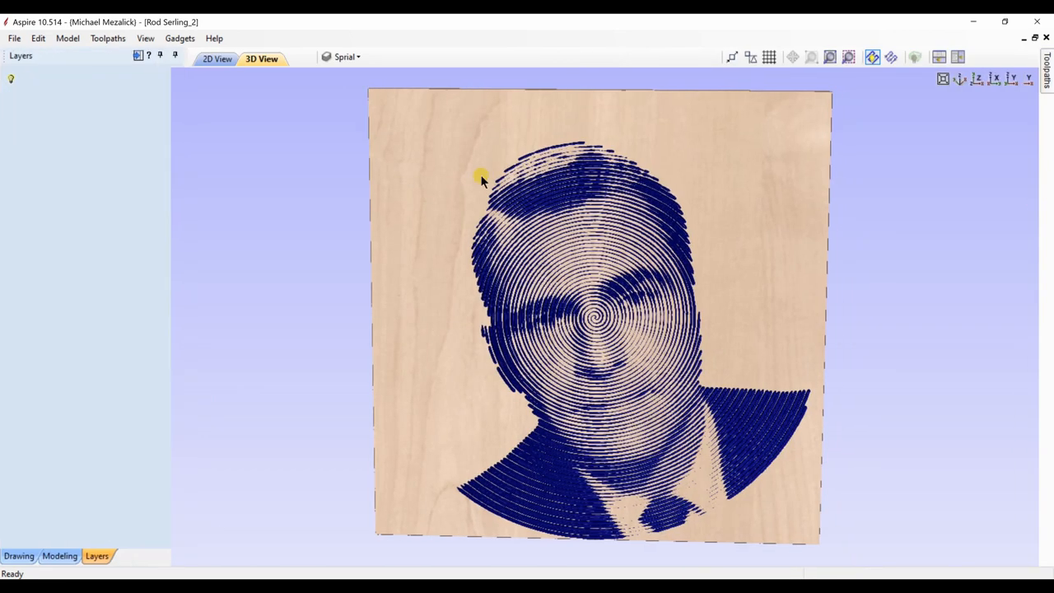
# Show and select The Twilight Zone title lettering for a new toolpath.
pyautogui.click(96, 555)
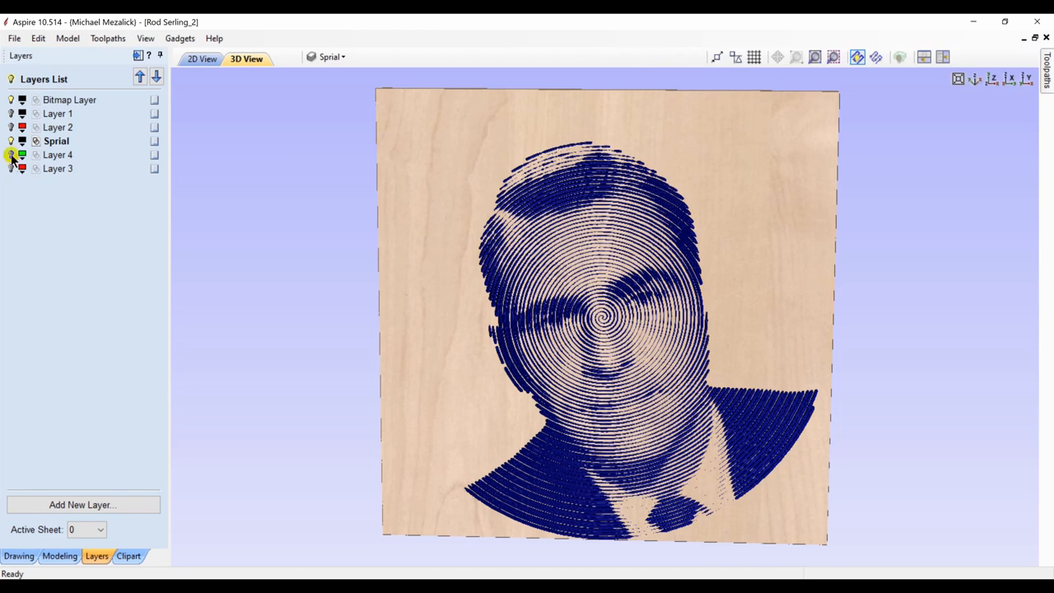
pyautogui.click(203, 59)
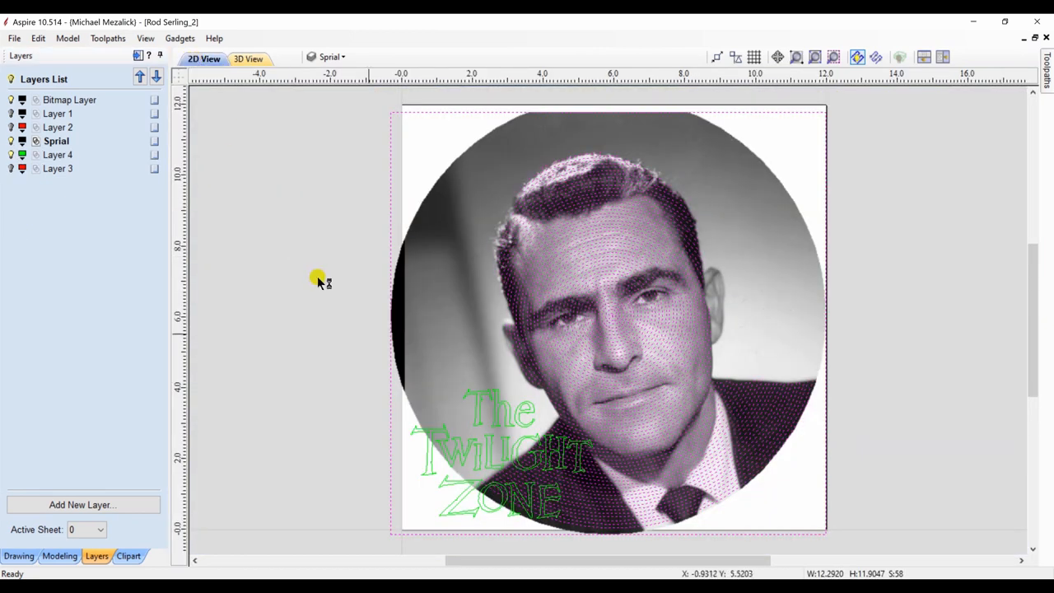
pyautogui.click(58, 155)
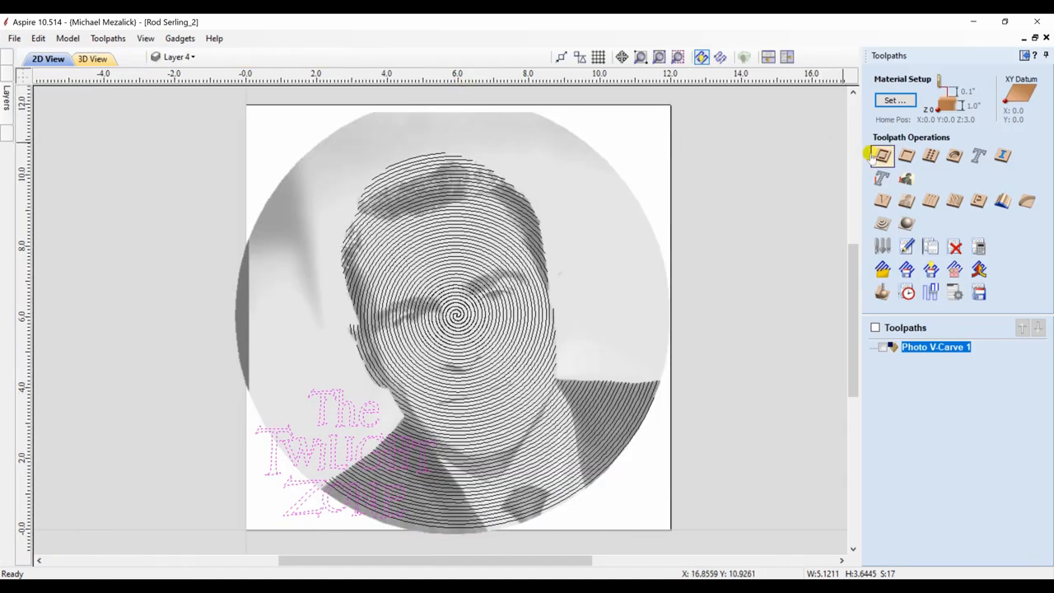
pyautogui.click(881, 156)
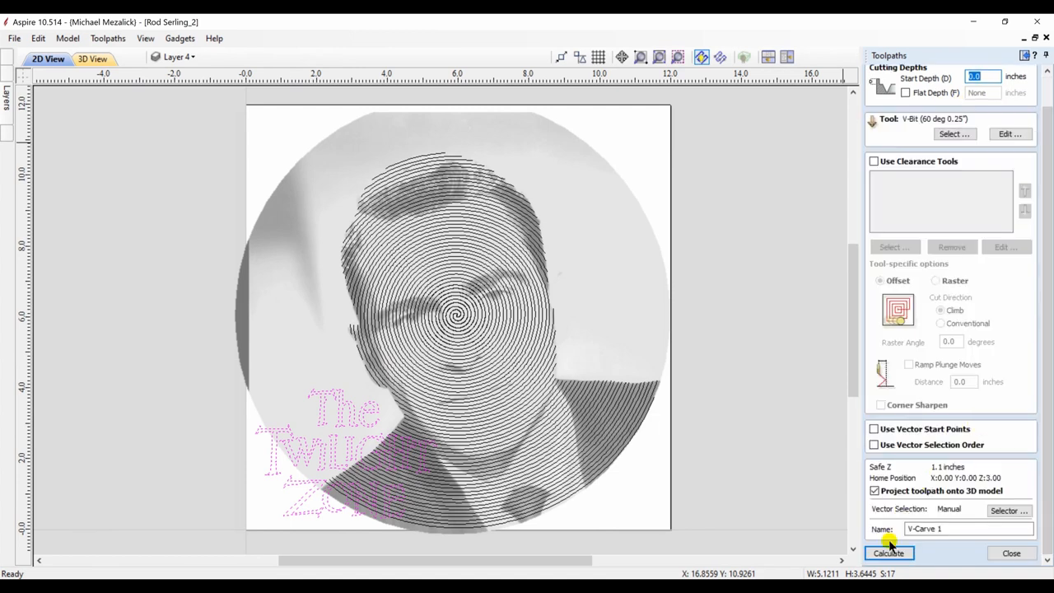
# Calculate the projected lettering V-Carve, preview it, and change the machined-area colour.
pyautogui.click(889, 553)
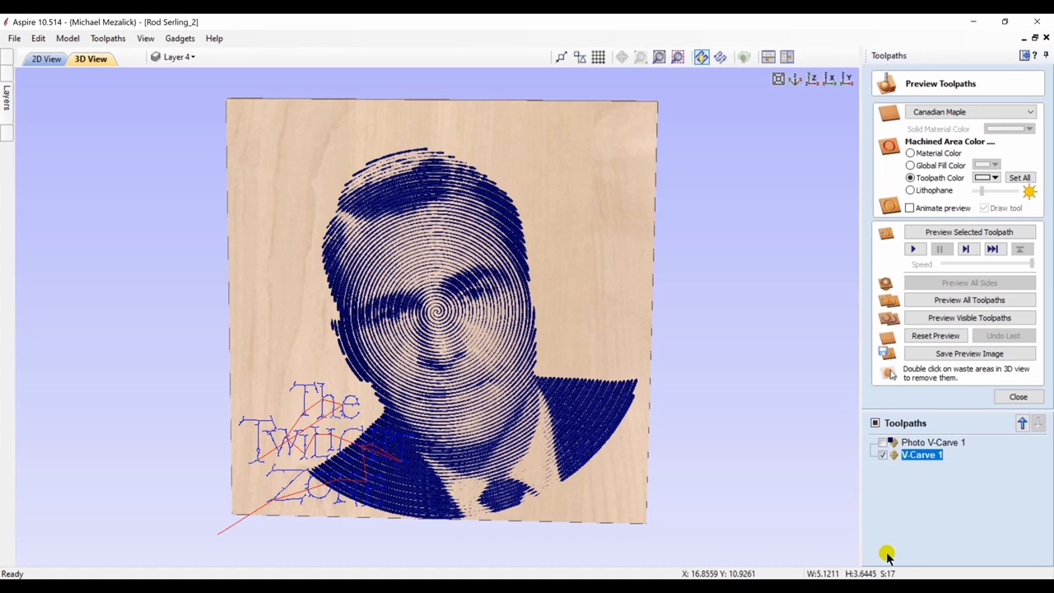
pyautogui.click(969, 232)
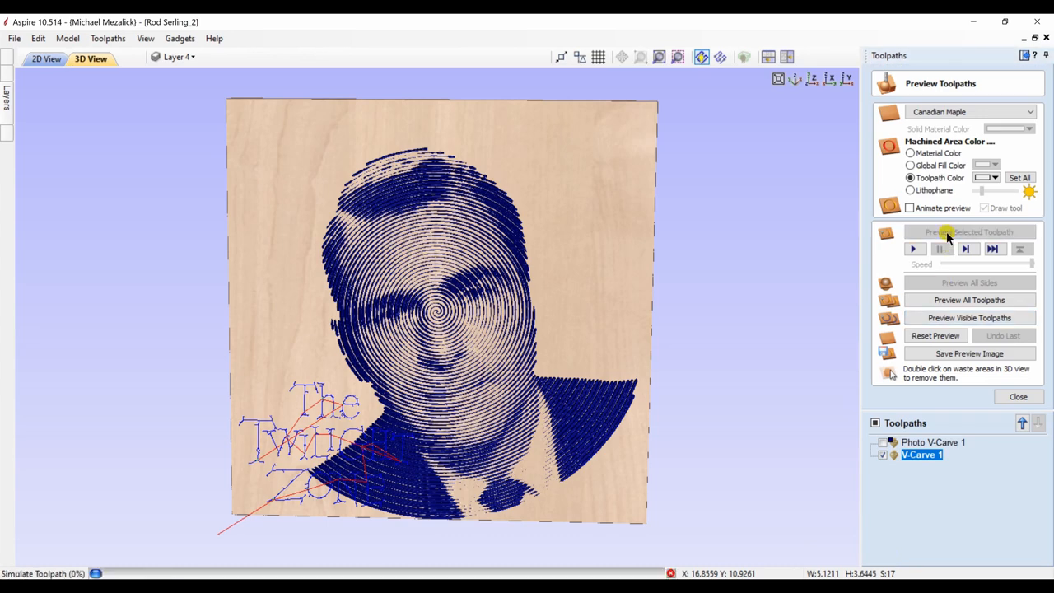
pyautogui.click(969, 232)
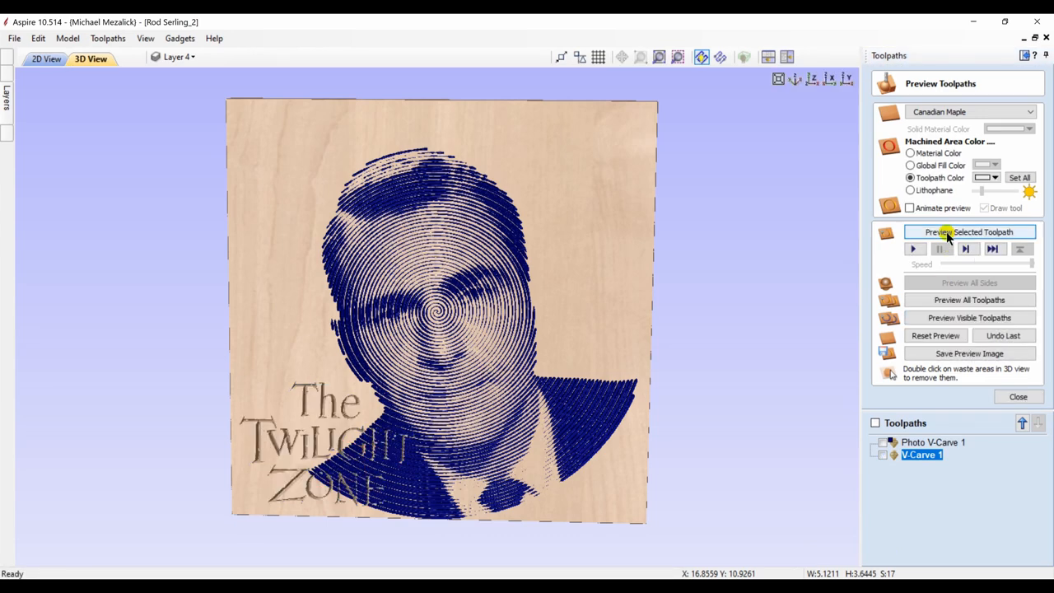
pyautogui.click(995, 178)
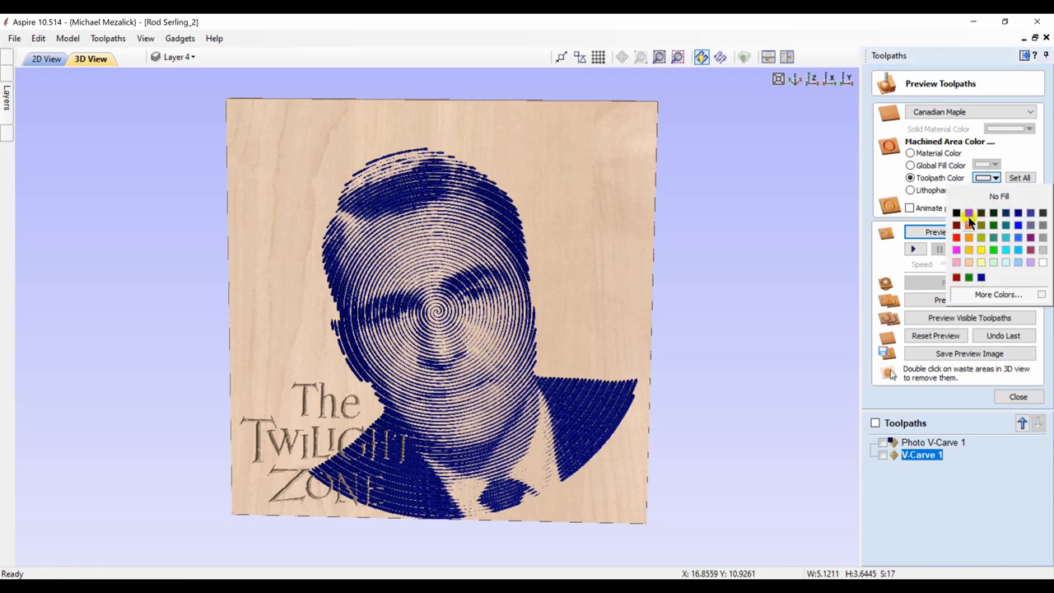
pyautogui.click(956, 212)
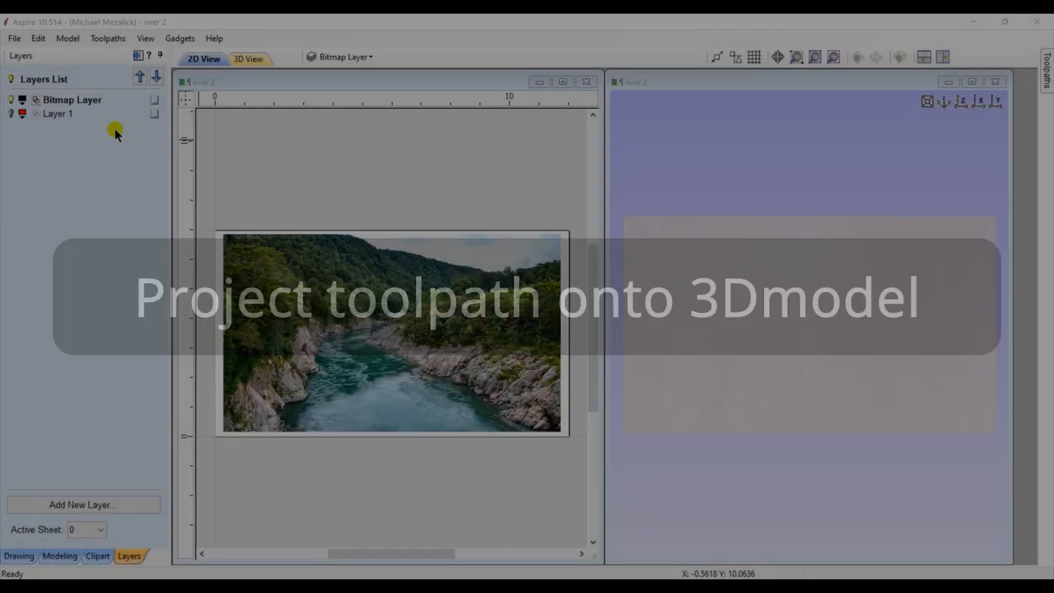
# Fade the river photo to about 64% in Object Properties so the red outlines stand out.
pyautogui.rightClick(295, 269)
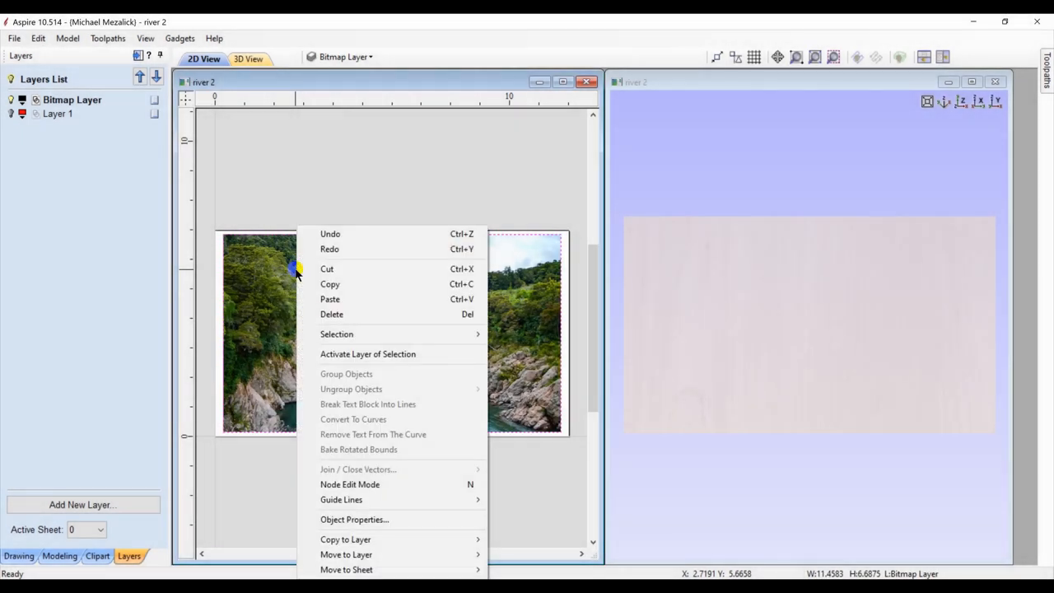
pyautogui.click(354, 518)
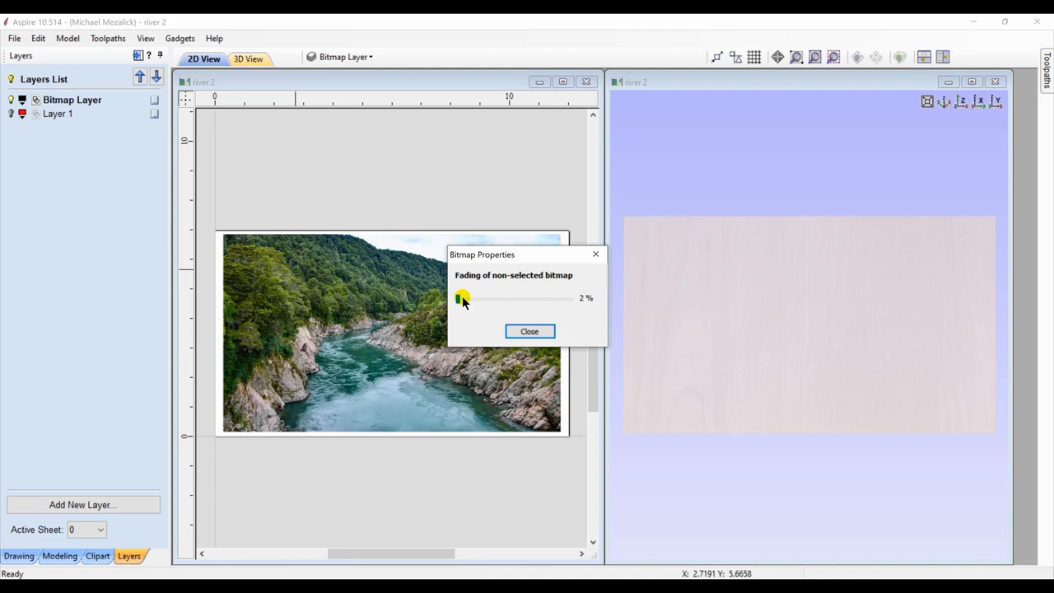
pyautogui.moveTo(459, 298); pyautogui.dragTo(527, 298)
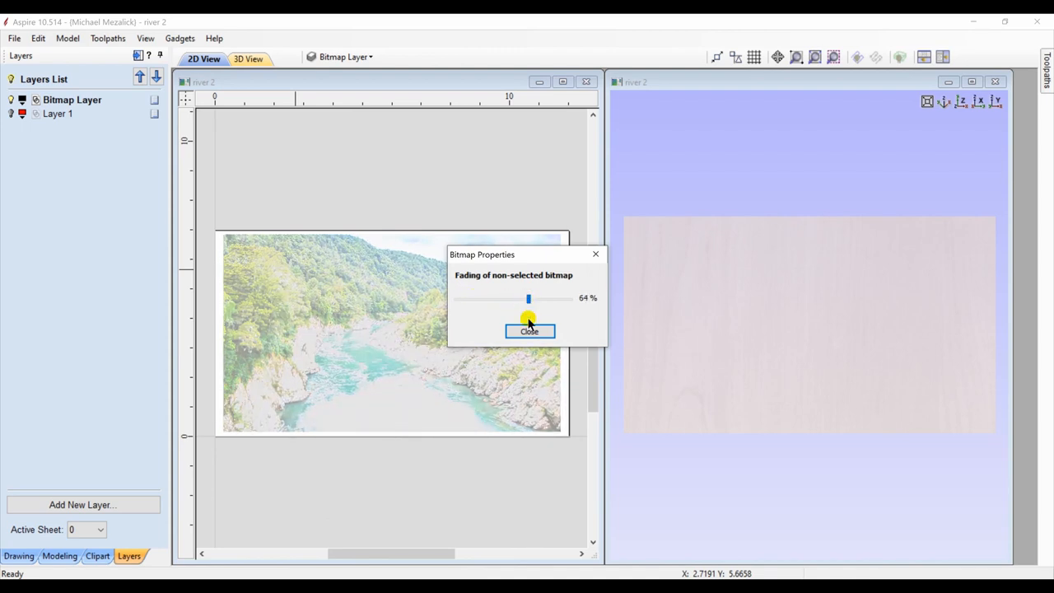
pyautogui.click(528, 330)
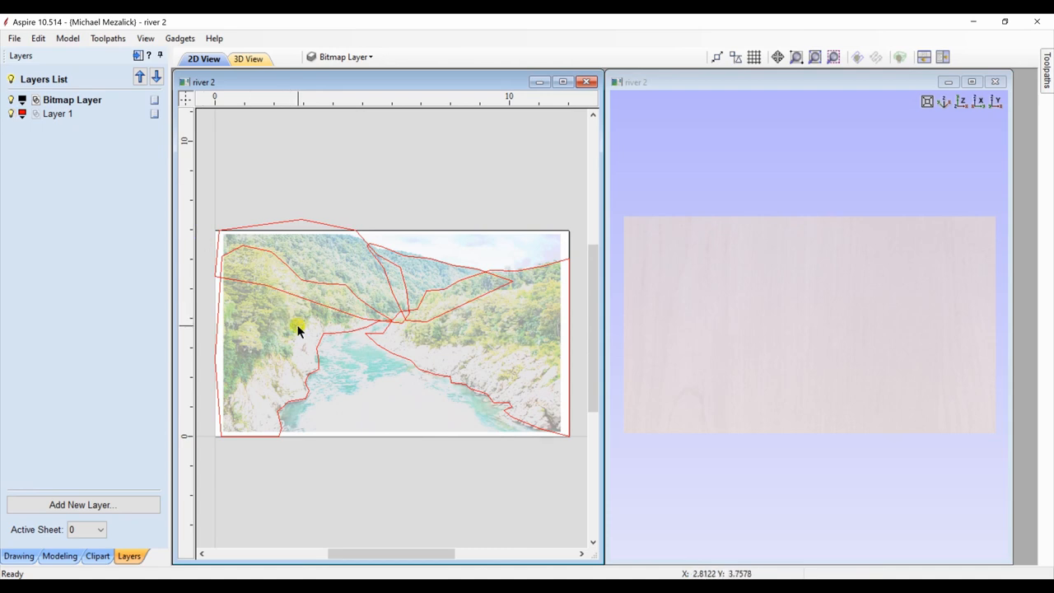
pyautogui.click(59, 555)
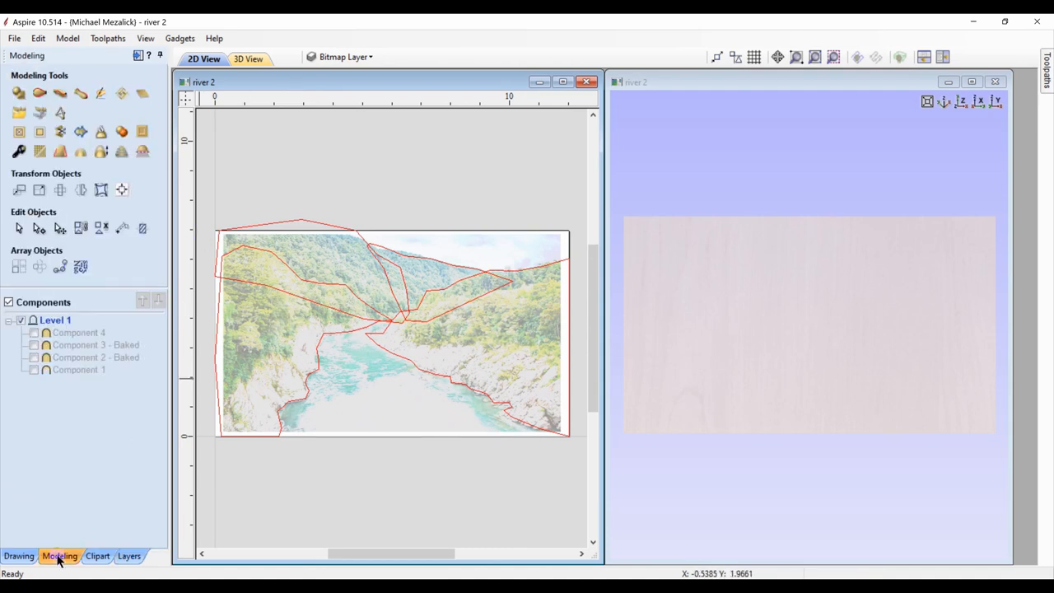
# Tick Components 1, 2 and 3, create Copy of Visible Model, and hide the originals.
pyautogui.click(34, 369)
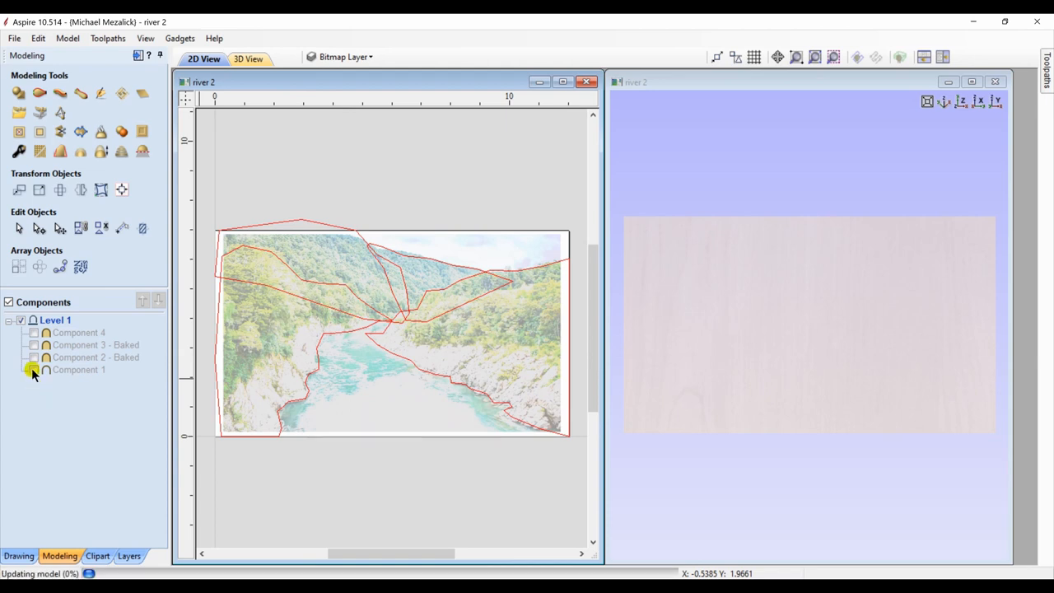
pyautogui.click(34, 369)
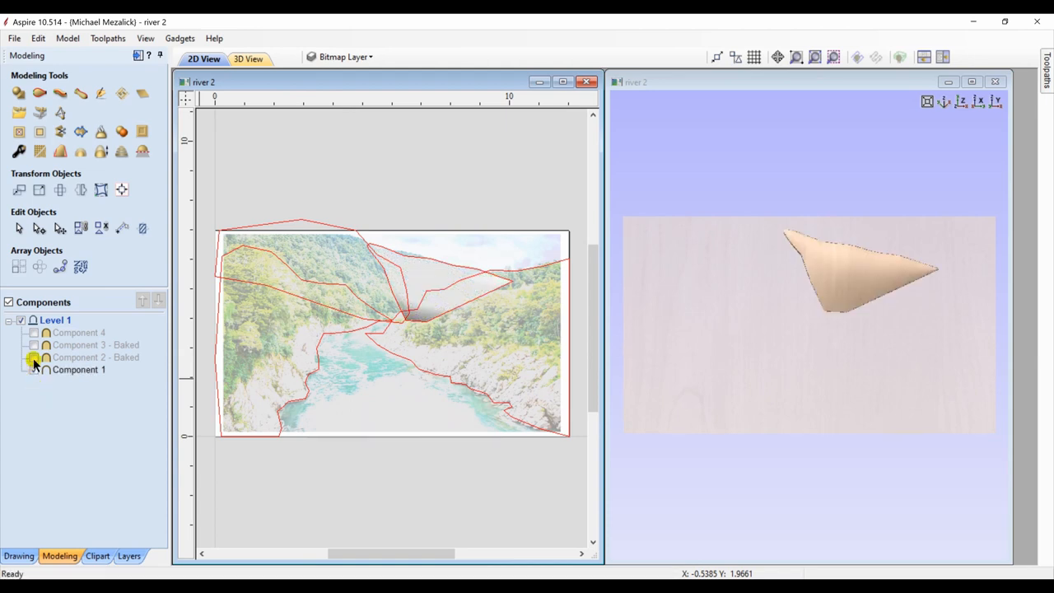
pyautogui.click(34, 356)
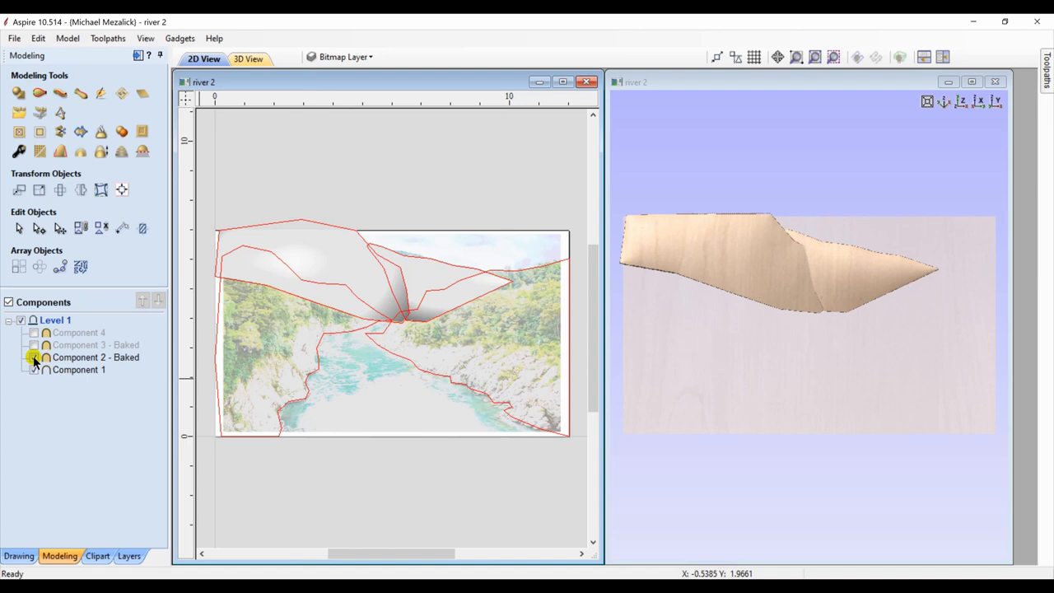
pyautogui.click(35, 344)
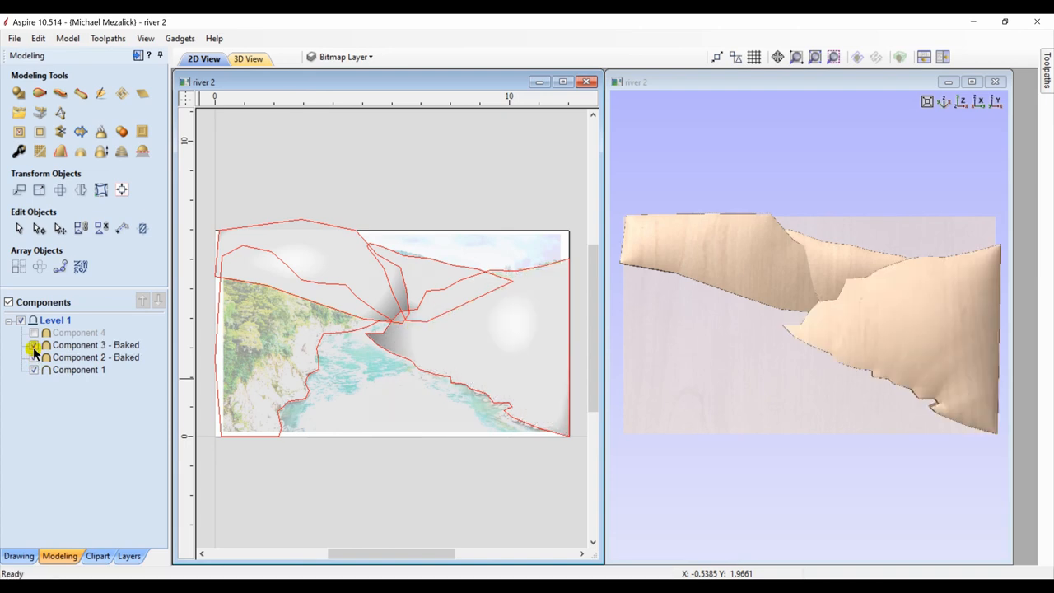
pyautogui.click(34, 332)
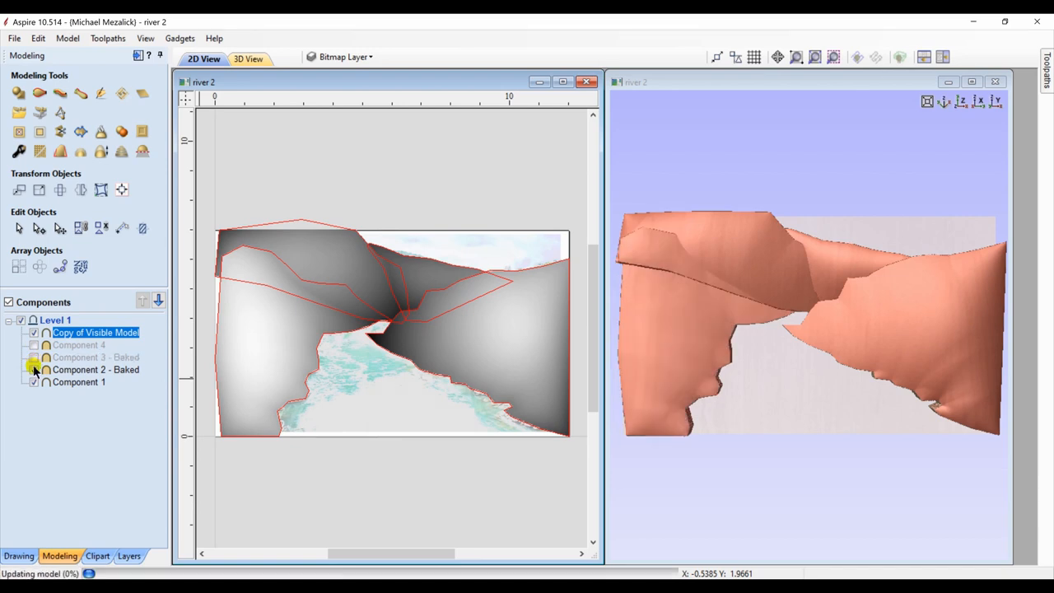
pyautogui.click(34, 382)
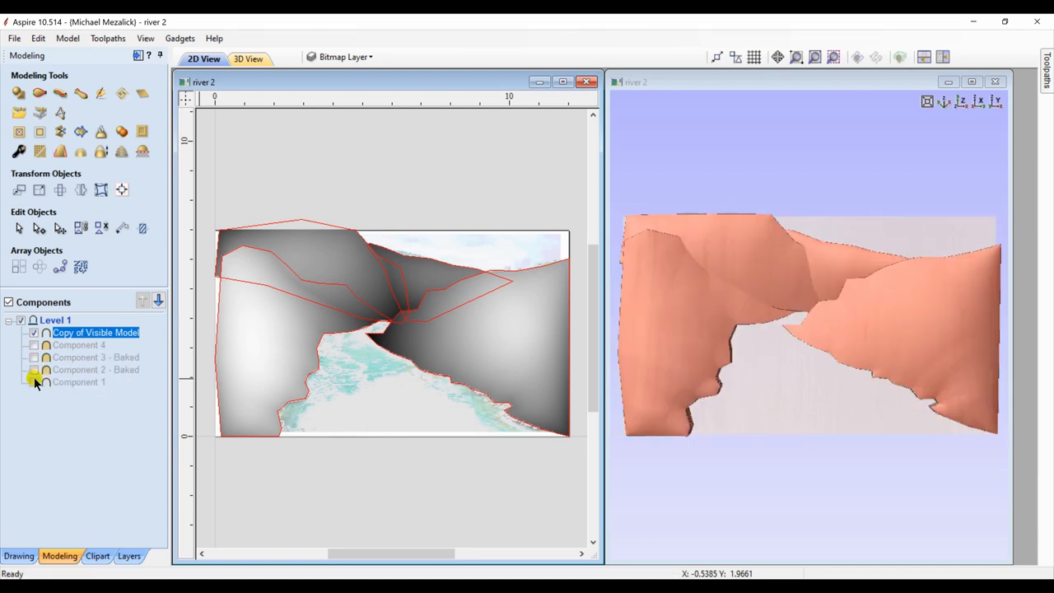
pyautogui.moveTo(36, 381)
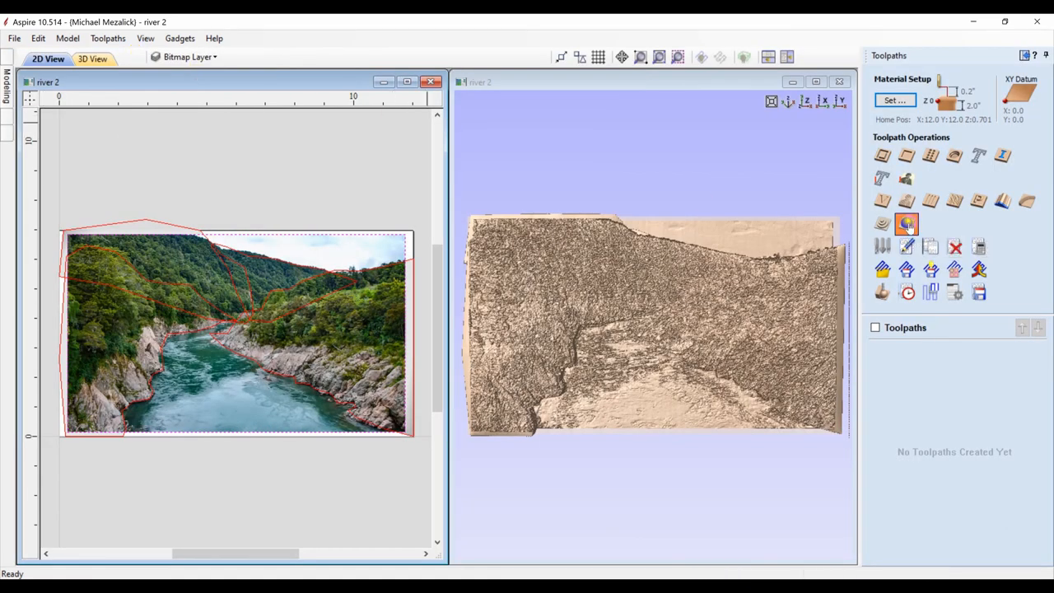
# Create a 3D Finish toolpath with 0 boundary offset, calculate it and preview the textured carving.
pyautogui.click(905, 224)
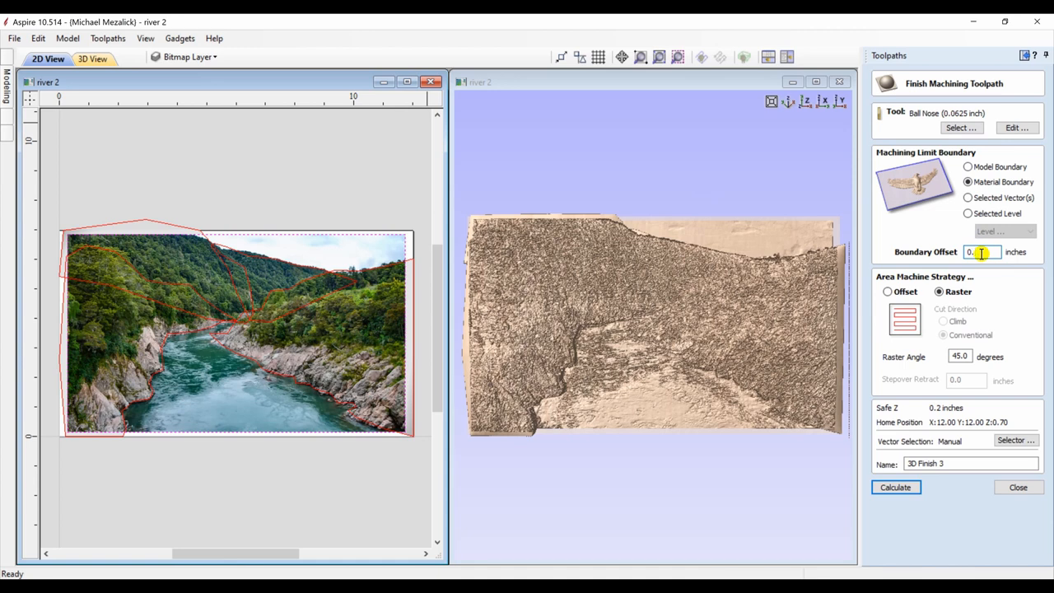
pyautogui.click(895, 486)
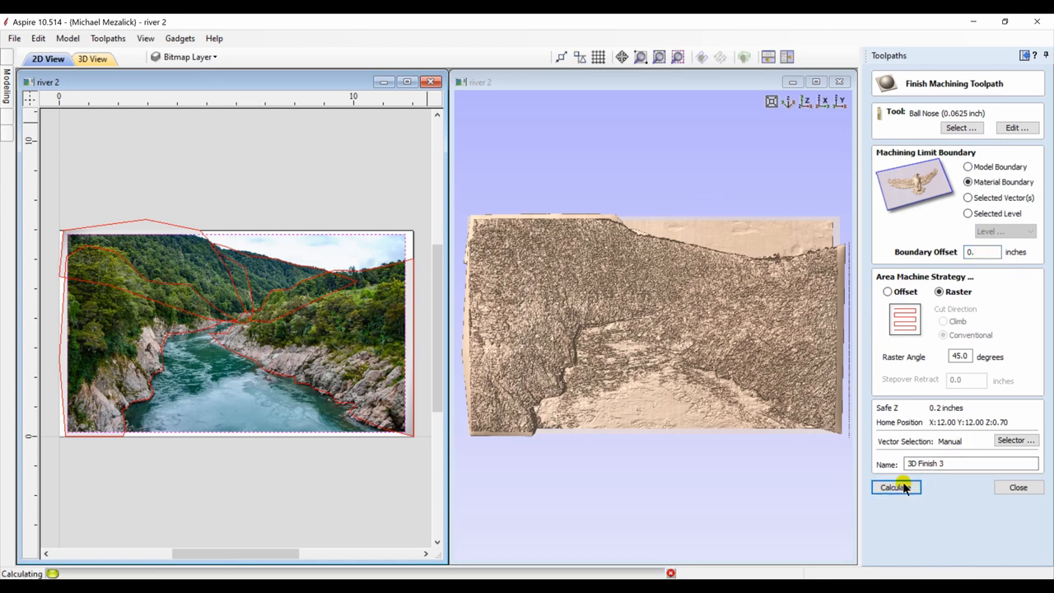
pyautogui.click(894, 486)
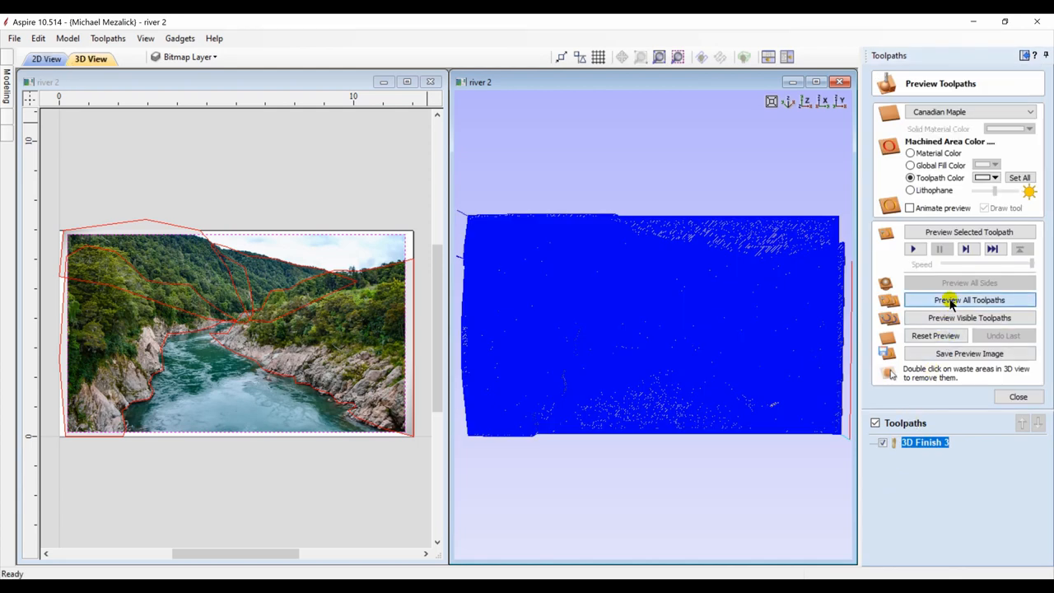
pyautogui.click(968, 299)
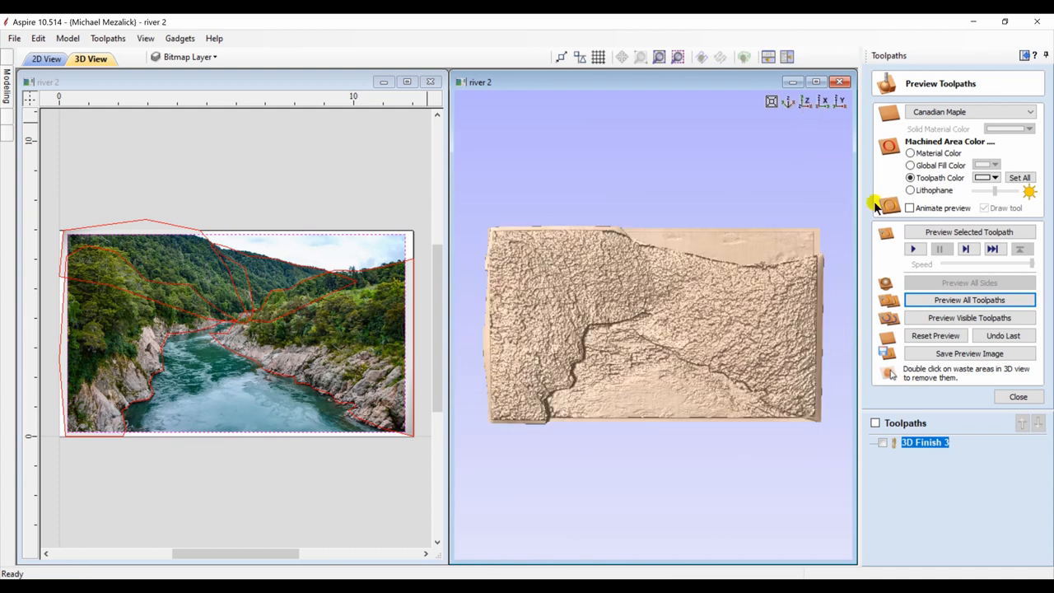
pyautogui.click(1017, 396)
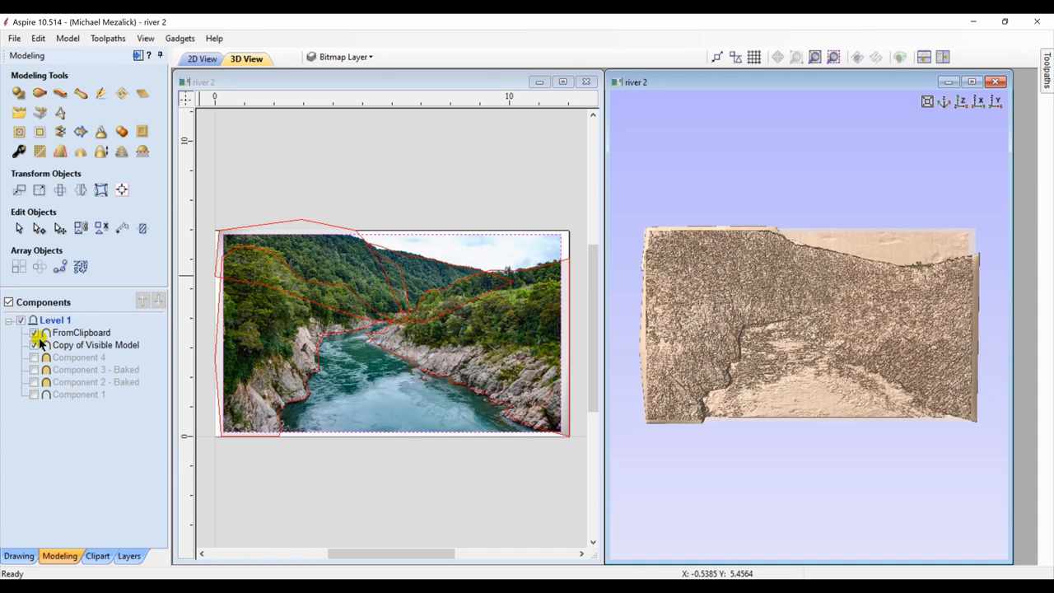
# Hide the FromClipboard texture component so the river relief is smooth.
pyautogui.click(35, 332)
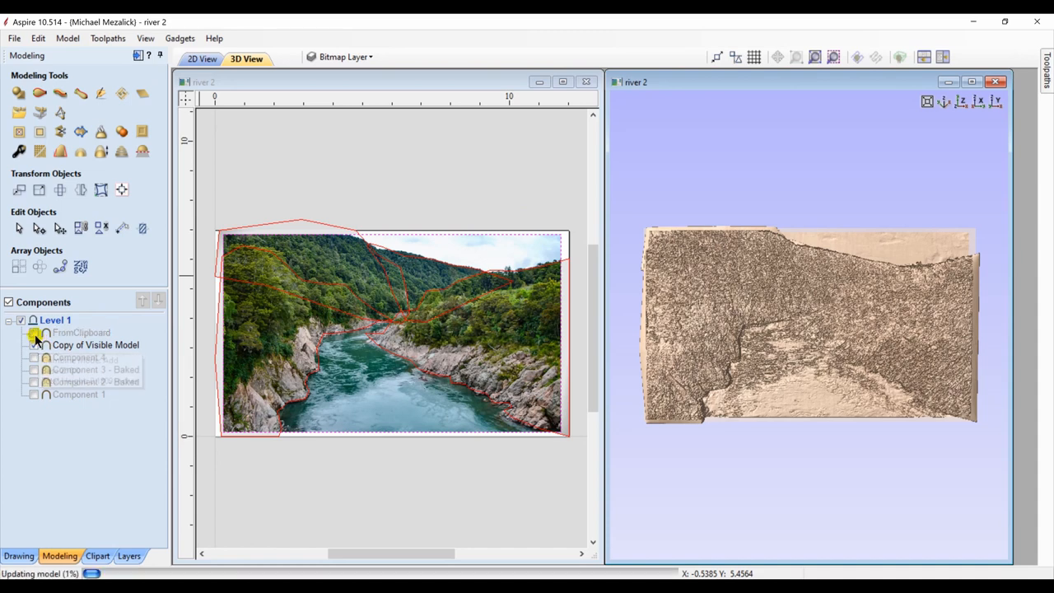
pyautogui.click(35, 344)
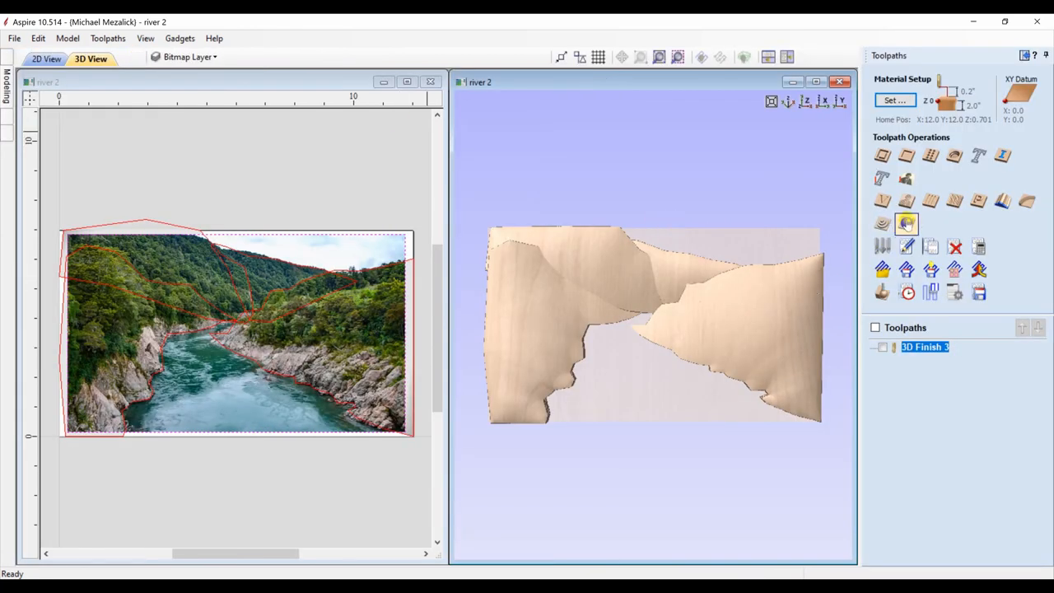
# Start 3D Finish 4 and select the 0.25 inch Ball Nose from the Tool Database.
pyautogui.click(881, 216)
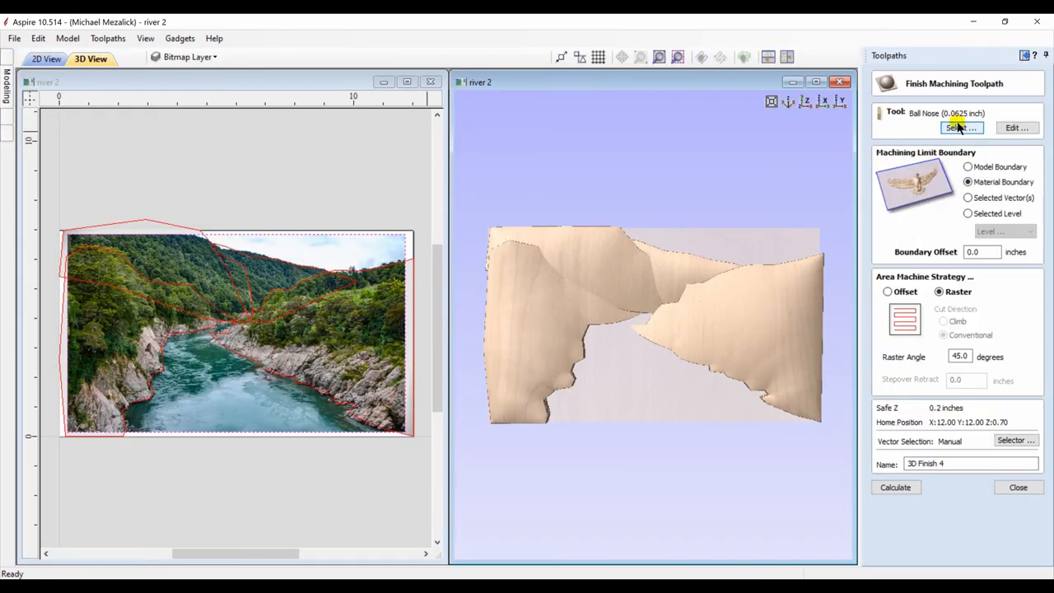
pyautogui.click(959, 127)
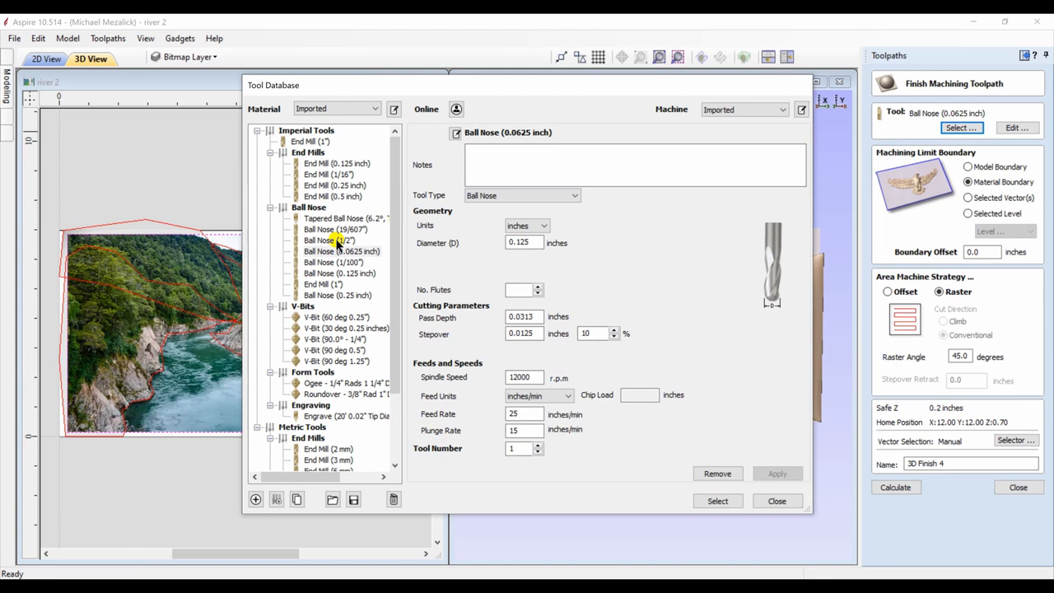
pyautogui.click(338, 295)
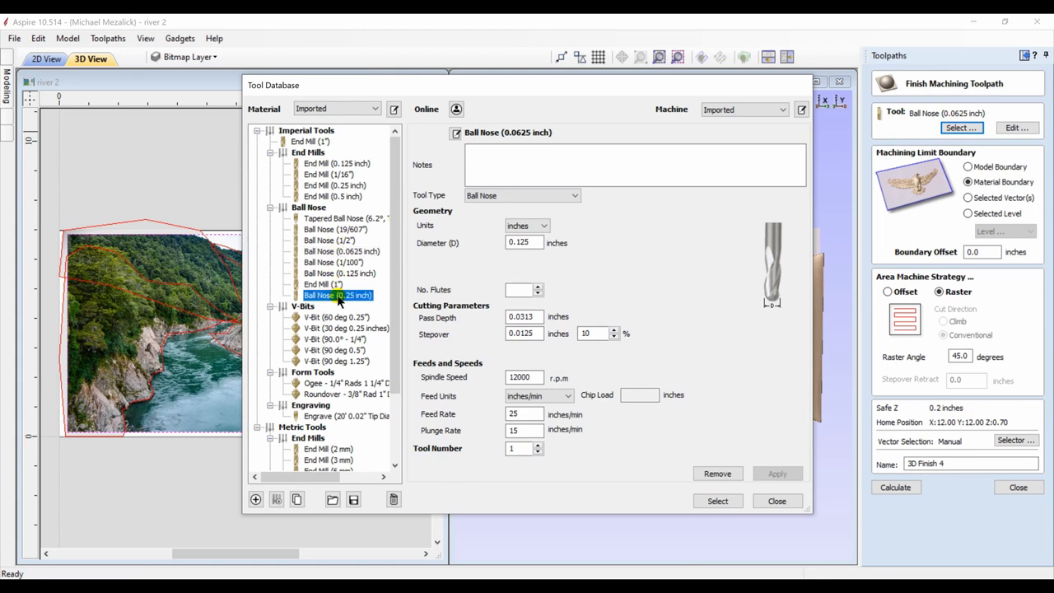
pyautogui.click(338, 295)
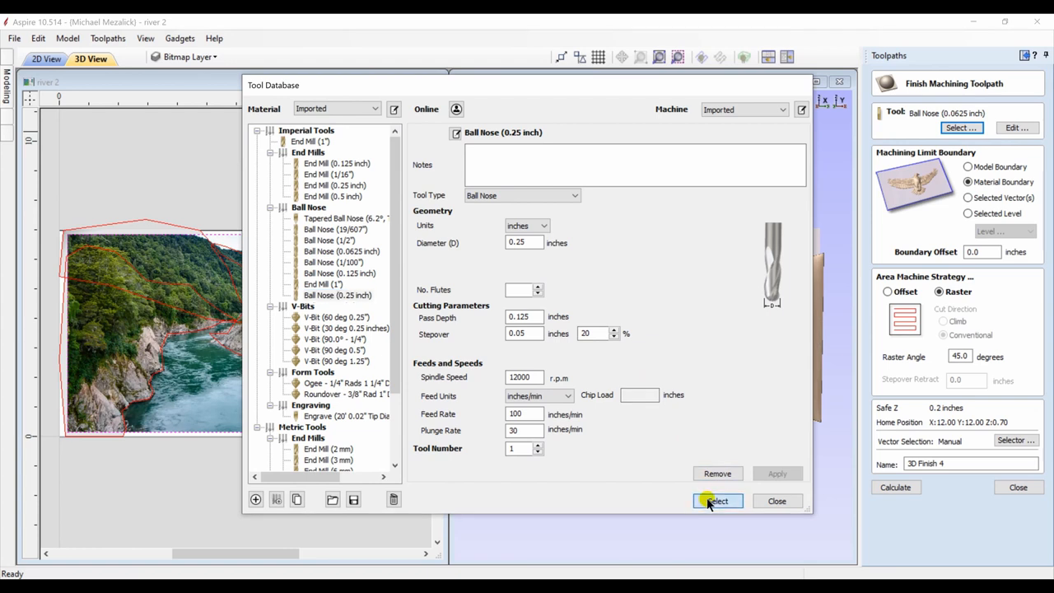
pyautogui.click(716, 500)
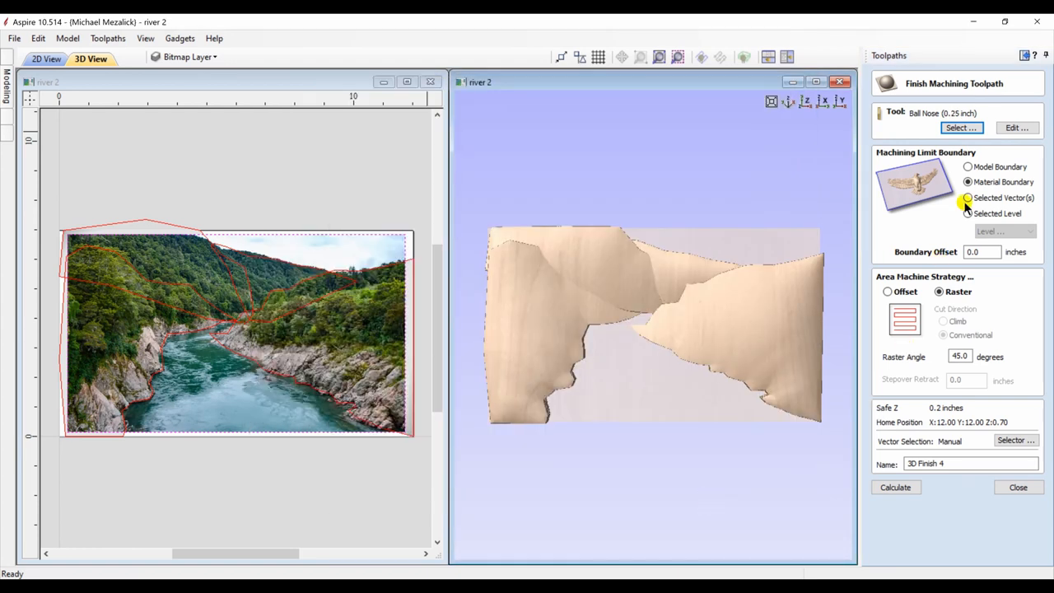
# Calculate the ball-nose raster finish and preview the smooth carved relief.
pyautogui.click(894, 487)
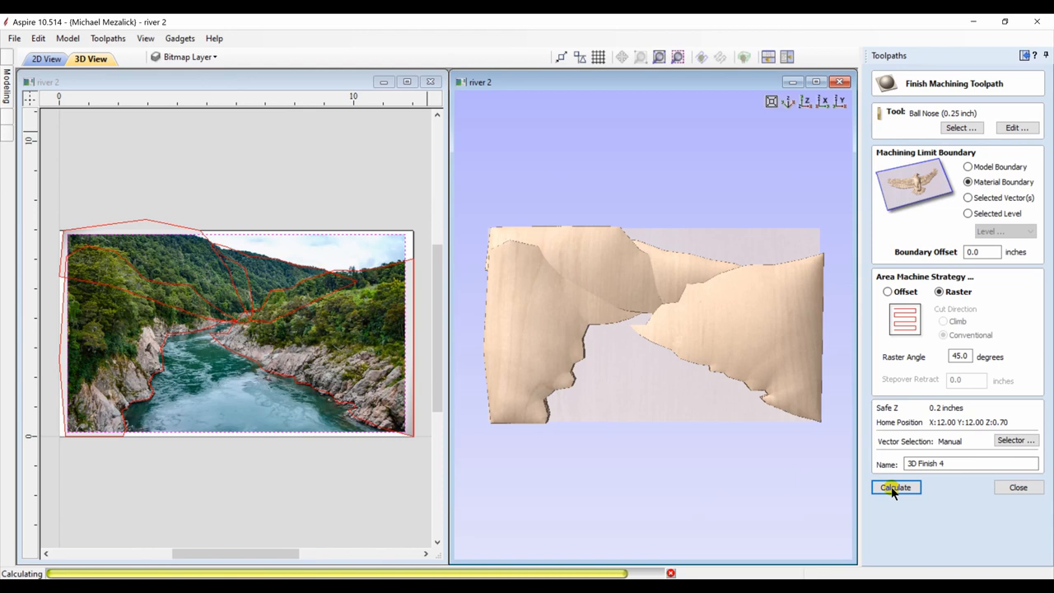
pyautogui.click(895, 486)
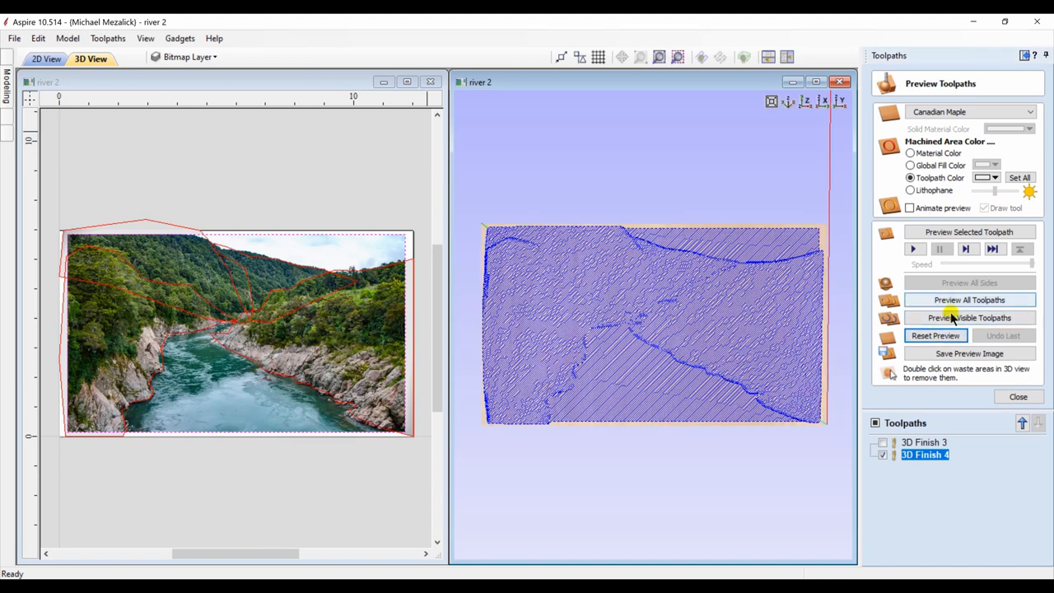
pyautogui.click(968, 318)
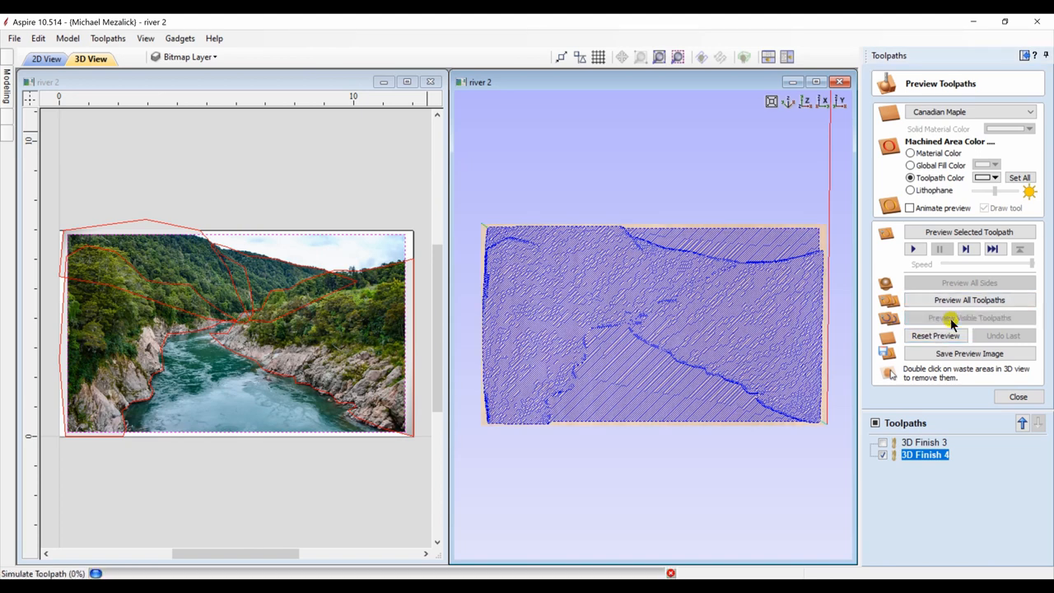
pyautogui.click(968, 317)
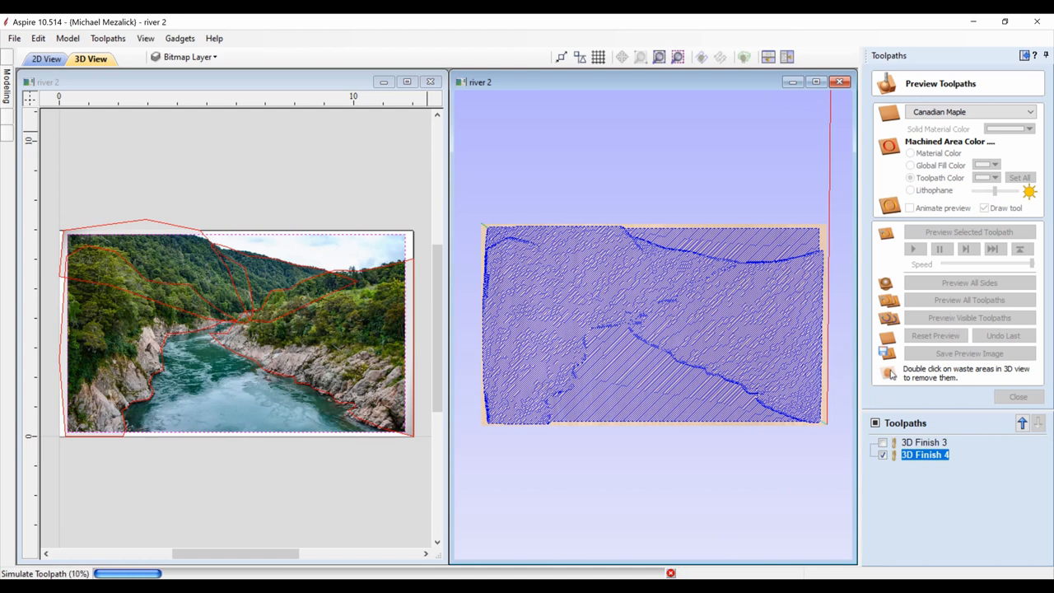
pyautogui.click(968, 316)
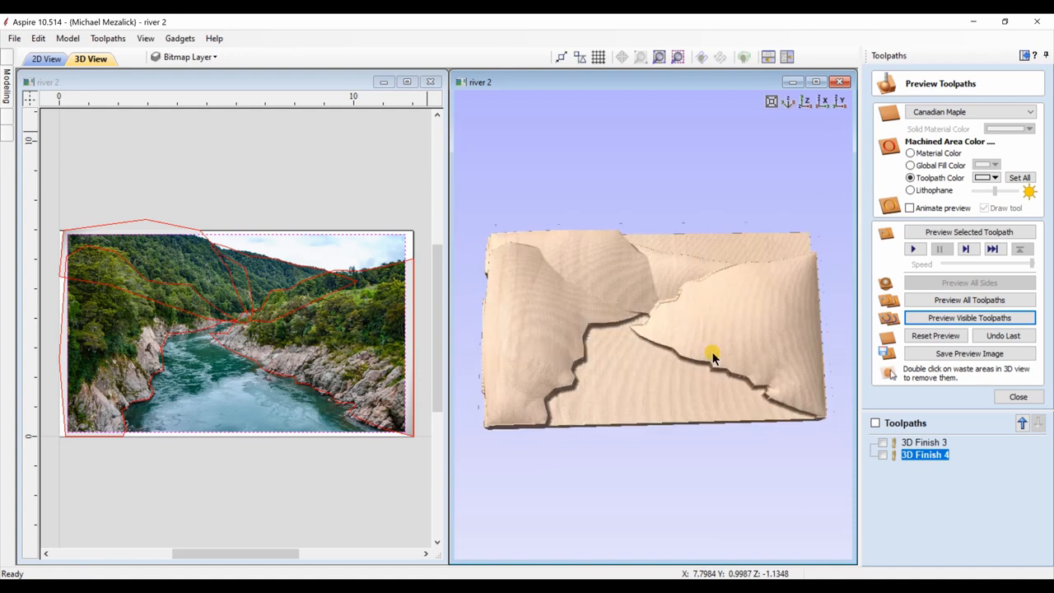
pyautogui.moveTo(760, 305)
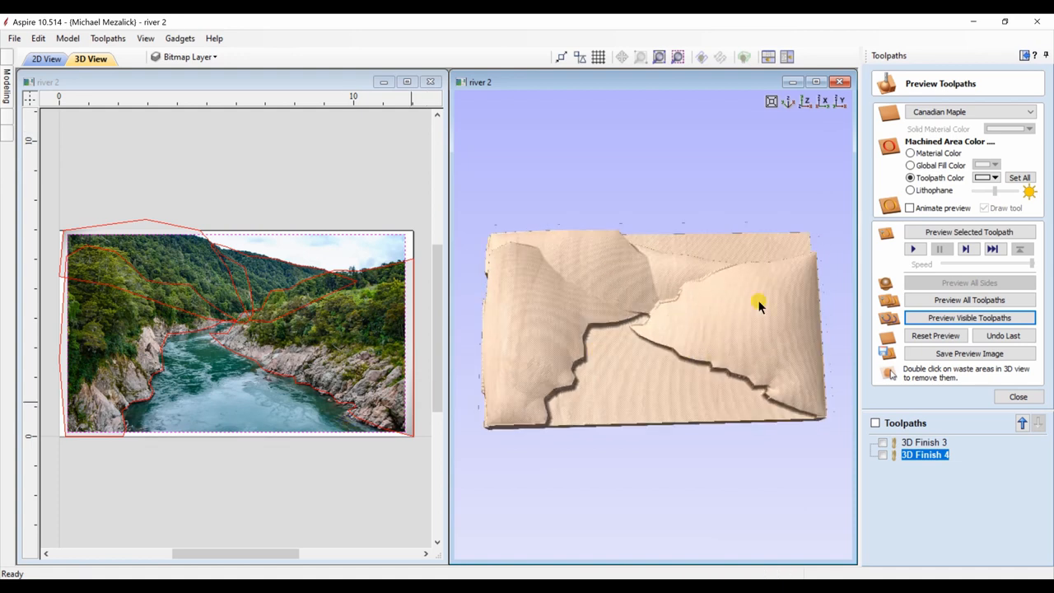
pyautogui.click(1018, 396)
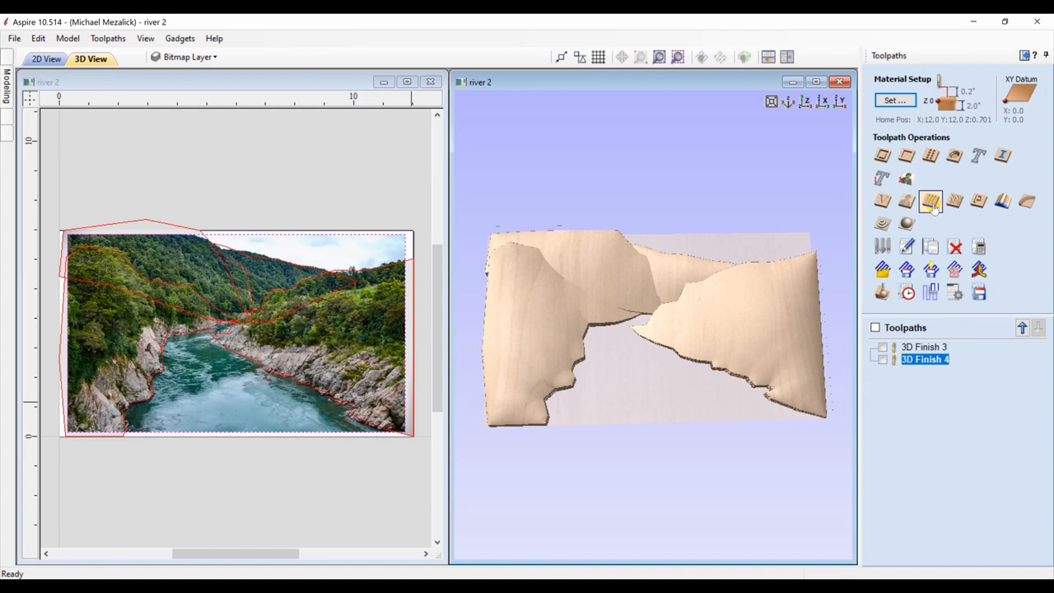
pyautogui.moveTo(905, 202)
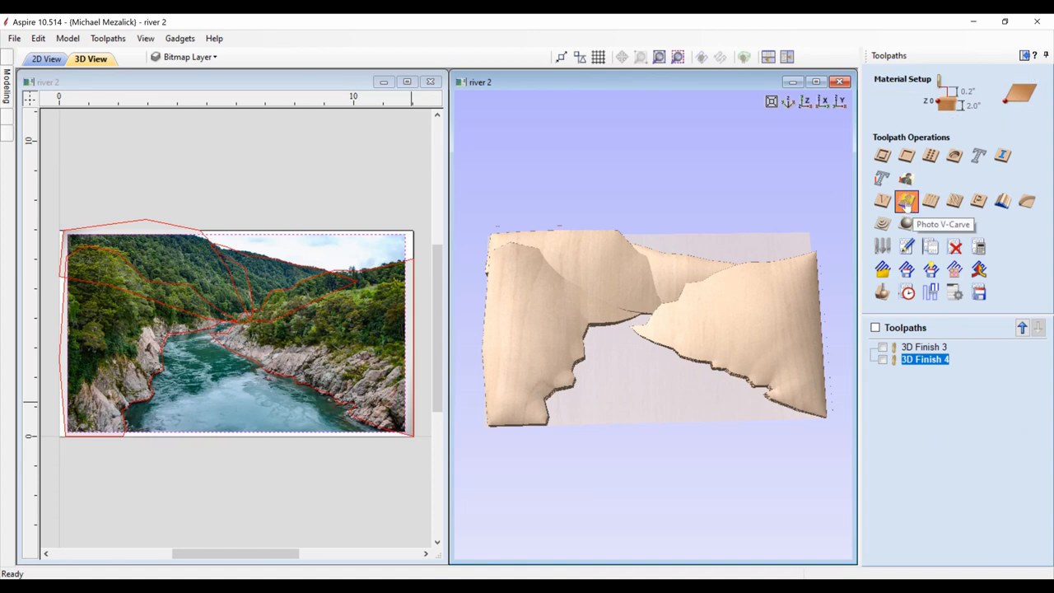
# Create Photo V-Carve 1 as a hatch projected onto the 3D model, calculate and preview it.
pyautogui.click(905, 202)
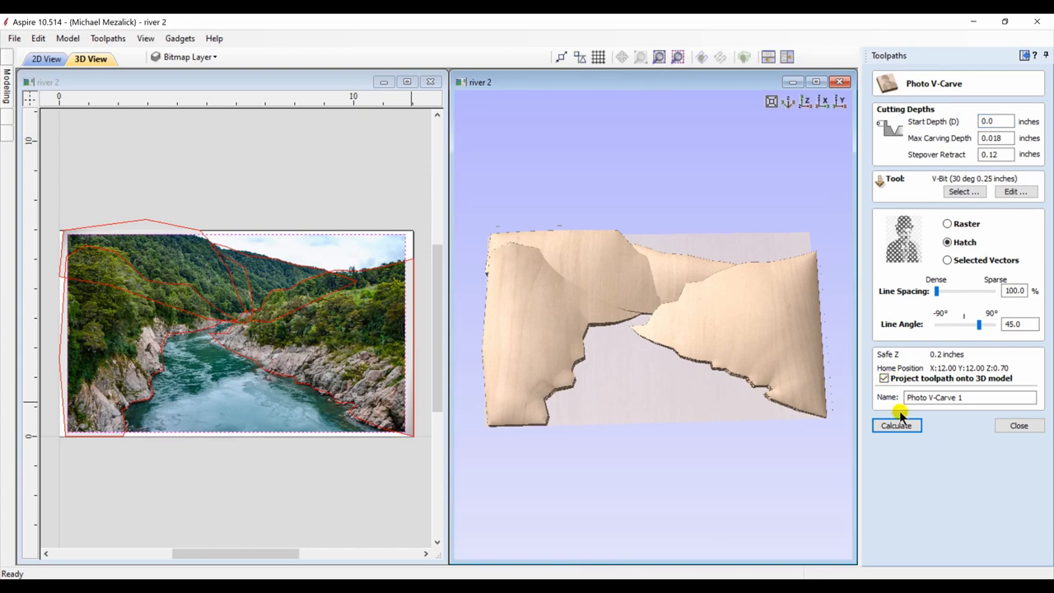
pyautogui.click(895, 425)
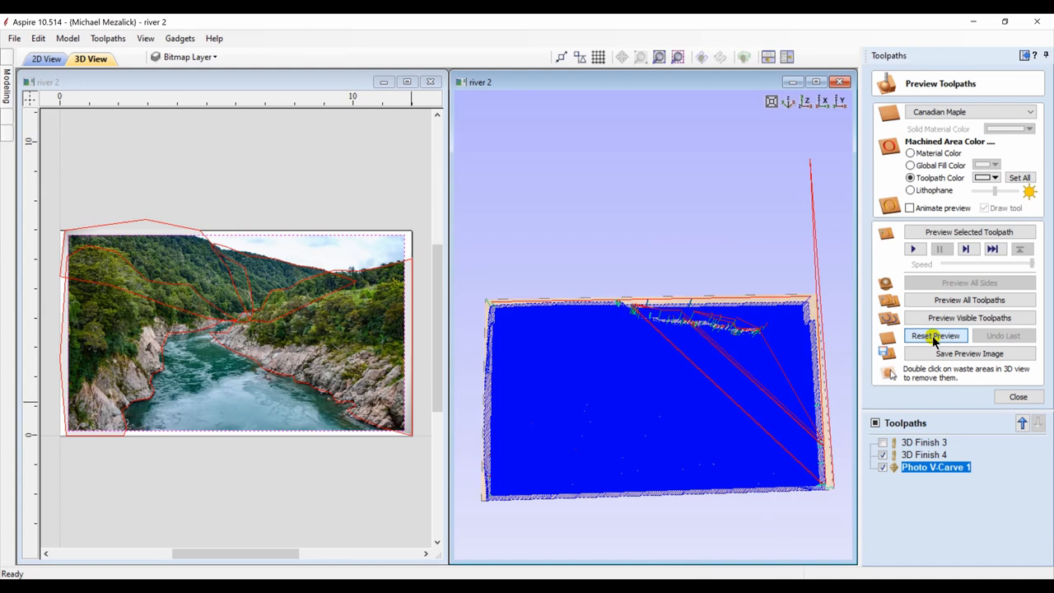
pyautogui.moveTo(968, 318)
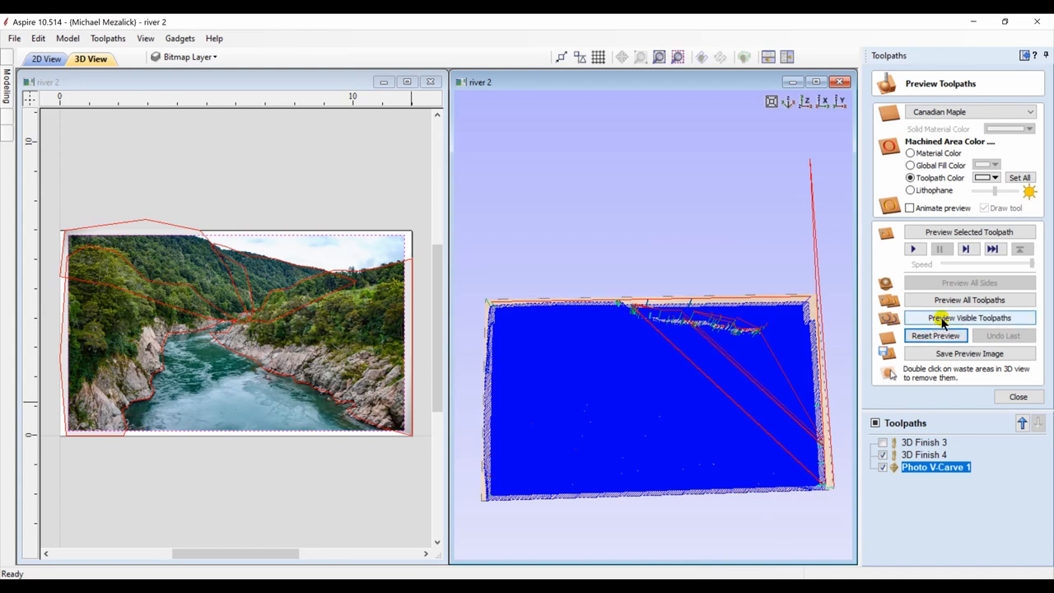
pyautogui.click(968, 318)
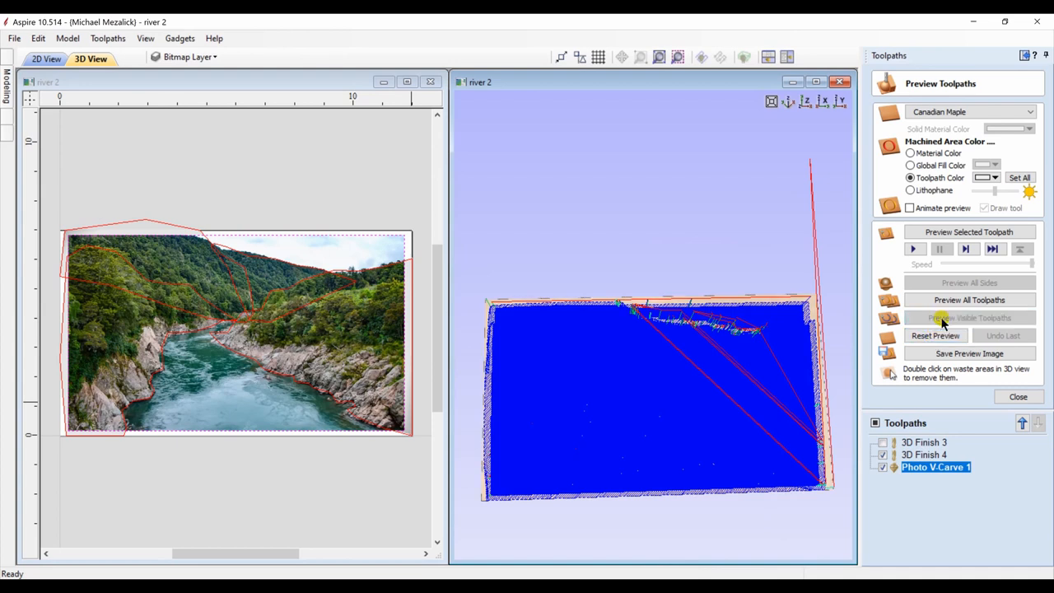
pyautogui.click(969, 318)
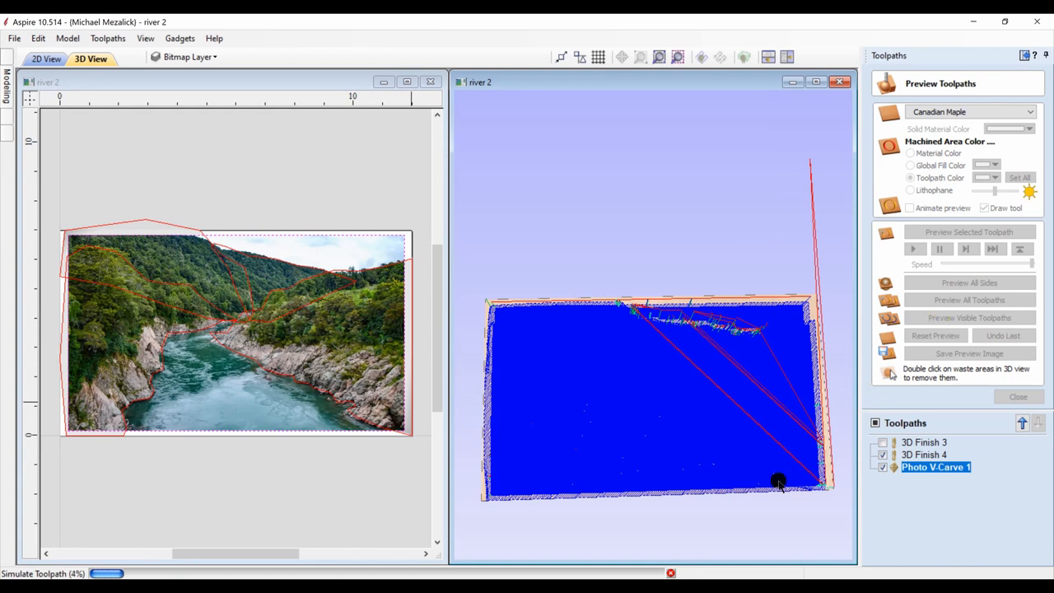
pyautogui.click(969, 318)
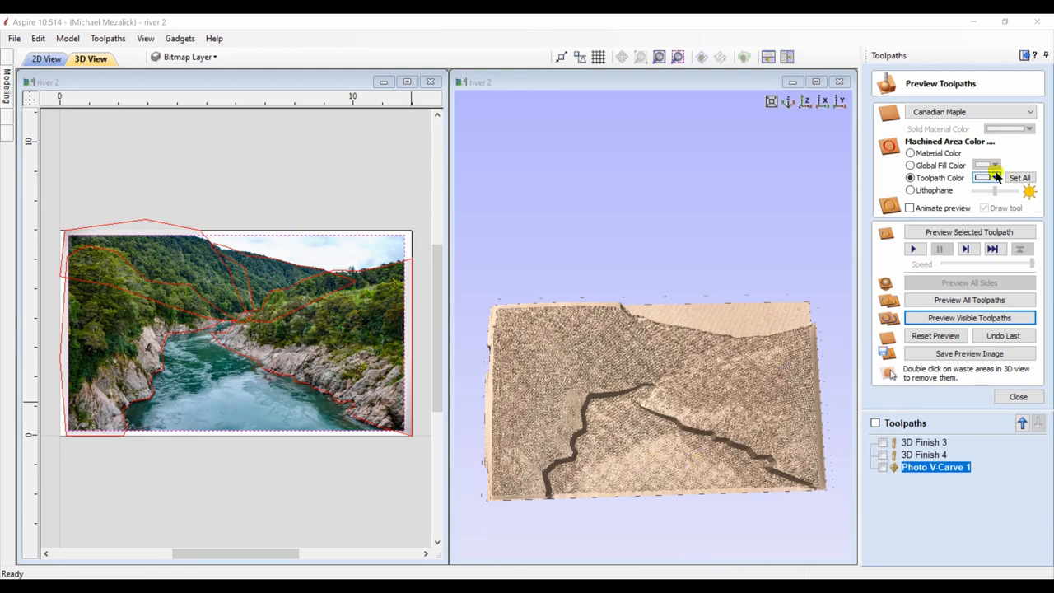
# Color the machined areas green and orbit the carved model to view it at an angle.
pyautogui.click(995, 178)
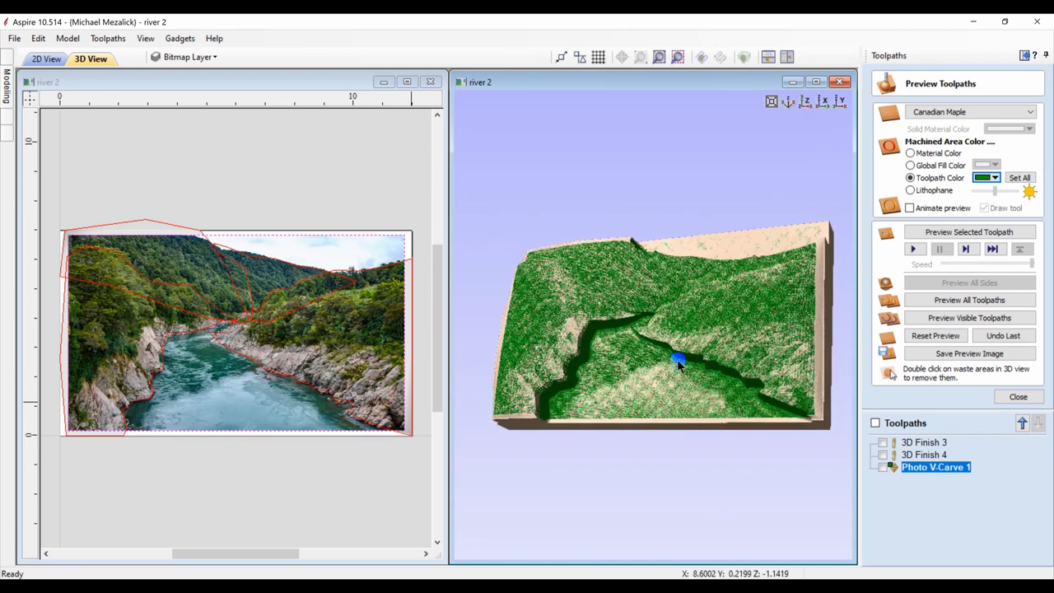
pyautogui.moveTo(675, 358); pyautogui.dragTo(803, 144)
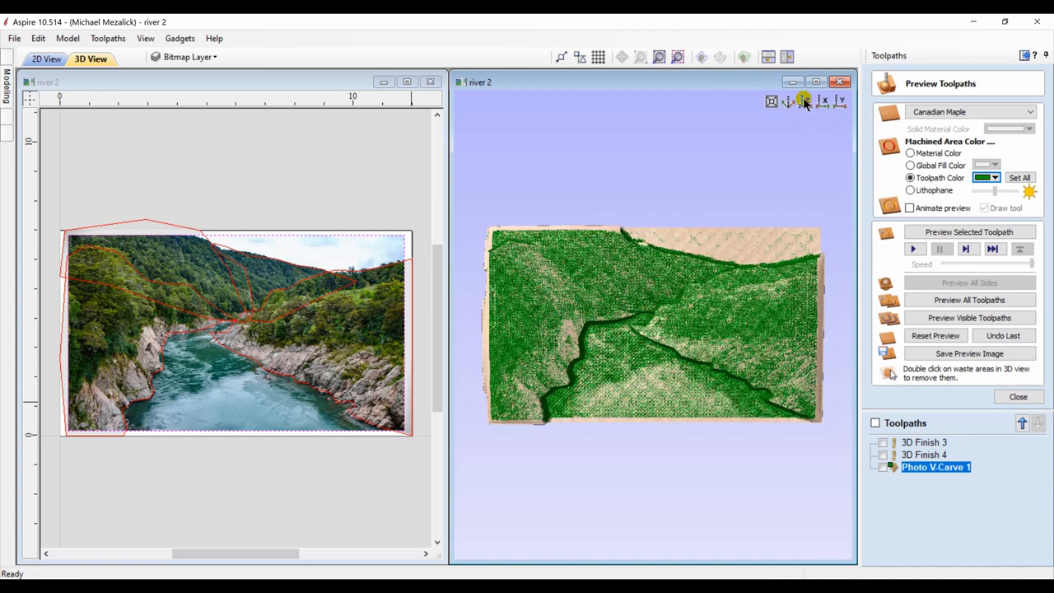
pyautogui.moveTo(789, 138)
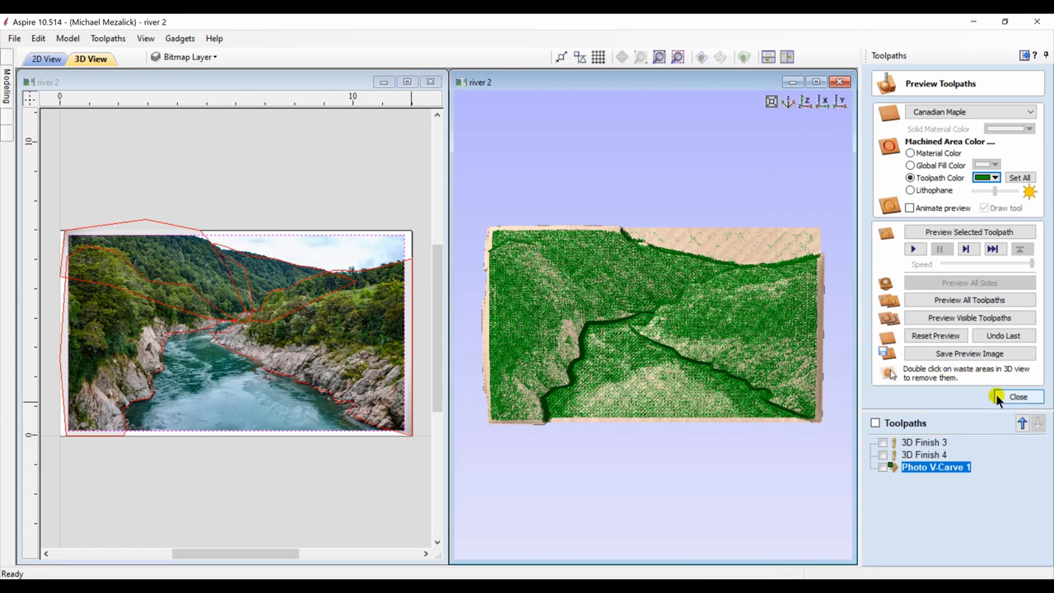
pyautogui.click(1017, 397)
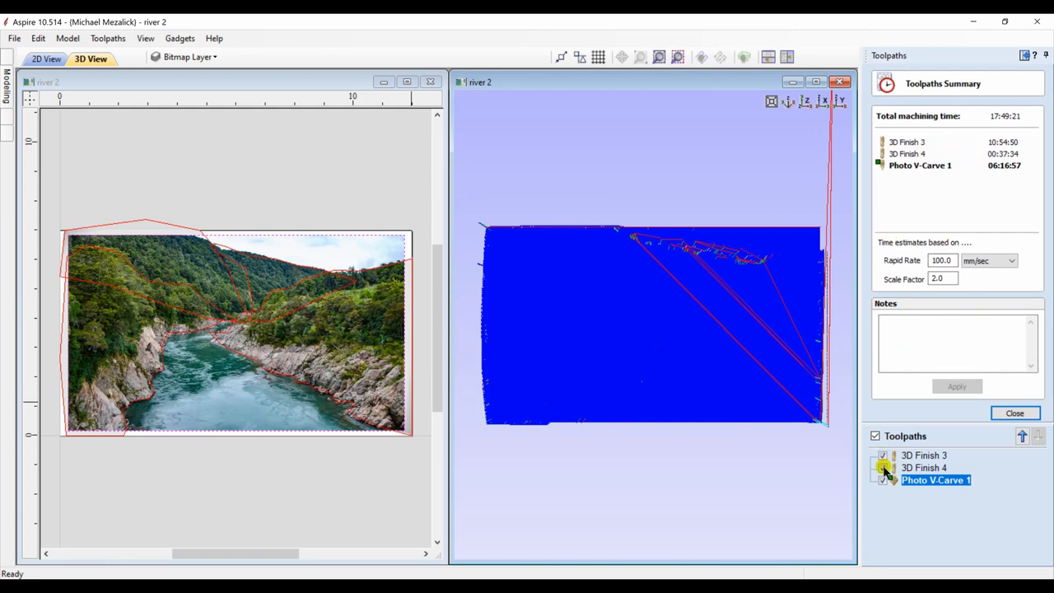
# Compare totals: 3D Finish 3 alone (10:54:50) versus 3D Finish 4 plus Photo V-Carve 1 (06:54:31).
pyautogui.click(882, 467)
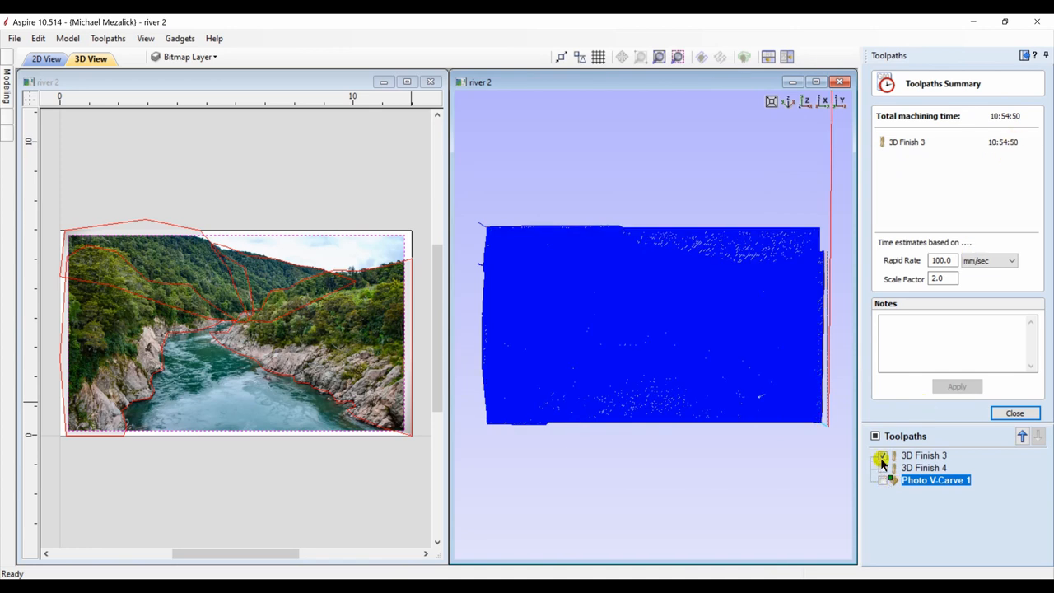
pyautogui.click(882, 460)
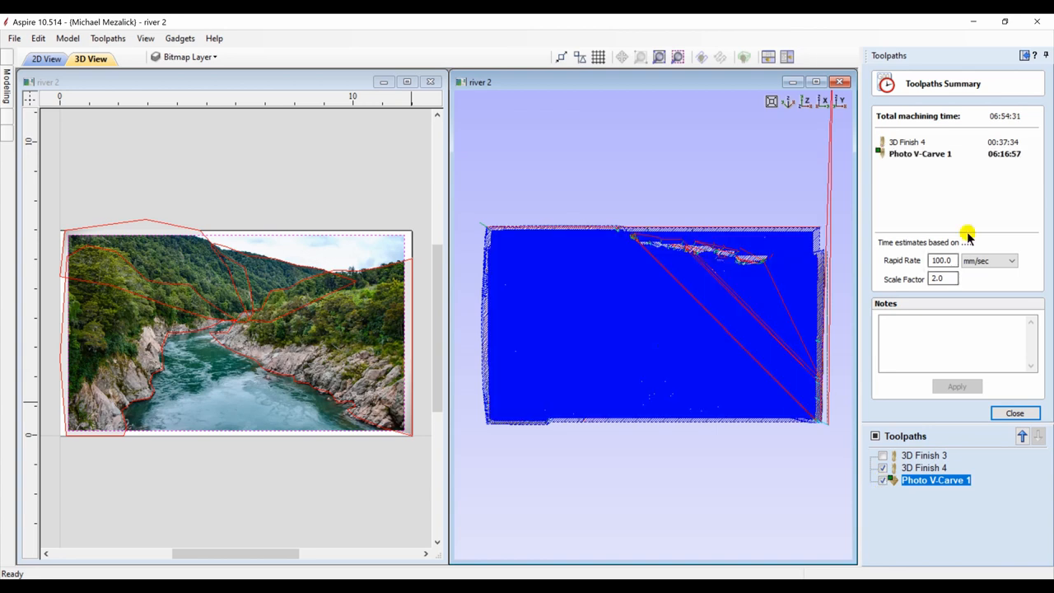
pyautogui.moveTo(1003, 163)
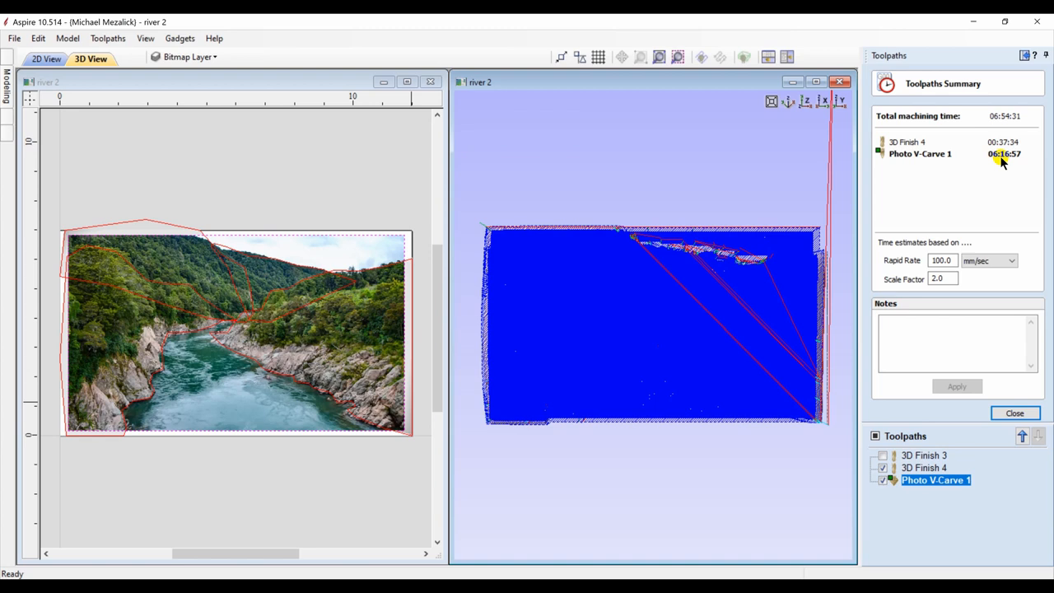
pyautogui.click(1014, 412)
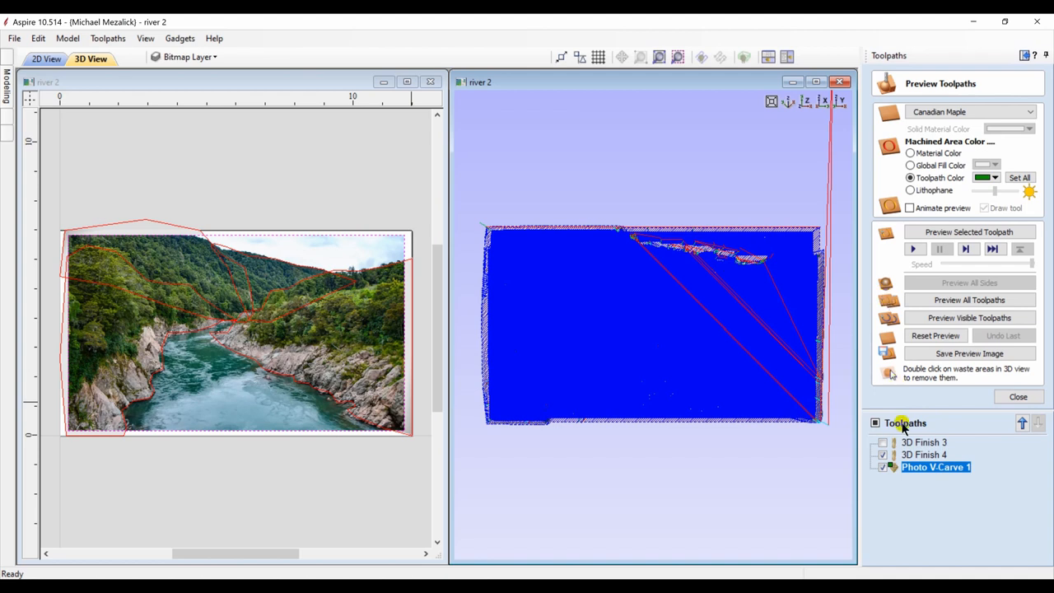
pyautogui.click(969, 318)
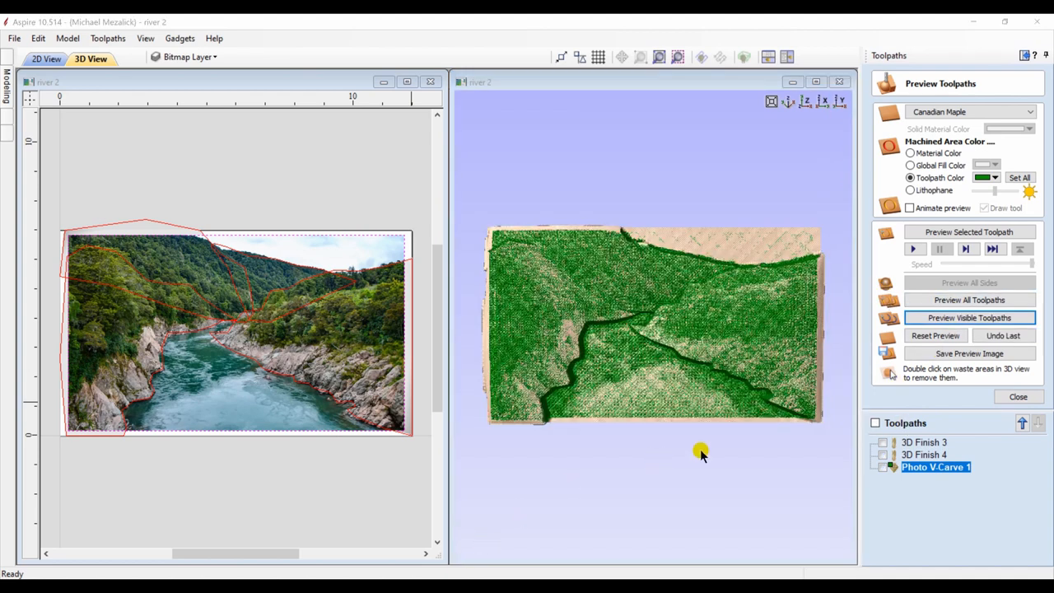